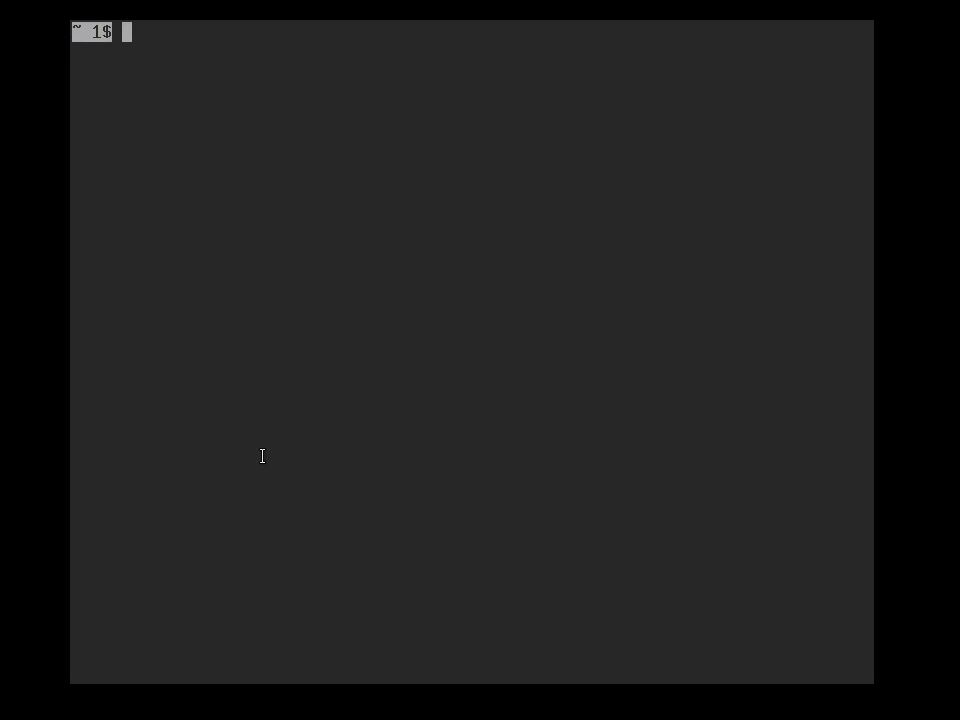
- Create the repository with svnadmin create $HOME/example-svn-repo
{"action": "type", "text": "svnadmin create"}
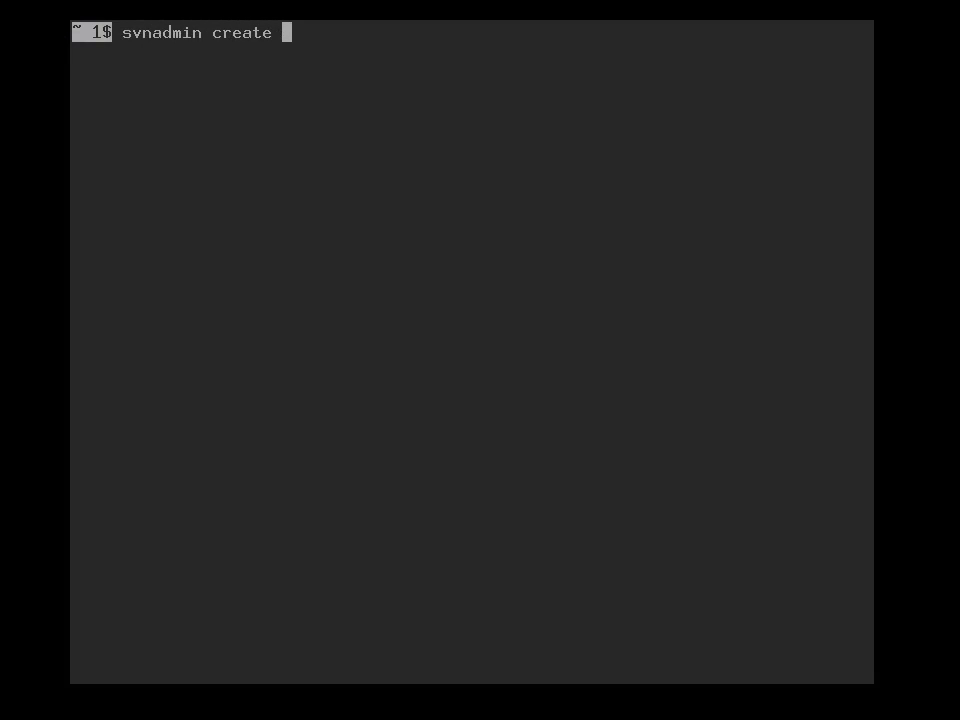
{"action": "type", "text": "$HOME"}
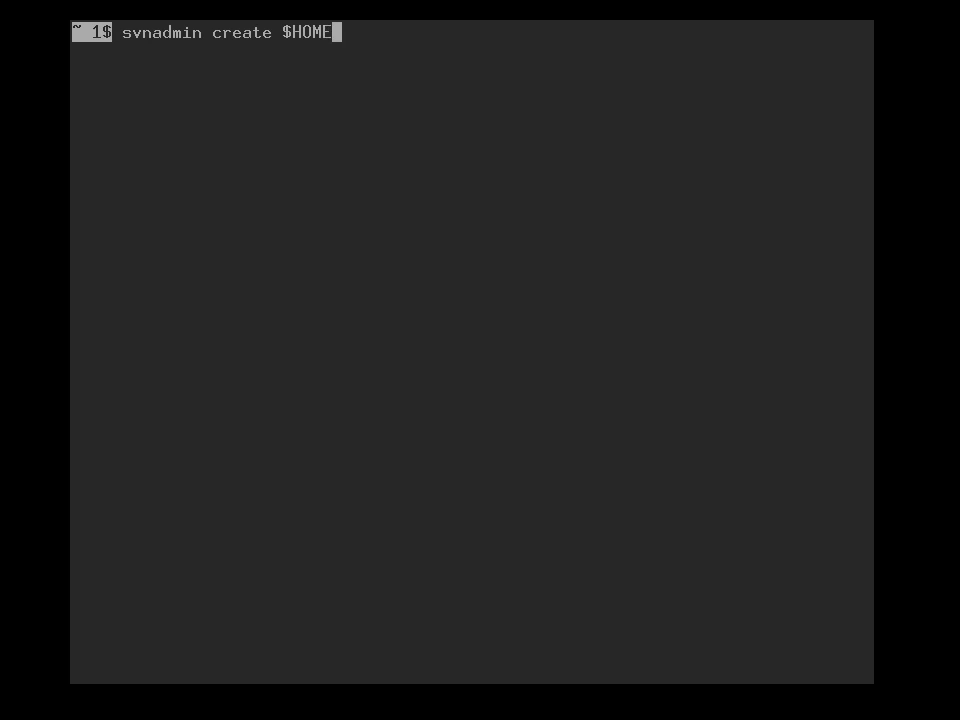
{"action": "type", "text": "/exam"}
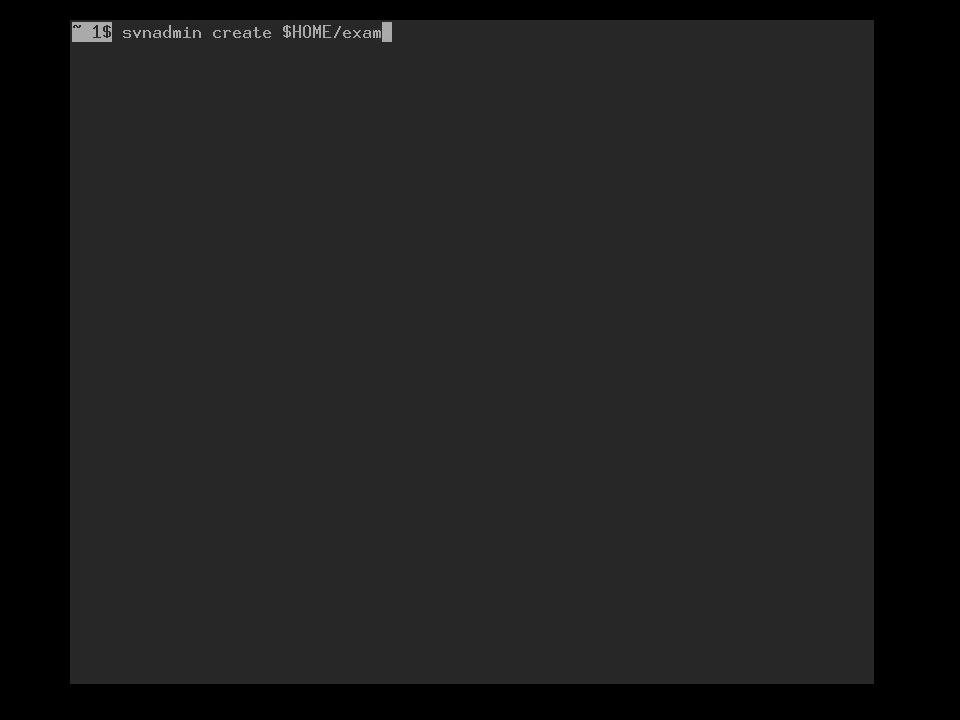
{"action": "type", "text": "ple-s"}
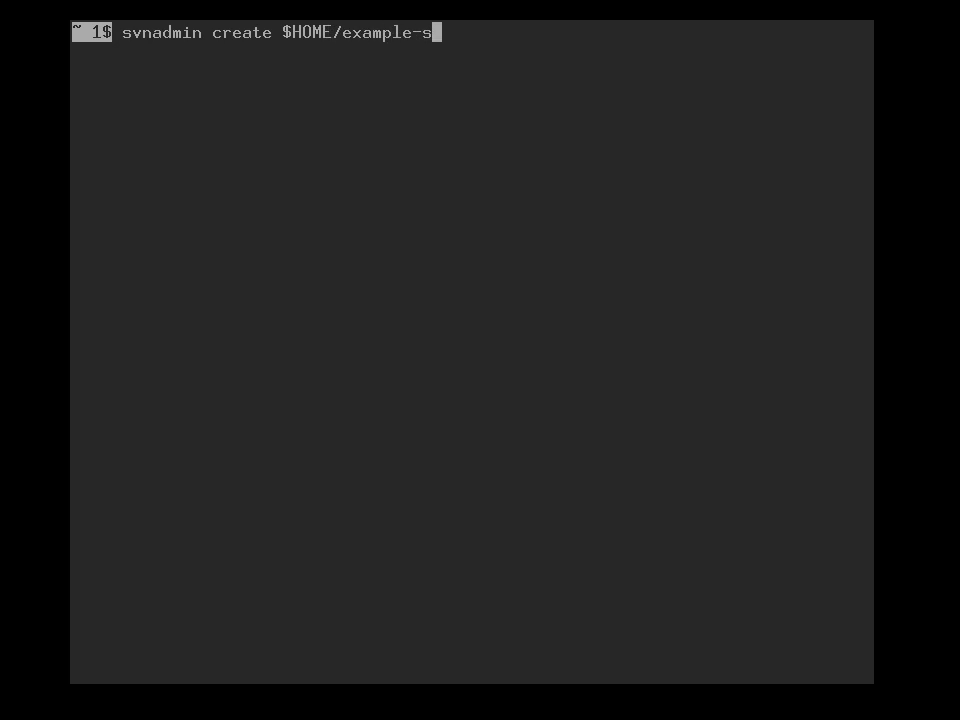
{"action": "type", "text": "vn-repo"}
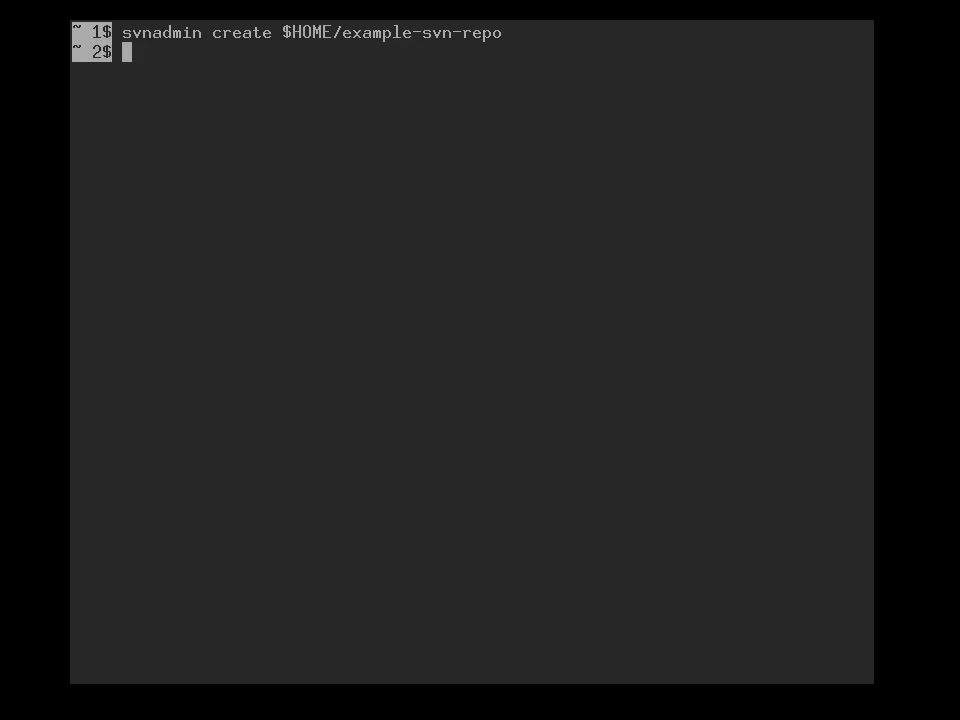
- Check out file://$HOME/example-svn-repo as wd1 at revision 0, enter it and list the .svn folder
{"action": "type", "text": "s"}
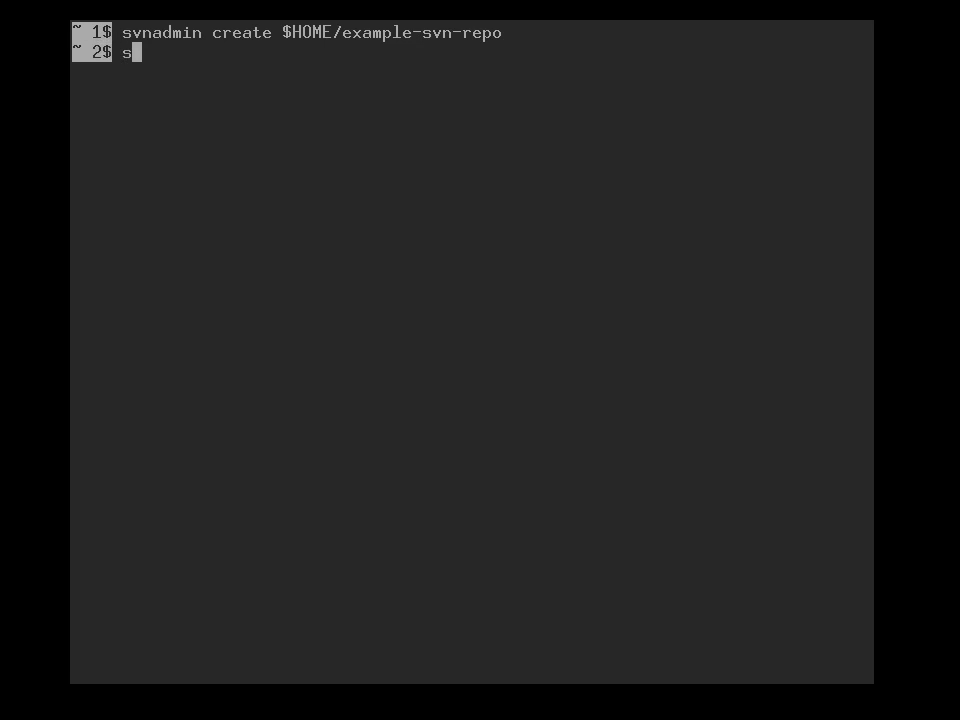
{"action": "type", "text": "vn"}
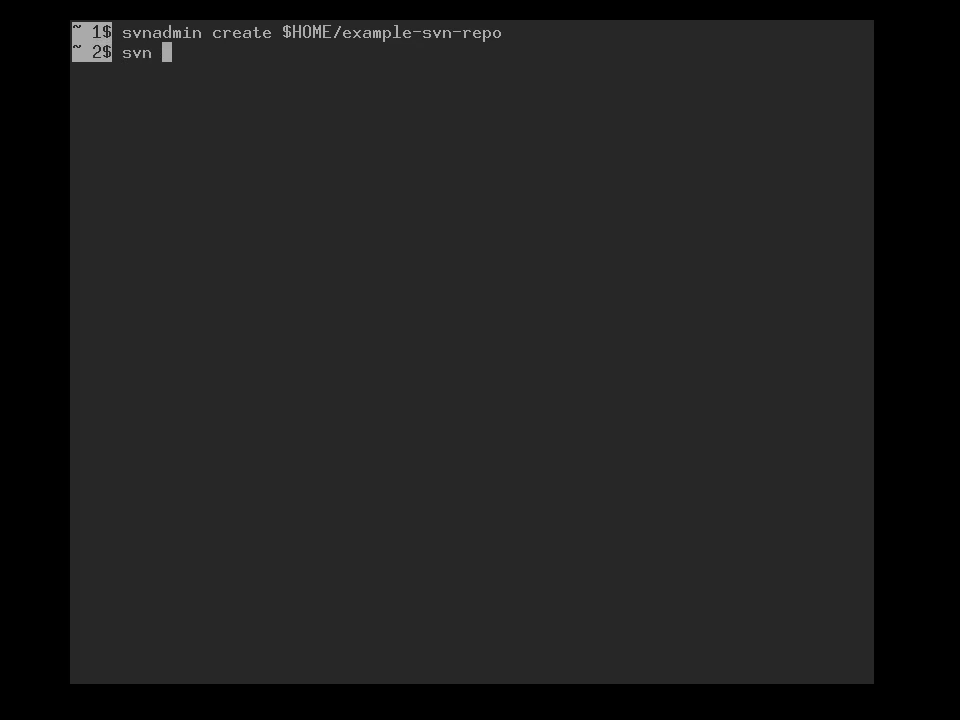
{"action": "type", "text": "checkout fi"}
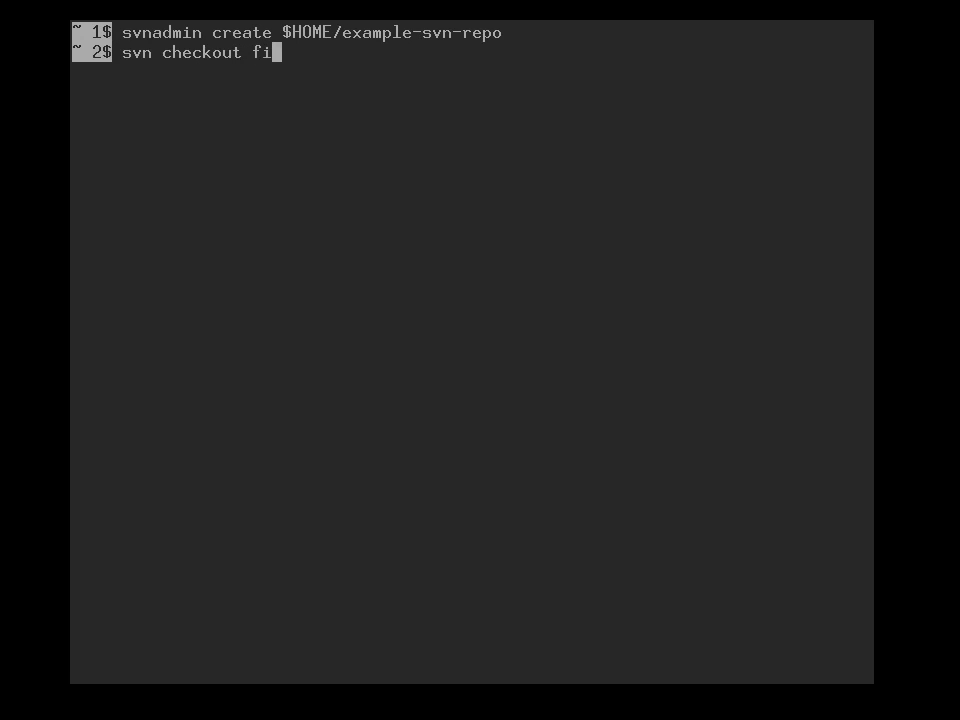
{"action": "type", "text": "le:"}
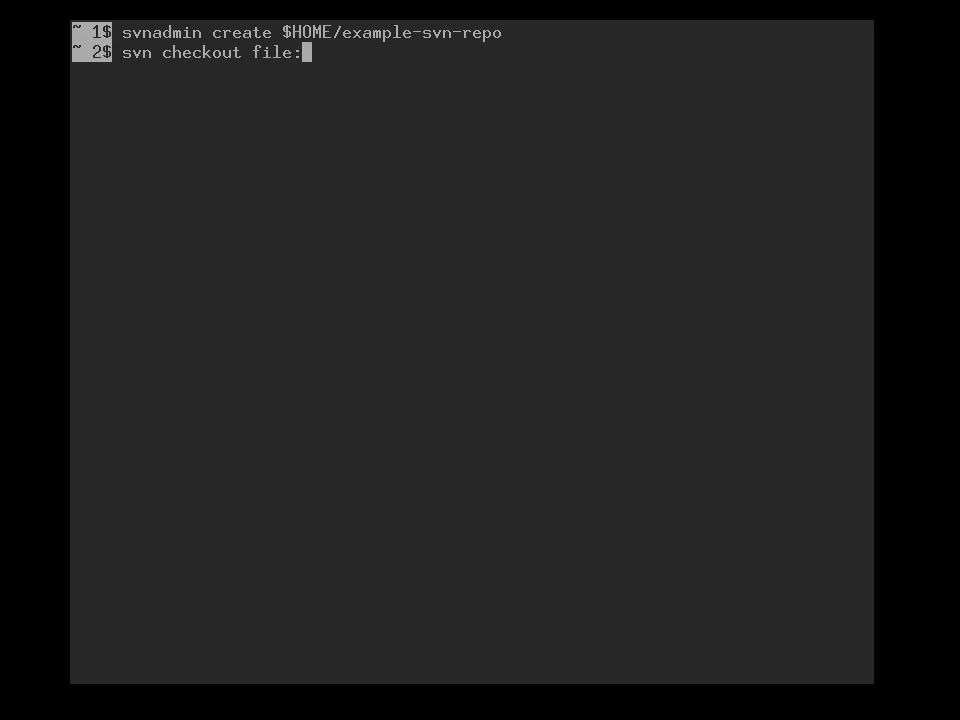
{"action": "type", "text": "//"}
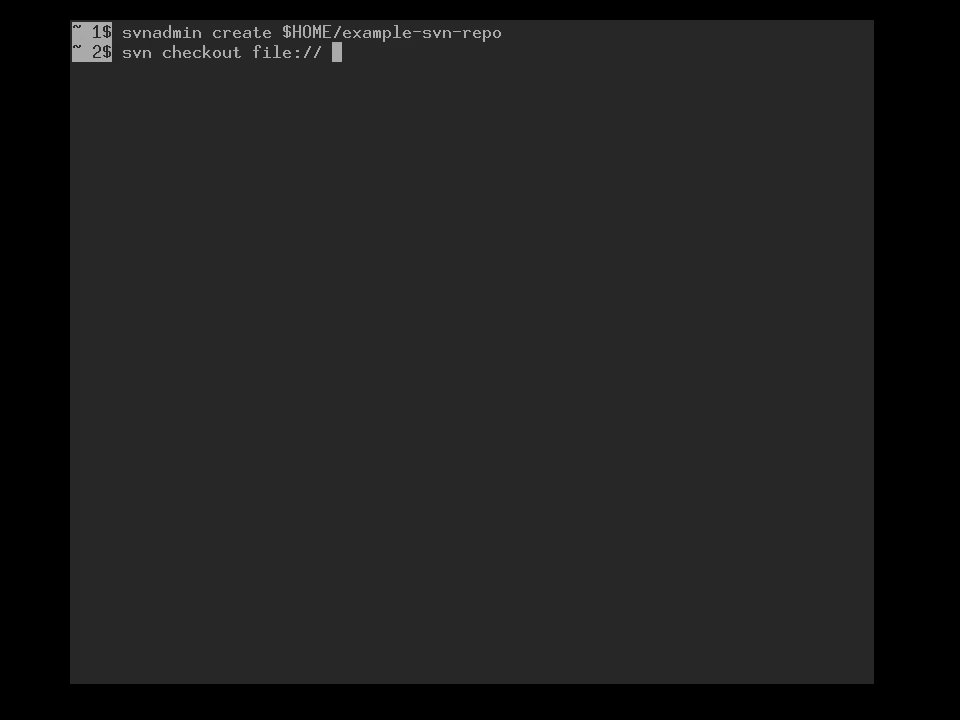
{"action": "type", "text": "$"}
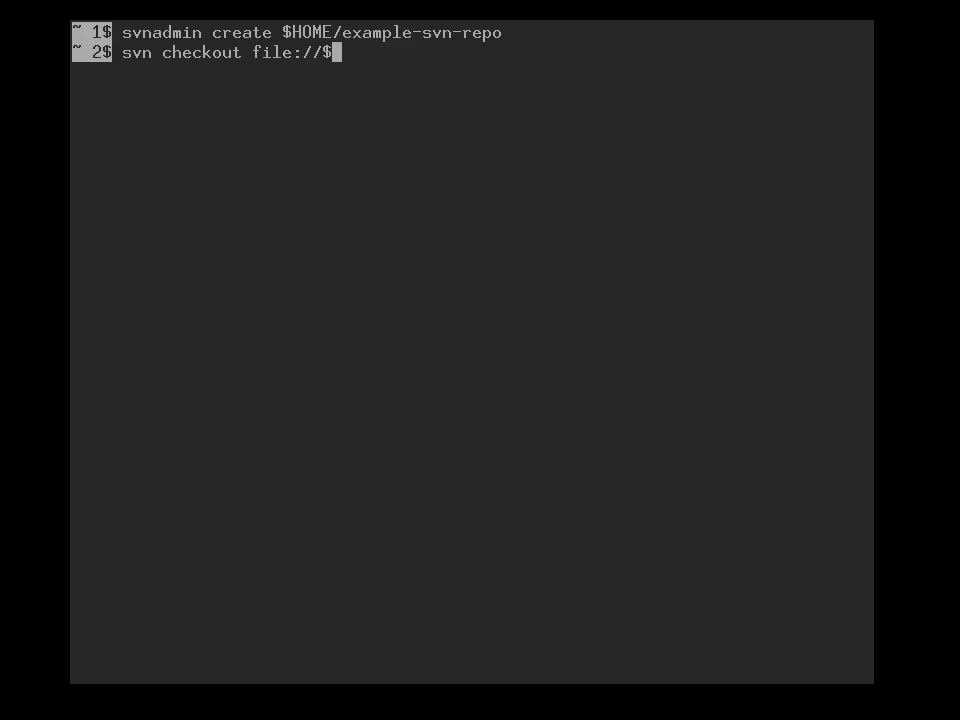
{"action": "type", "text": "HOME"}
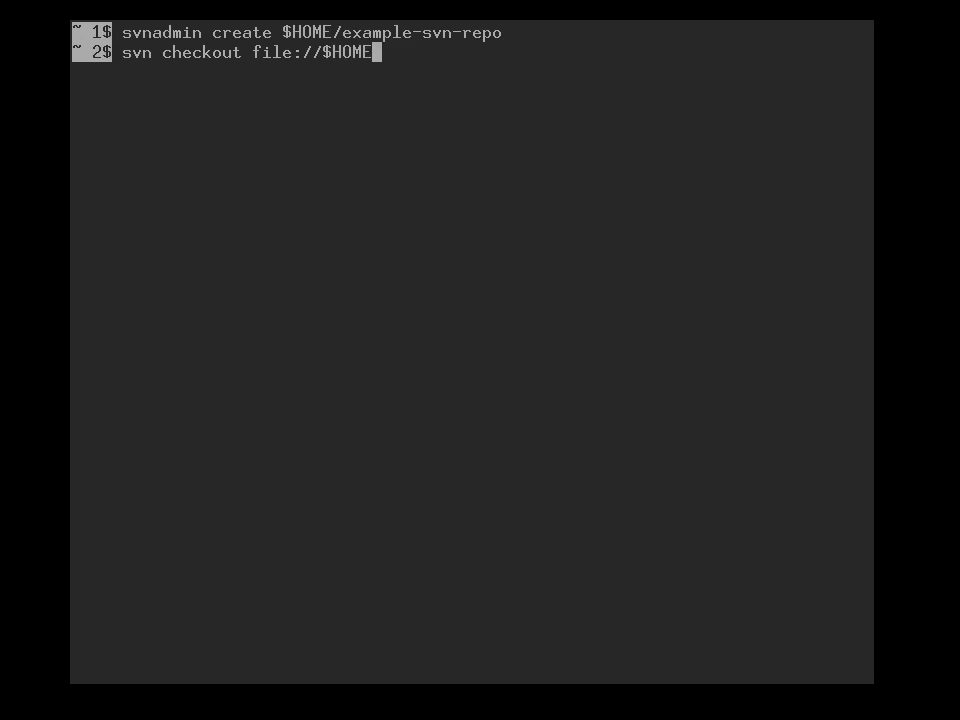
{"action": "type", "text": "/example"}
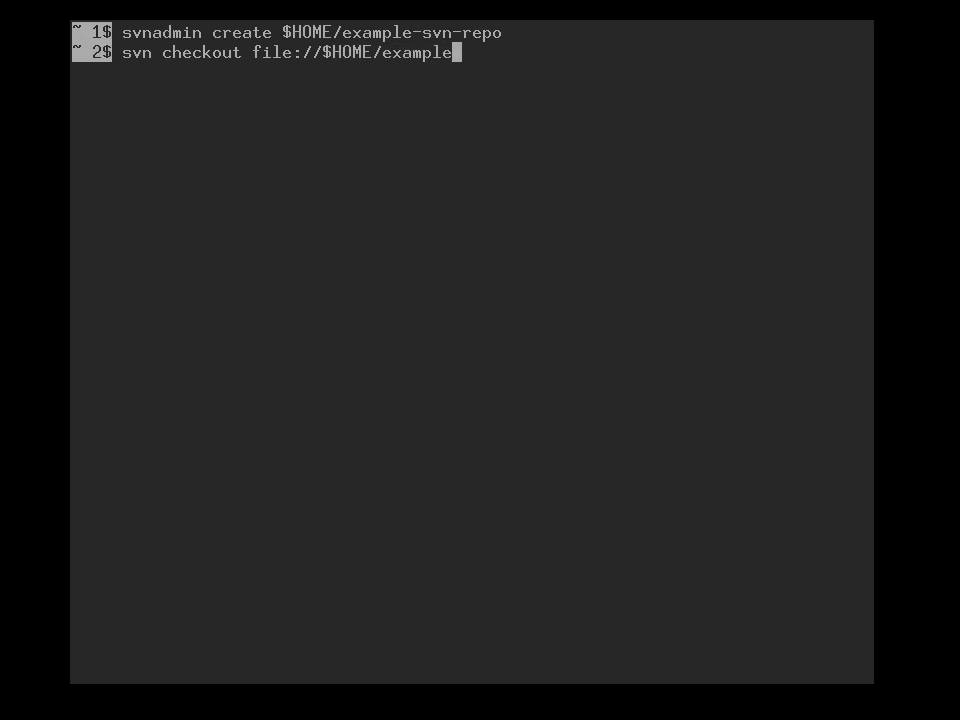
{"action": "type", "text": "-svn"}
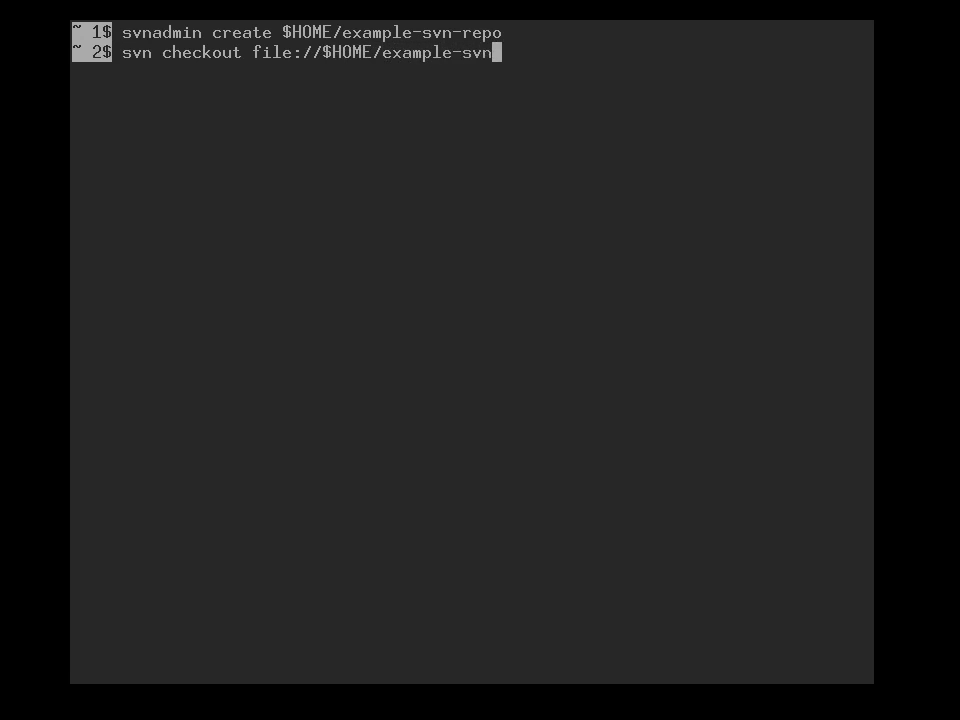
{"action": "type", "text": "-repo wd1"}
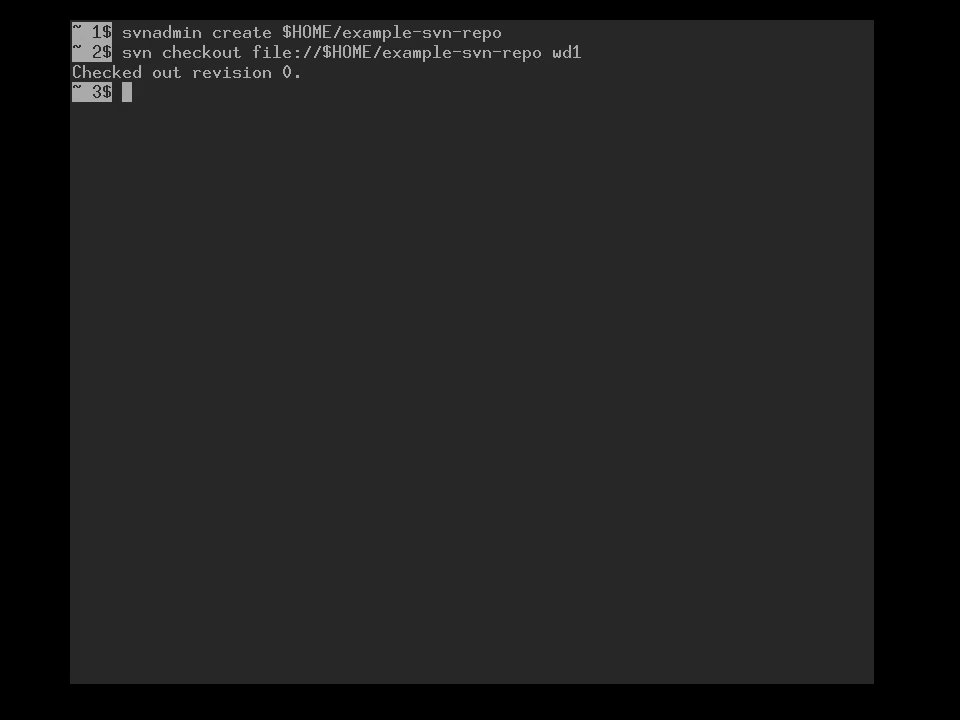
{"action": "type", "text": "cd wd1/"}
{"action": "type", "text": "ls -la"}
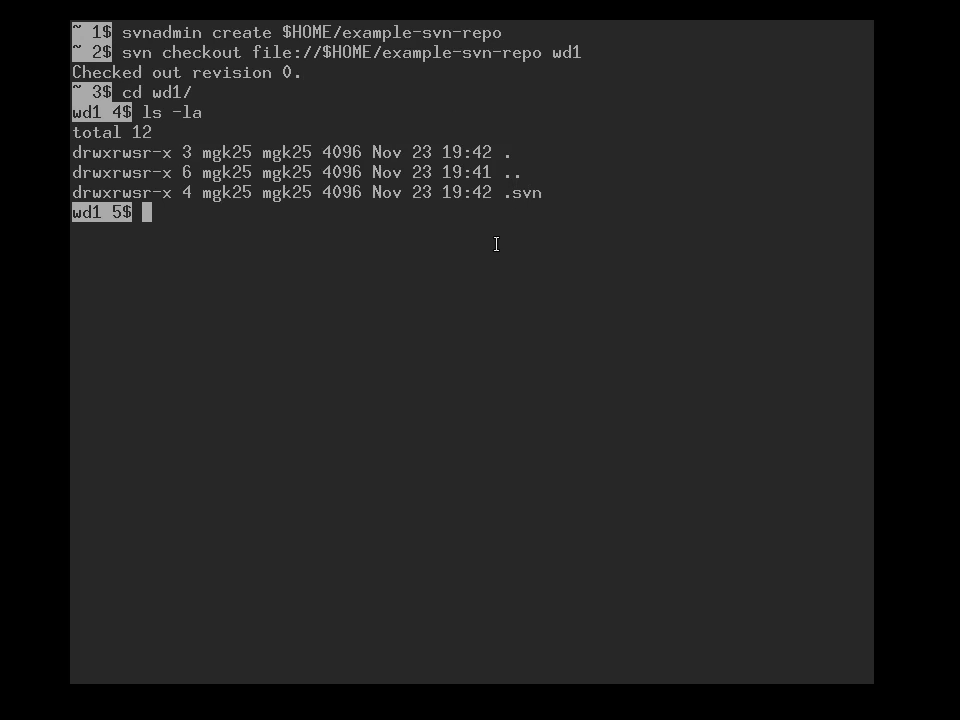
- Show svn info for wd1 at revision 0, clear the screen and confirm svn status is empty
{"action": "type", "text": "svn info"}
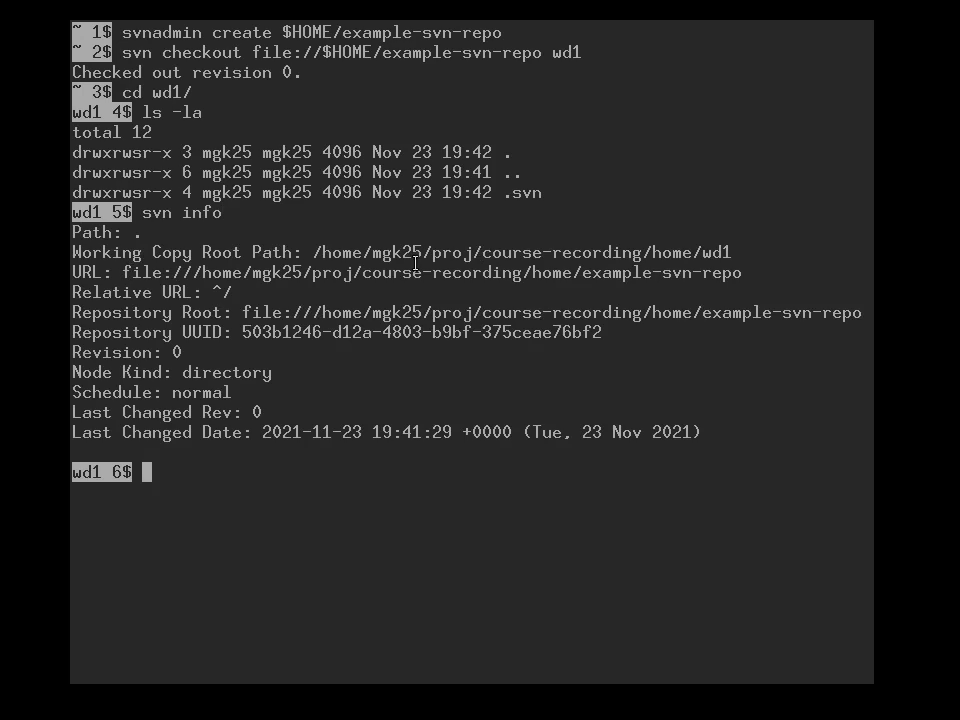
{"action": "type", "text": "c"}
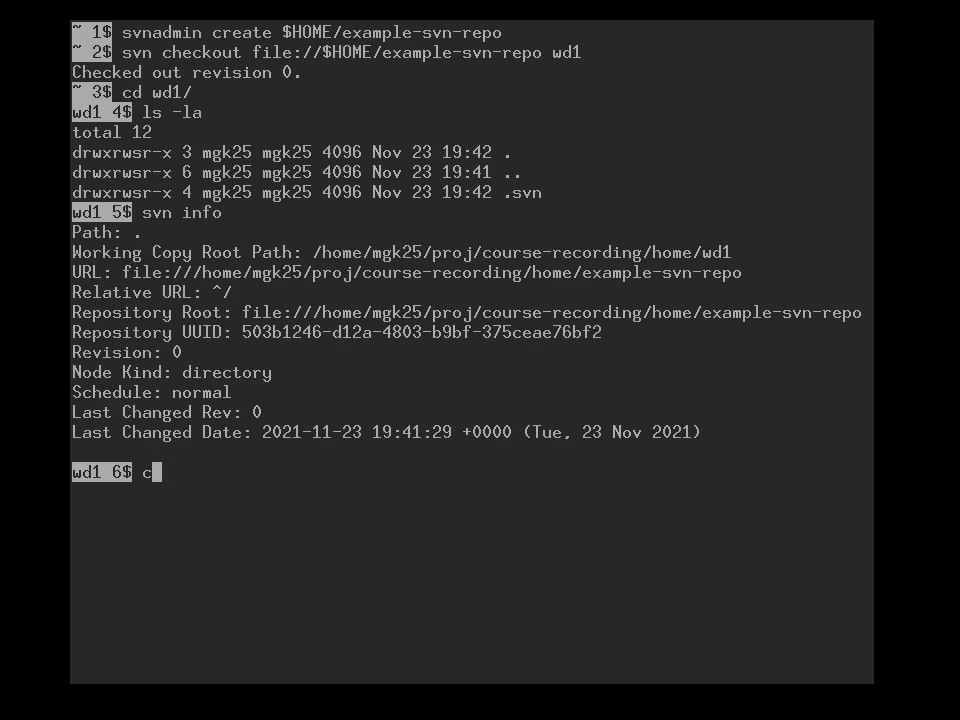
{"action": "type", "text": "lear"}
{"action": "type", "text": "svn status"}
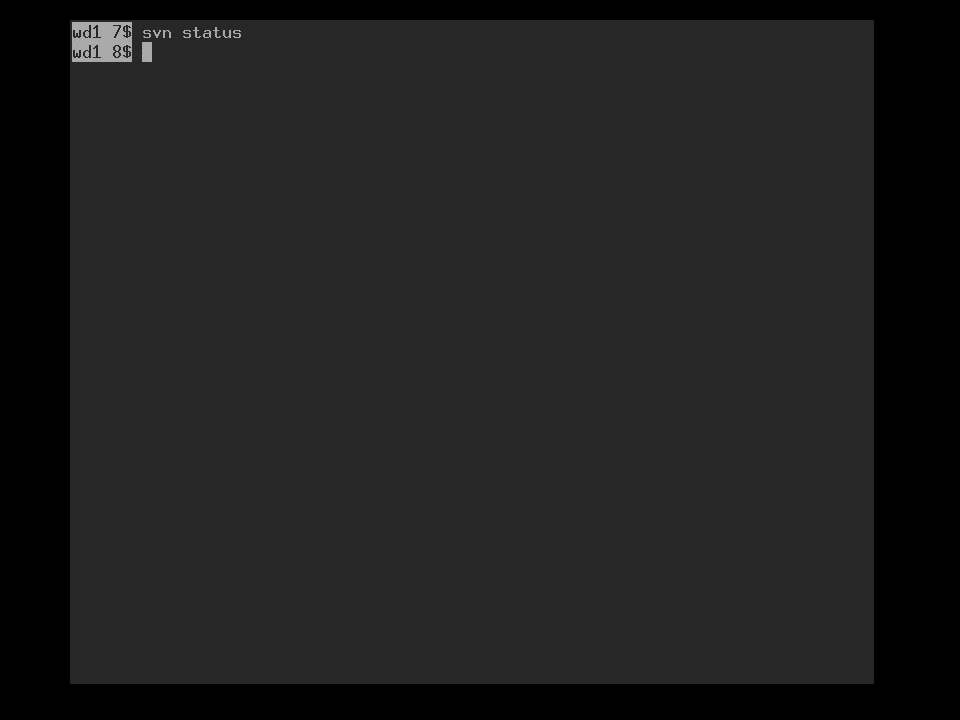
- Write 'hello world' into file1 and see svn status report it as unversioned
{"action": "type", "text": "echo"}
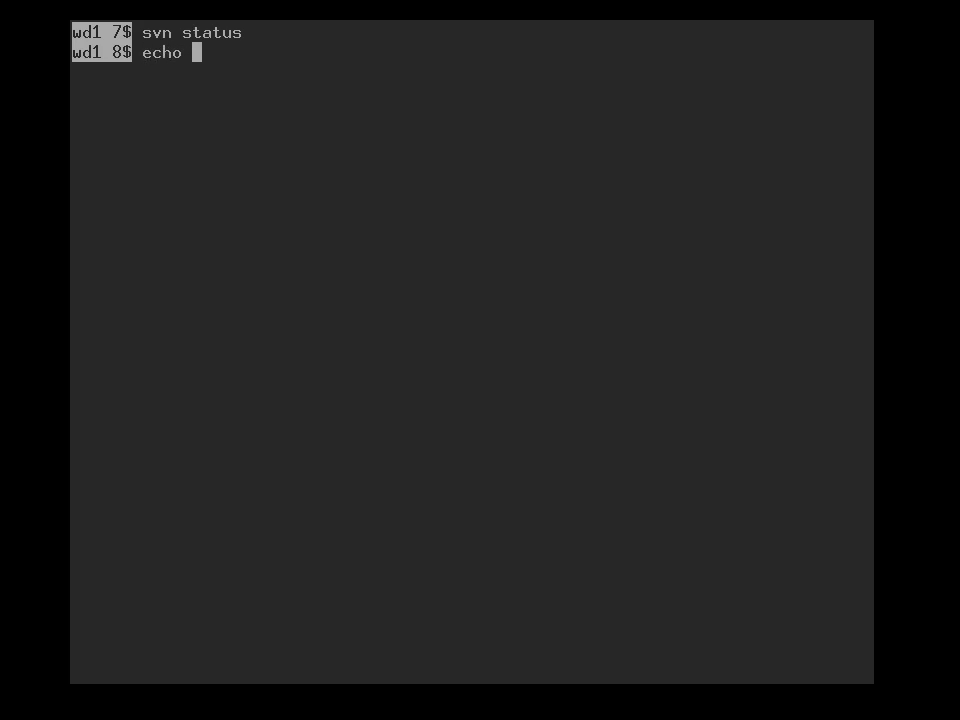
{"action": "type", "text": "'helo w"}
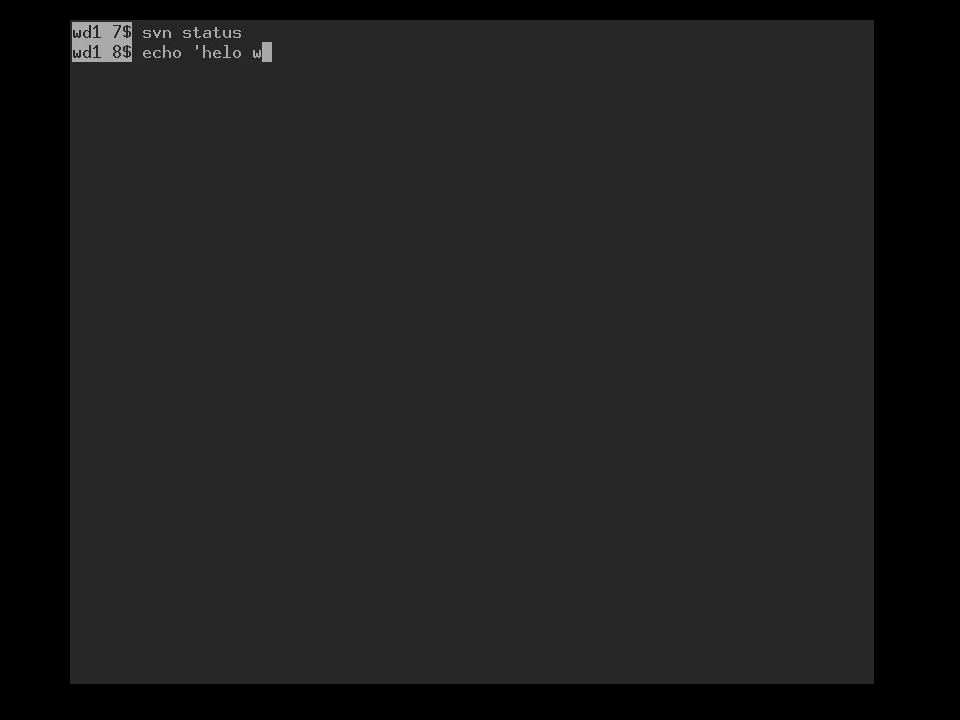
{"action": "type", "text": "orld' >"}
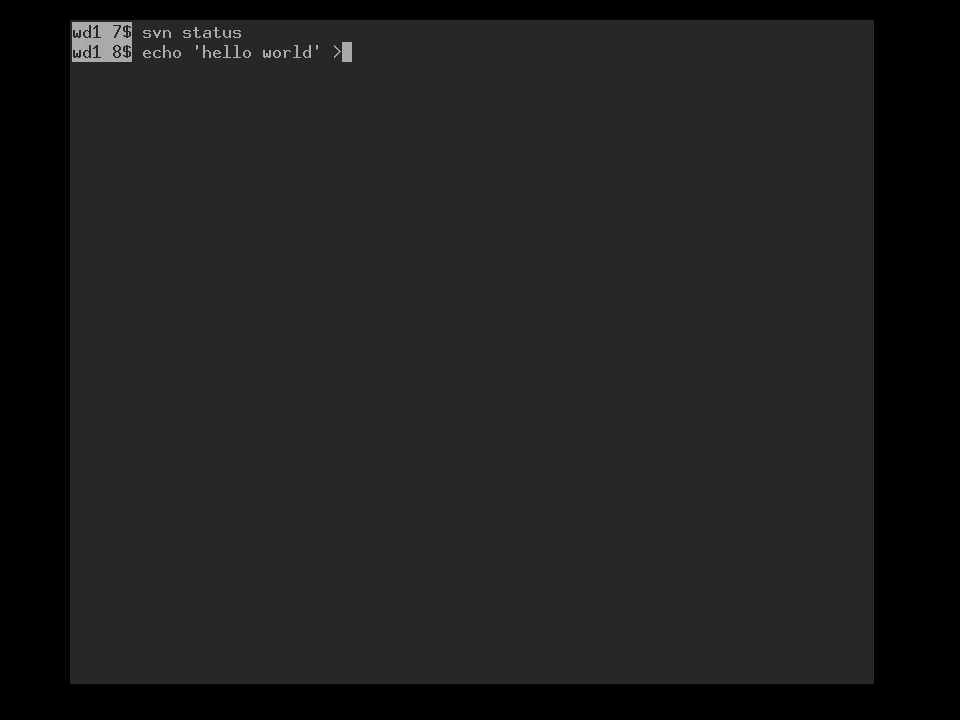
{"action": "type", "text": "file1"}
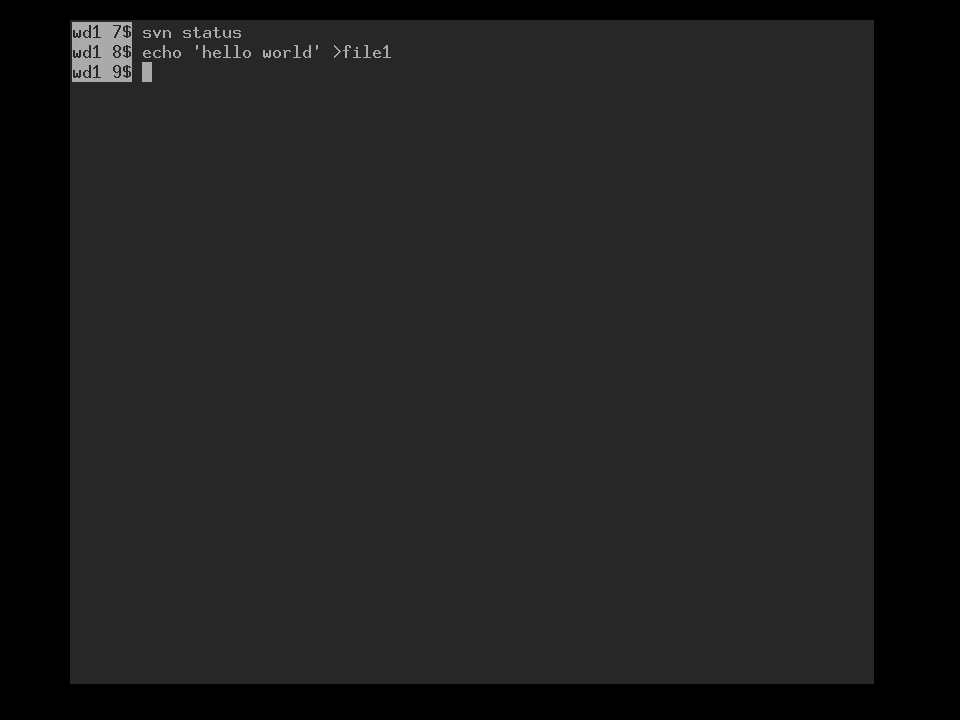
{"action": "key", "text": "Return"}
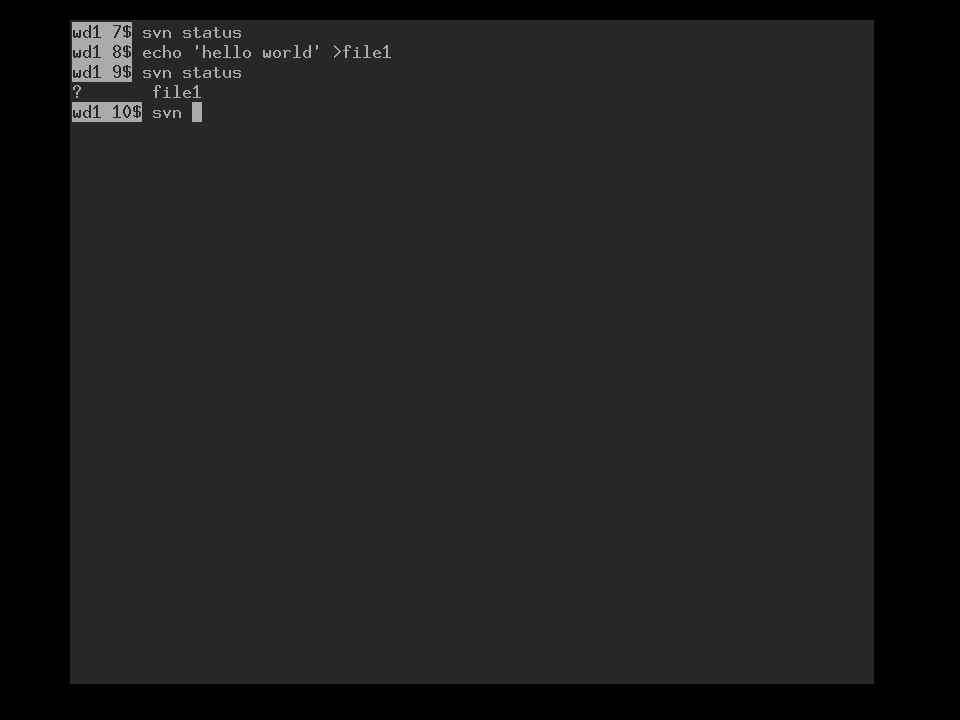
- Add file1, commit it as revision 1 with message 'adding my first file', and confirm a clean status
{"action": "type", "text": "add file1"}
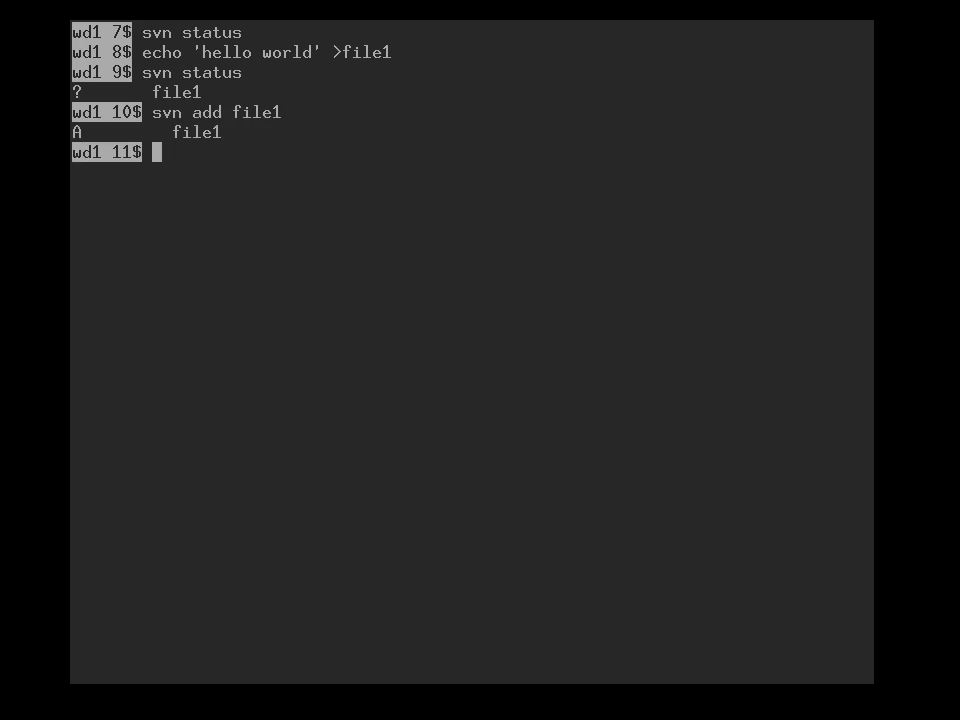
{"action": "type", "text": "svn"}
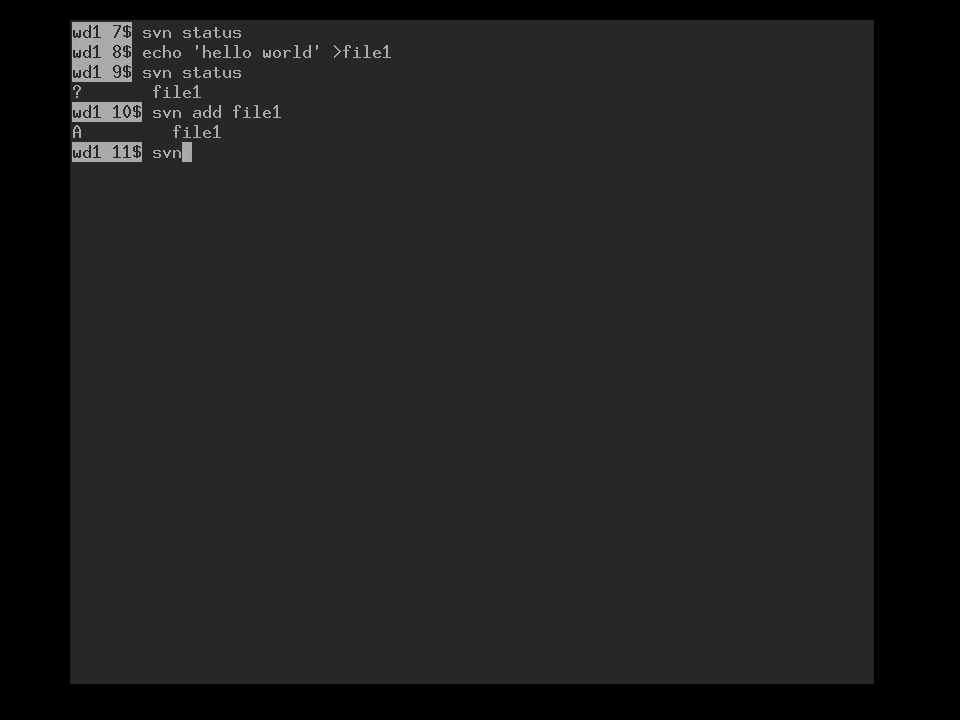
{"action": "type", "text": "c"}
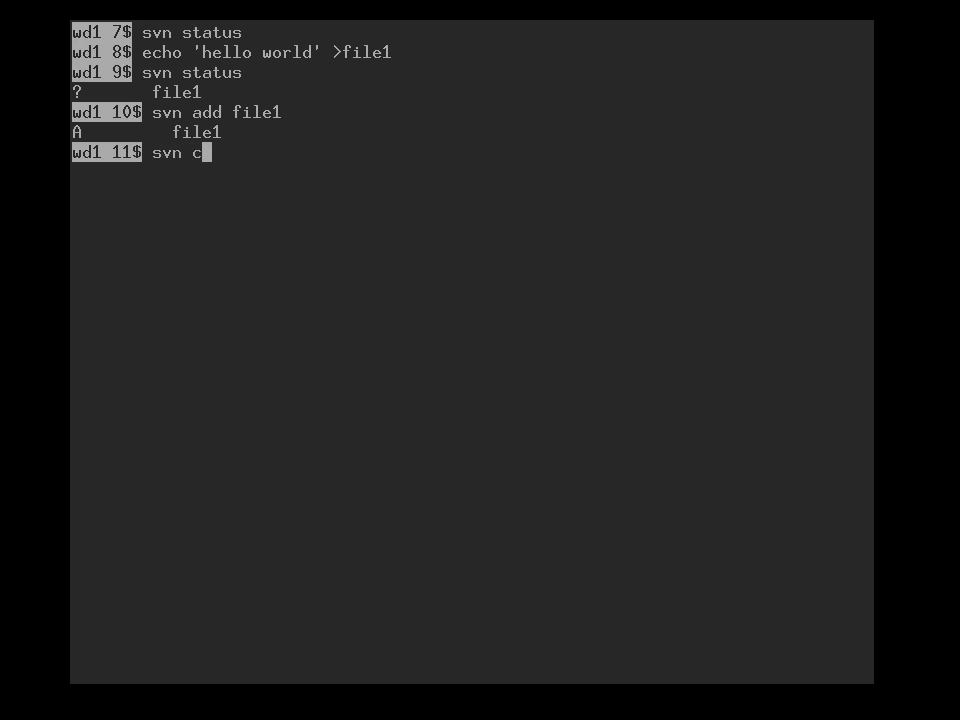
{"action": "type", "text": "ommit"}
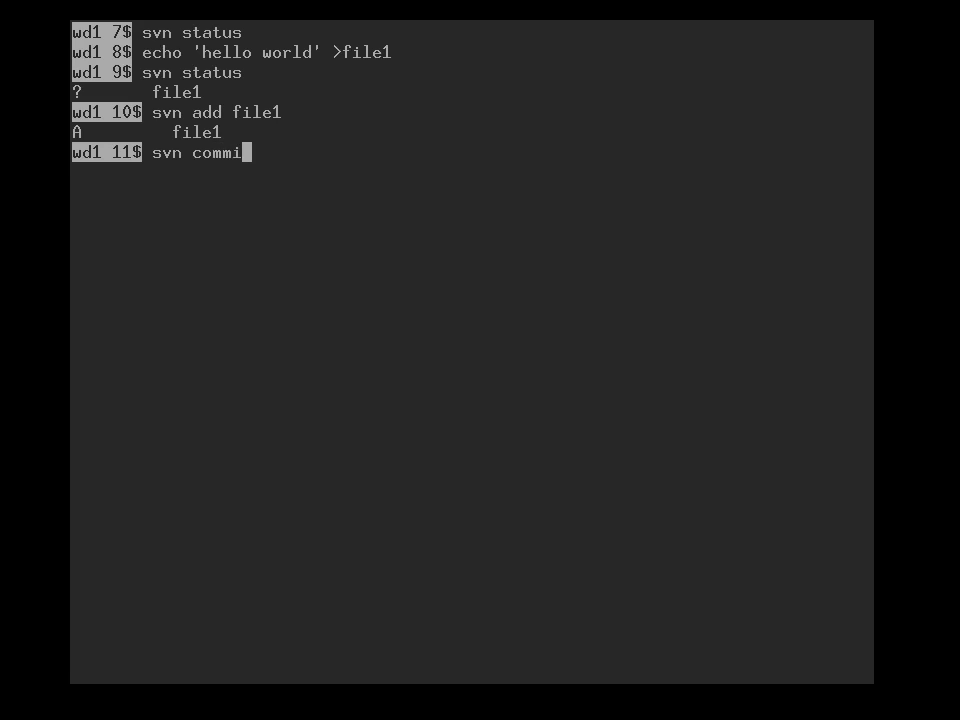
{"action": "type", "text": "t -m"}
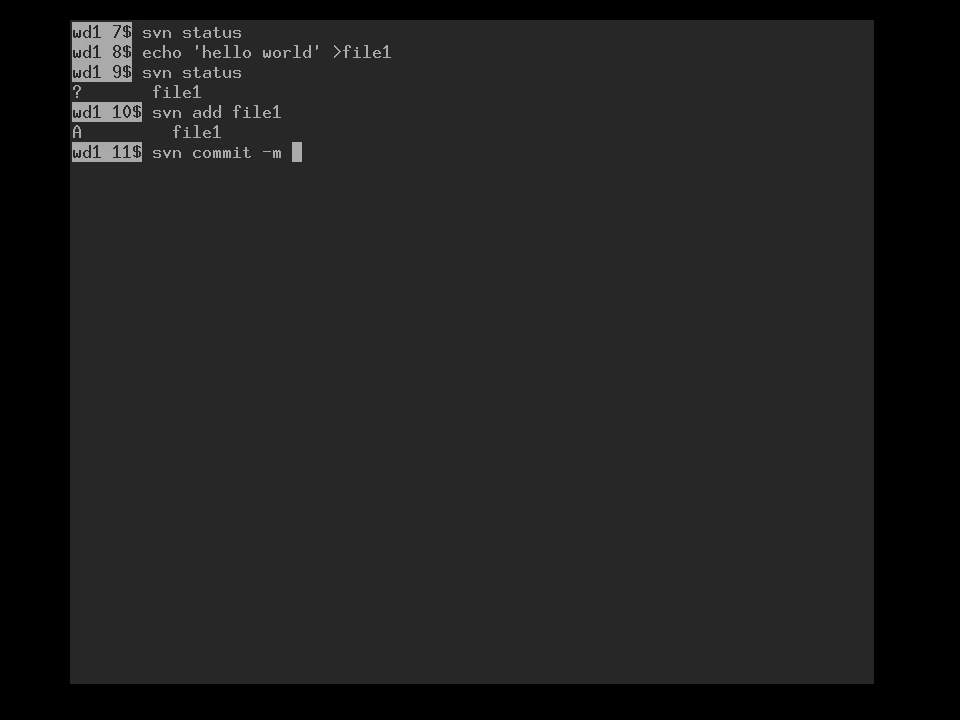
{"action": "type", "text": "''"}
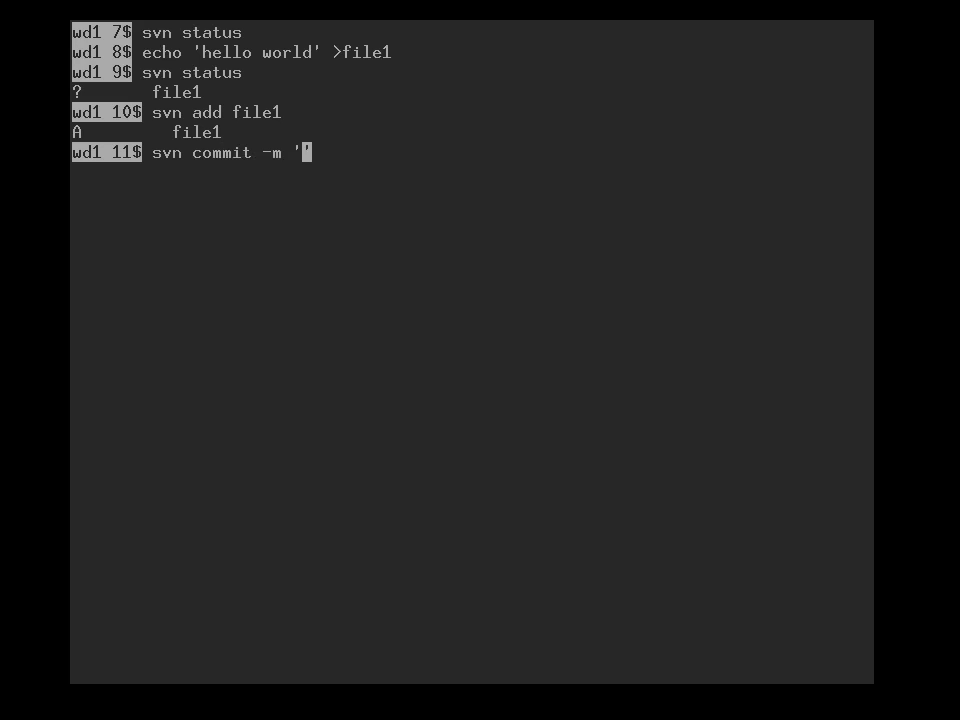
{"action": "type", "text": "adding"}
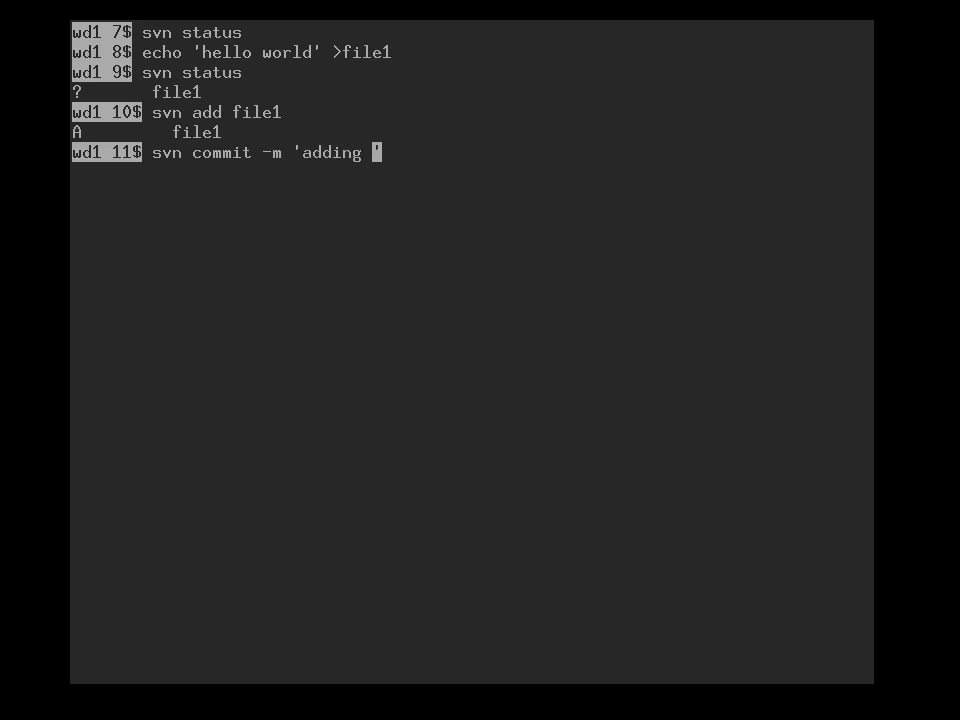
{"action": "type", "text": "my first"}
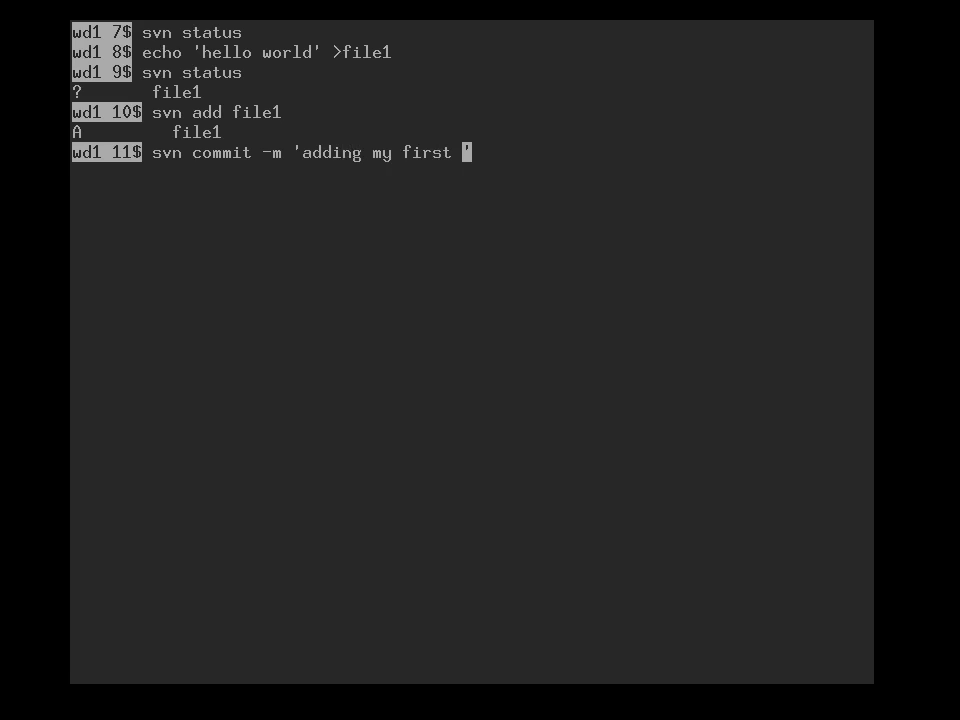
{"action": "type", "text": "file'"}
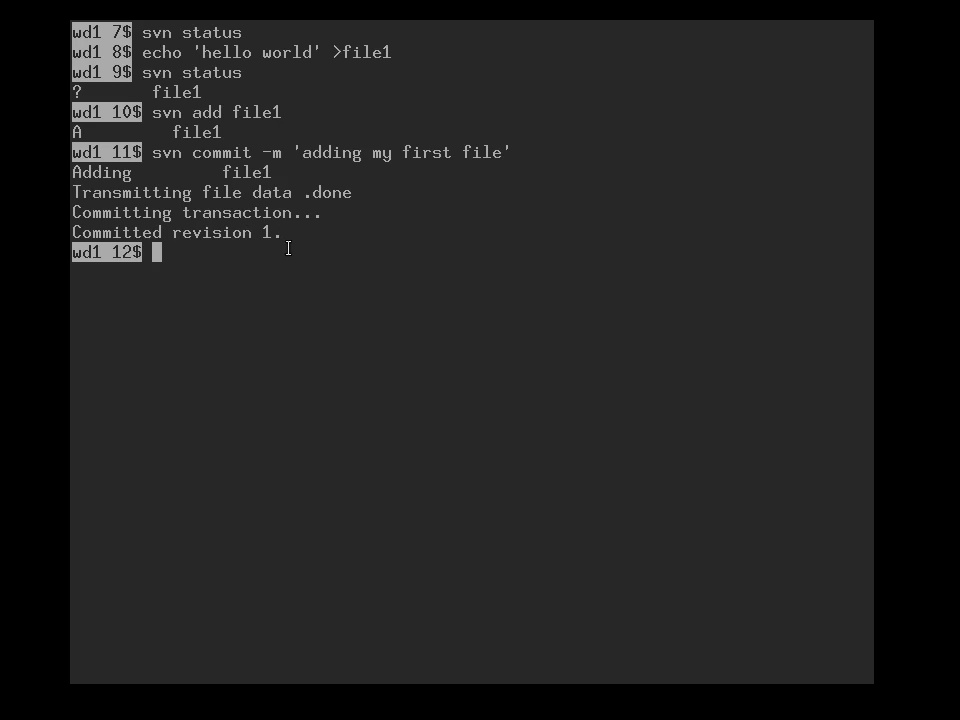
{"action": "type", "text": "svn status"}
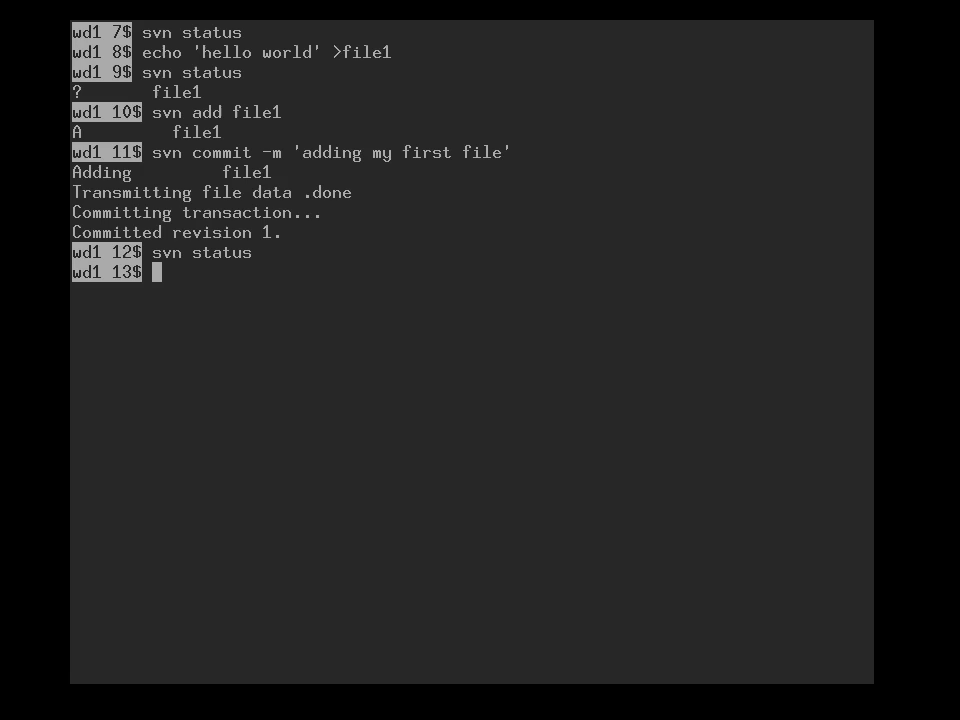
- Move up from wd1 to the home directory and clear the screen
{"action": "type", "text": "cd .."}
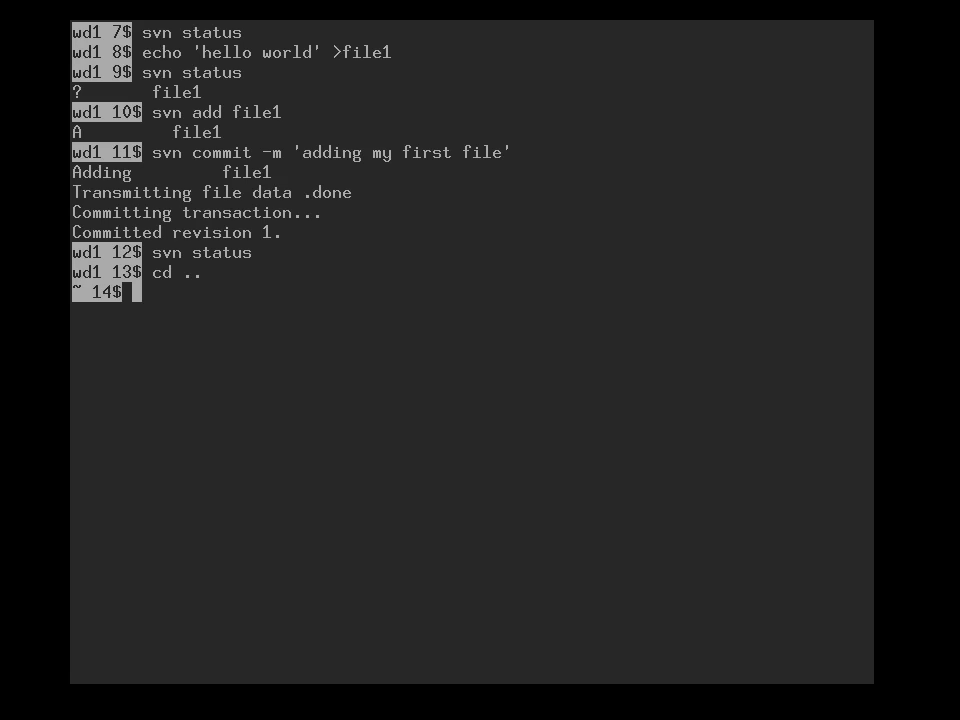
{"action": "type", "text": "screen"}
{"action": "type", "text": "svn checkout"}
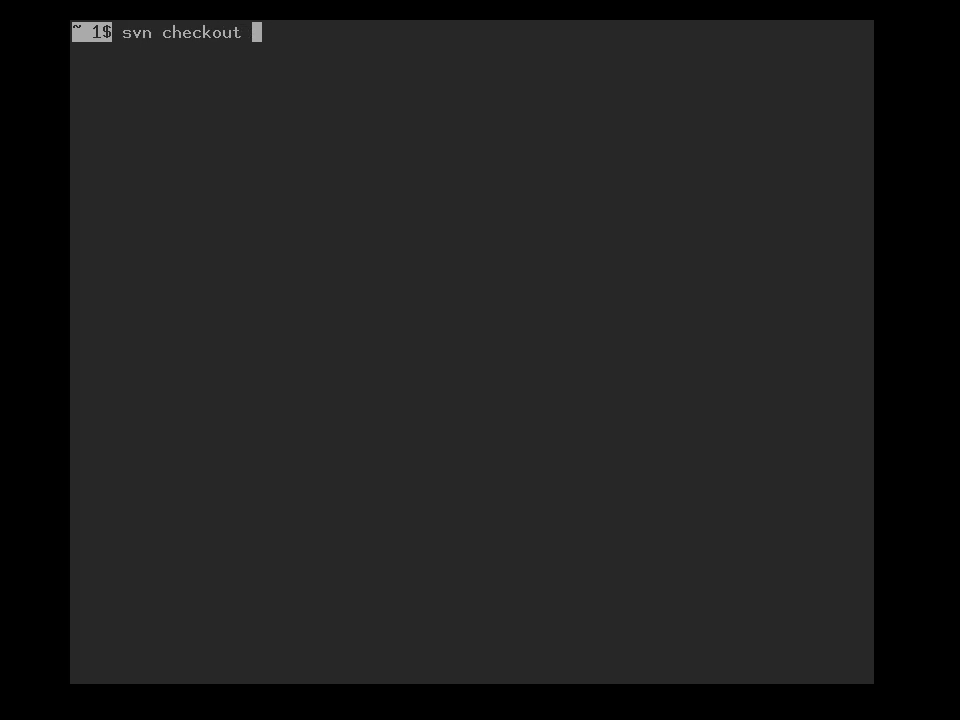
- Check out file://$HOME/example-svn-repo into a second working copy wd2 at revision 1
{"action": "type", "text": "file:"}
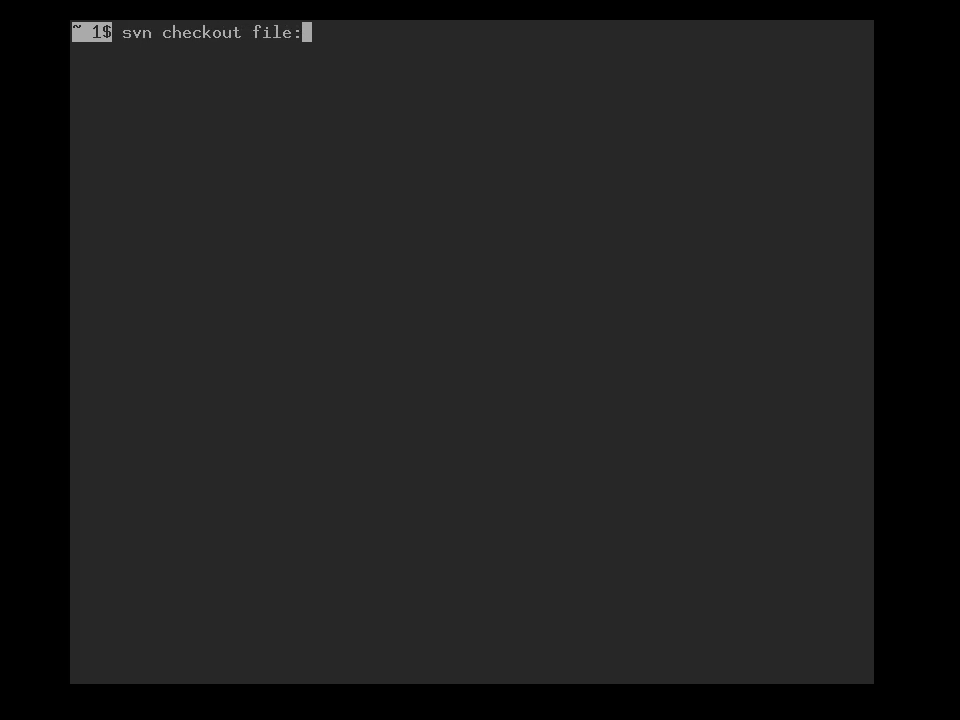
{"action": "type", "text": "//$HOME"}
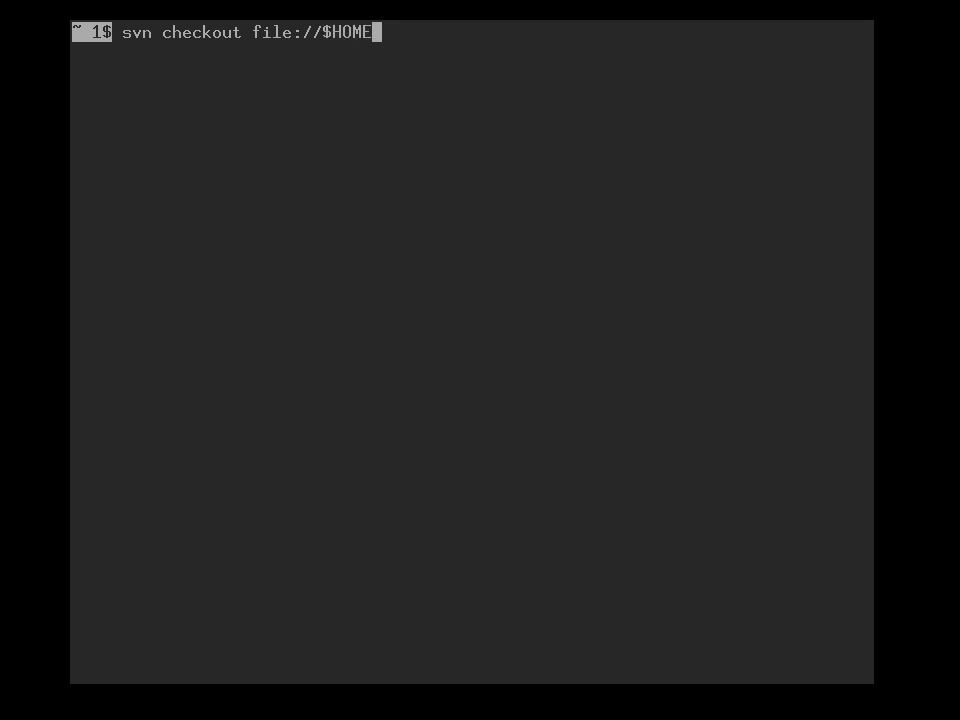
{"action": "type", "text": "/exampl"}
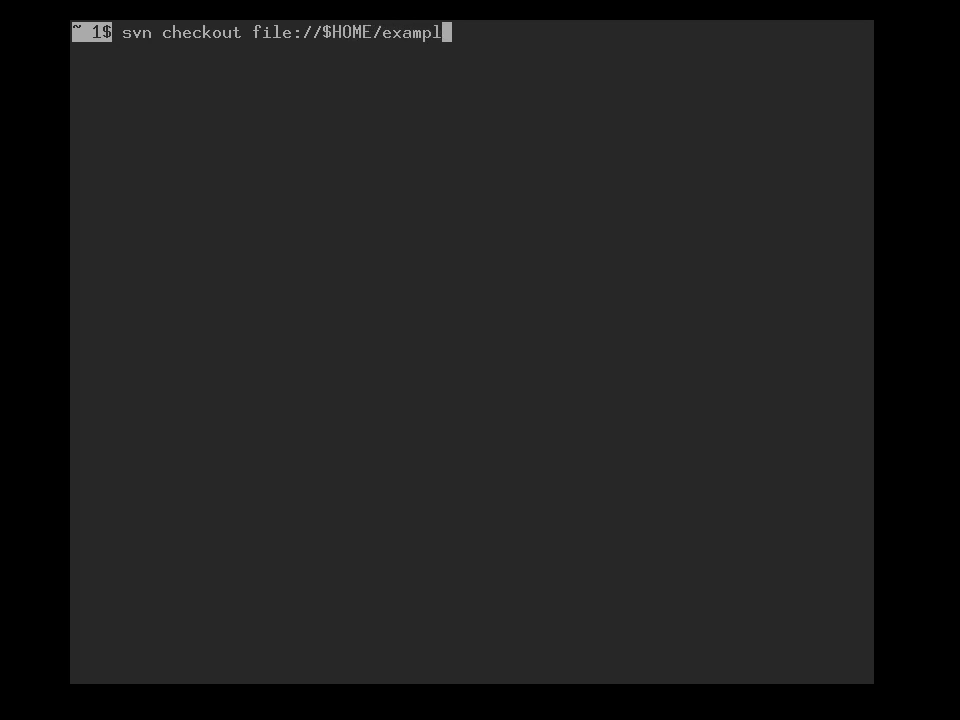
{"action": "type", "text": "e-s"}
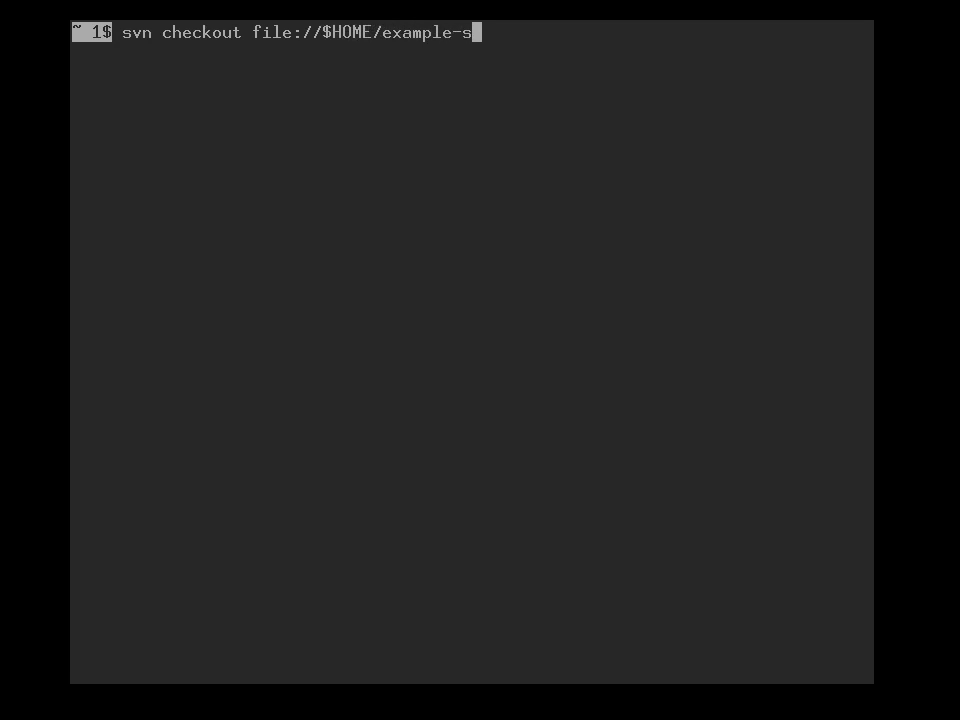
{"action": "type", "text": "vn-repo wd2"}
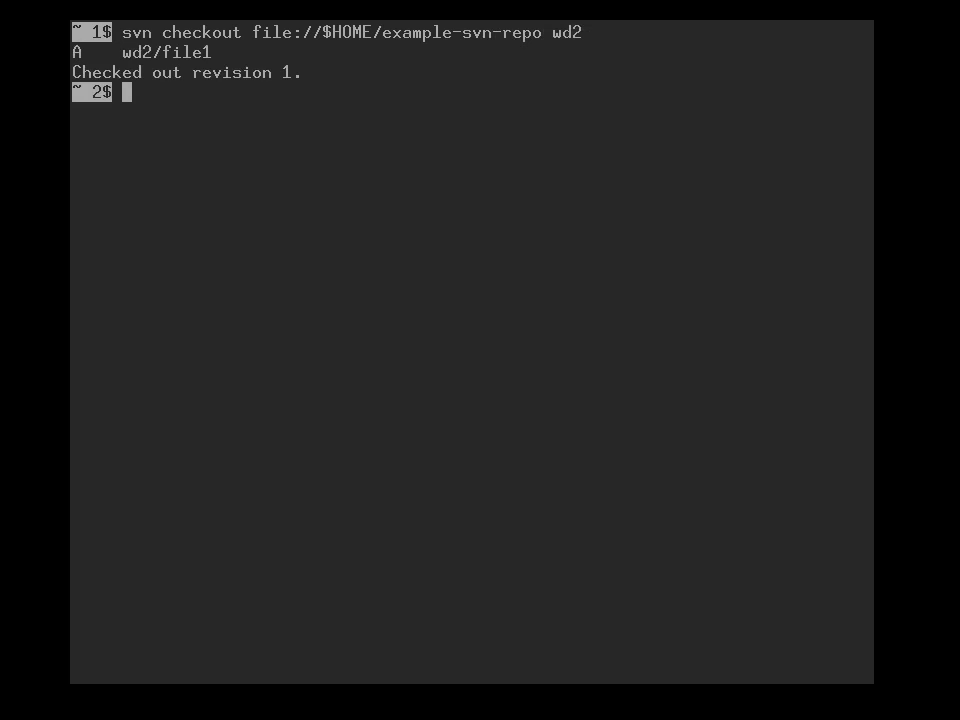
- Enter wd2 and list its contents showing .svn and file1
{"action": "type", "text": "ced wd"}
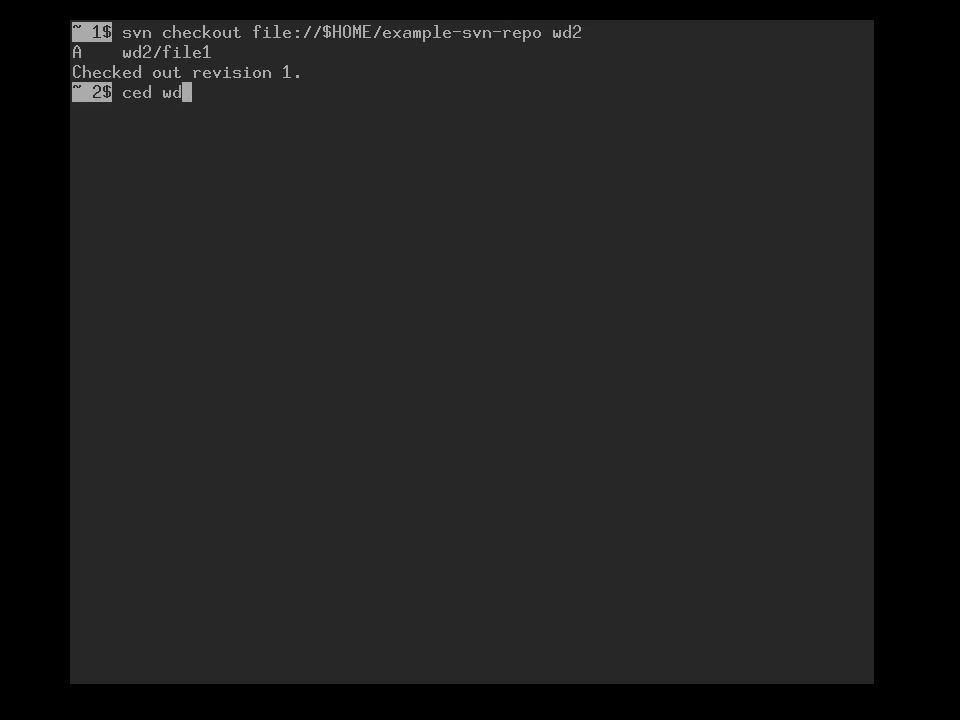
{"action": "type", "text": "2"}
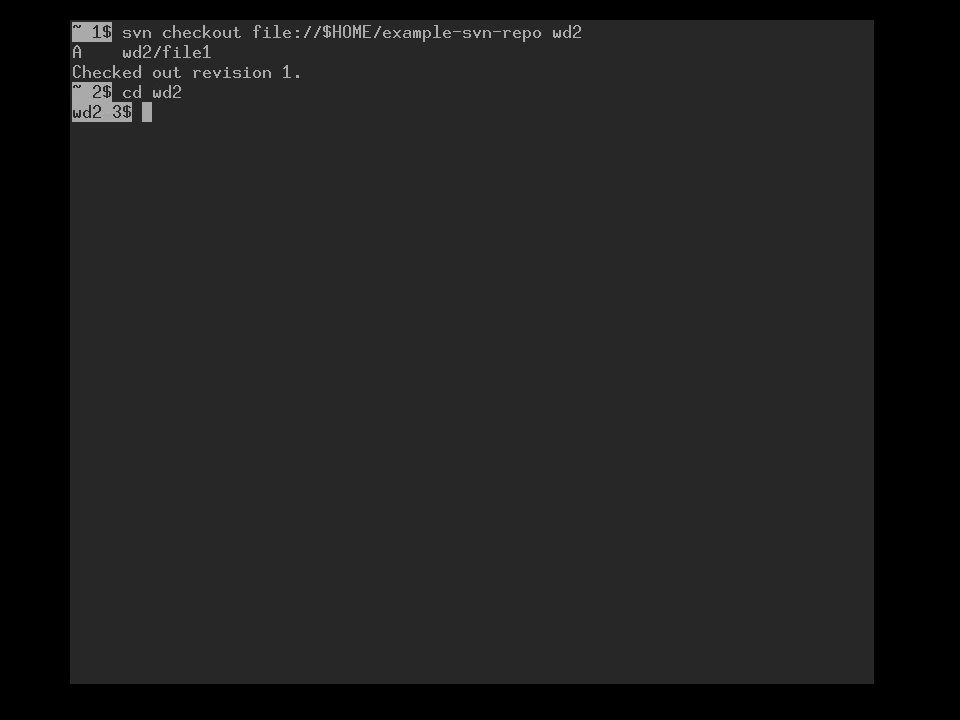
{"action": "type", "text": "ls -la"}
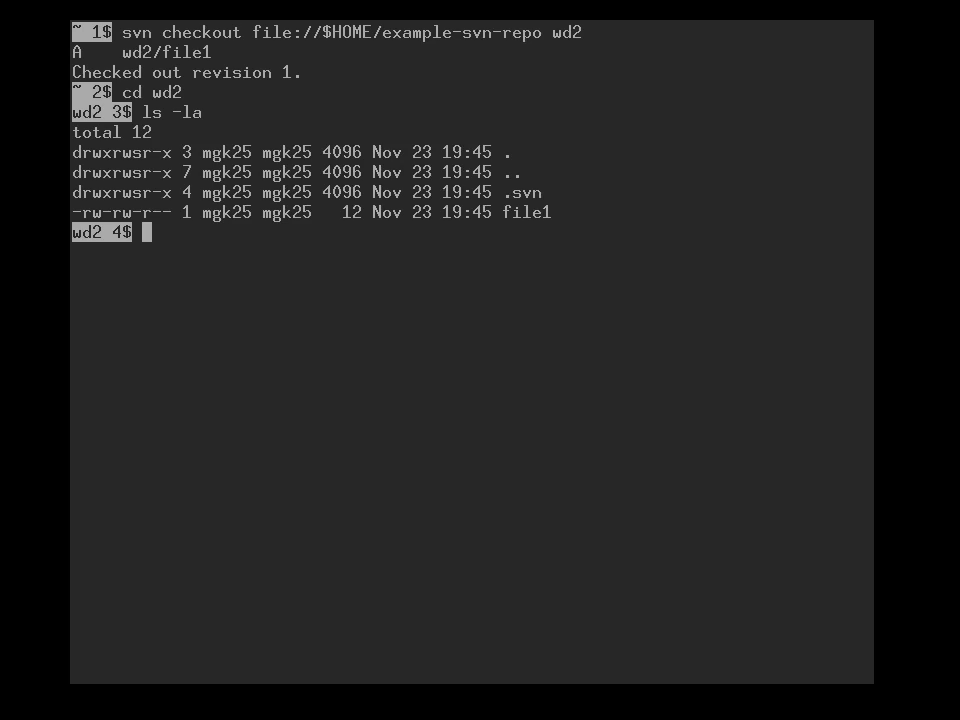
- Confirm file1 in wd2 reads 'hello world', then overwrite it with 'hello dogs'
{"action": "type", "text": "cat"}
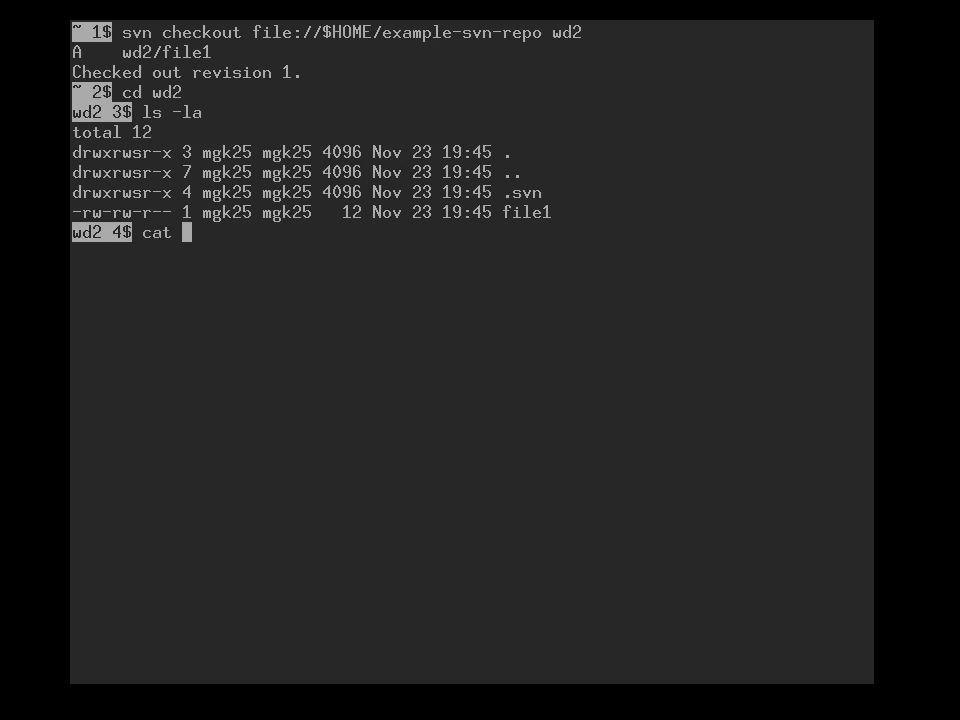
{"action": "type", "text": "file1"}
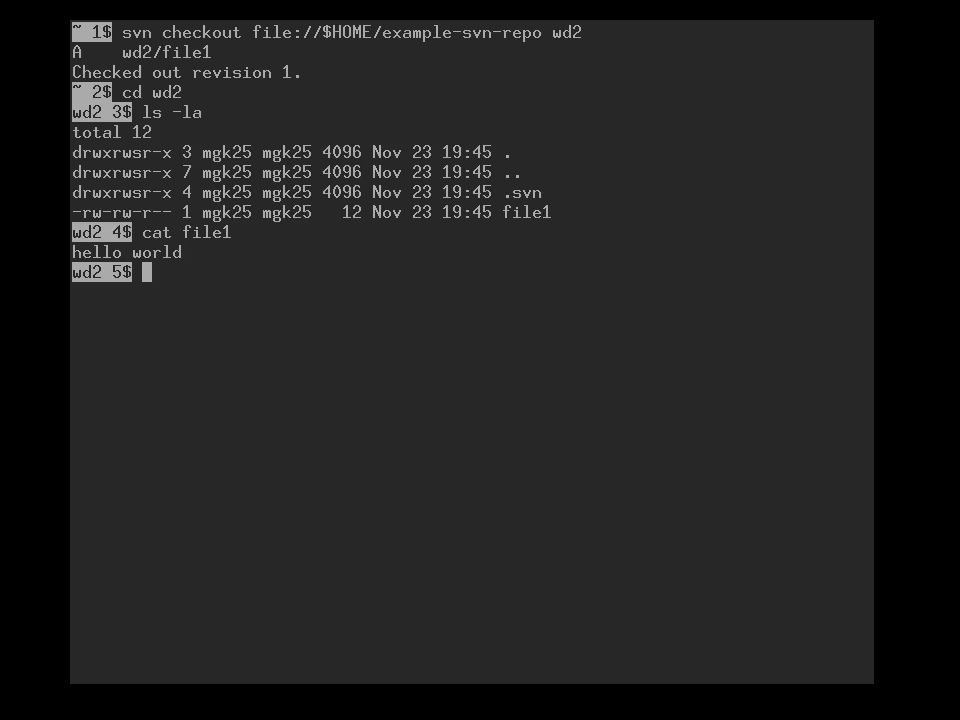
{"action": "type", "text": "echo"}
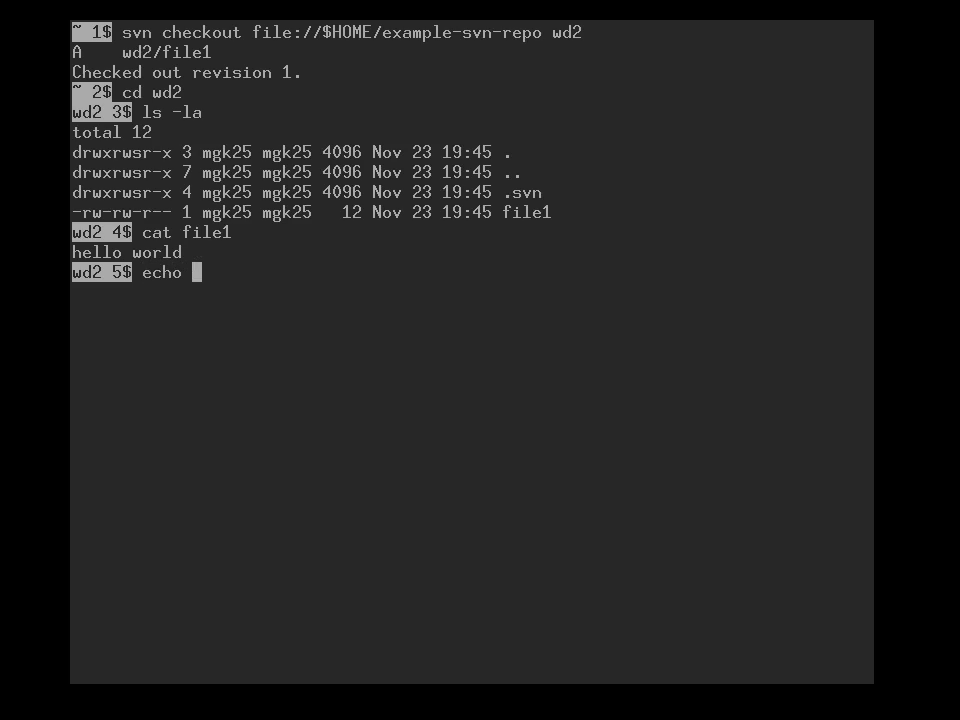
{"action": "type", "text": "'h"}
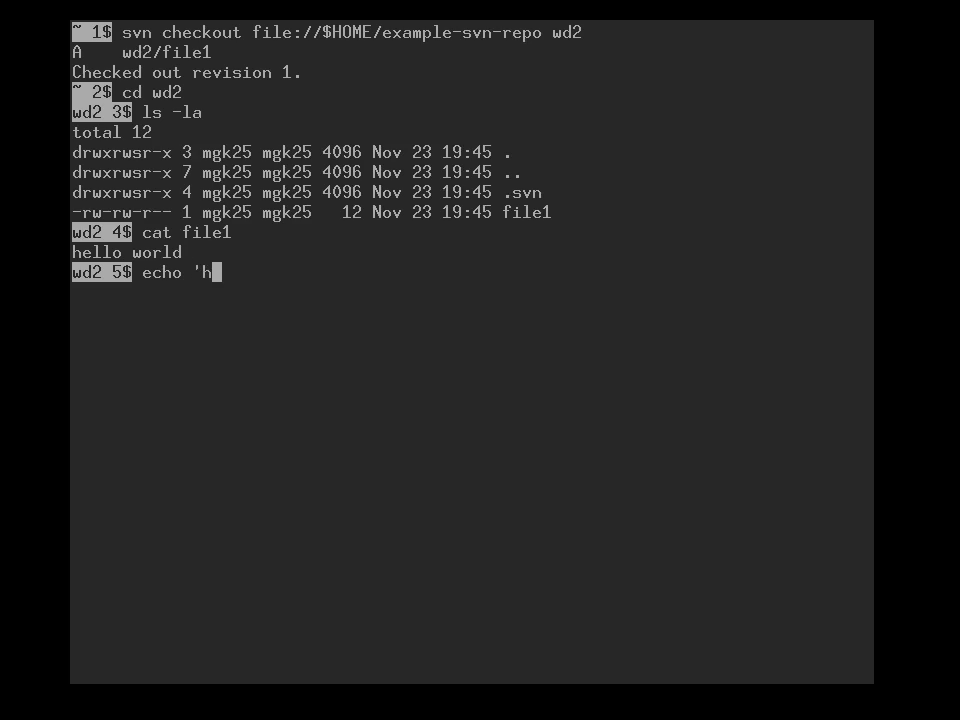
{"action": "type", "text": "ello do"}
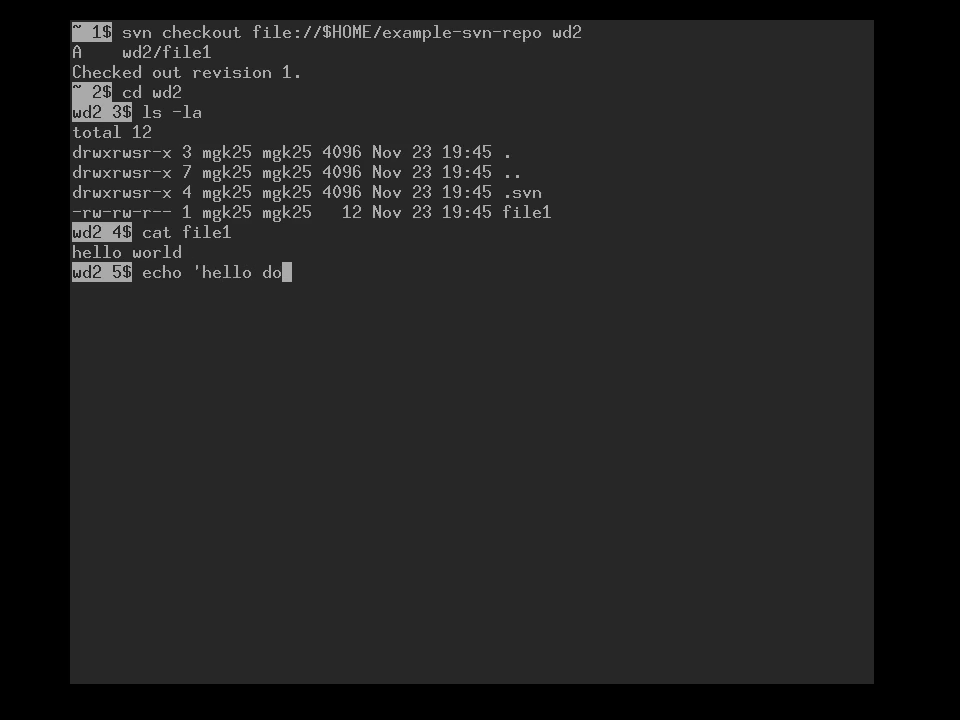
{"action": "type", "text": "gs'"}
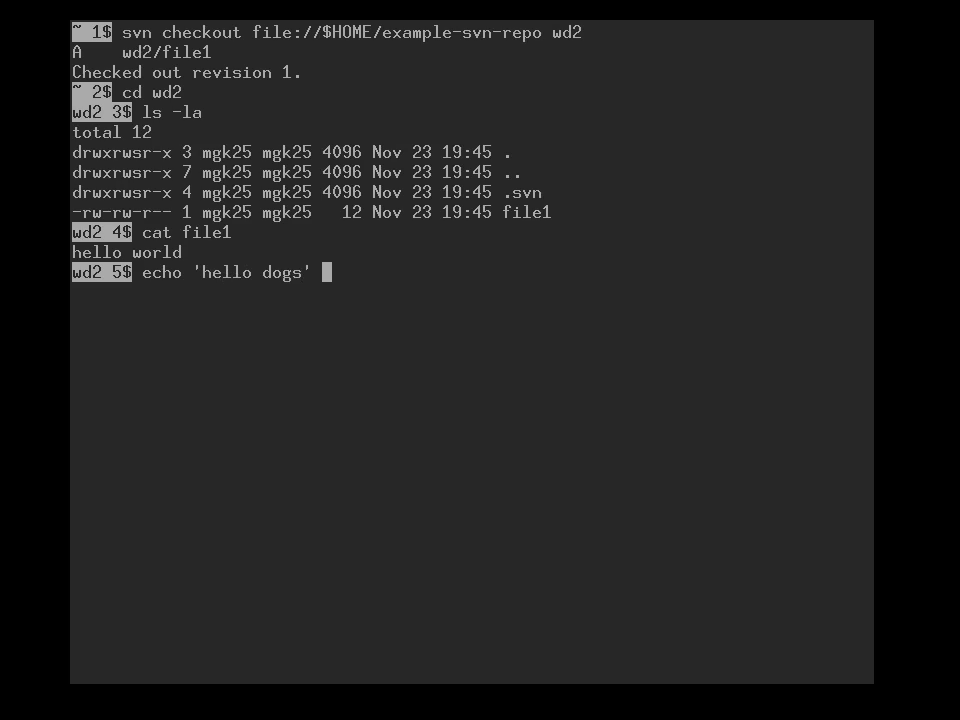
{"action": "type", "text": ">file1"}
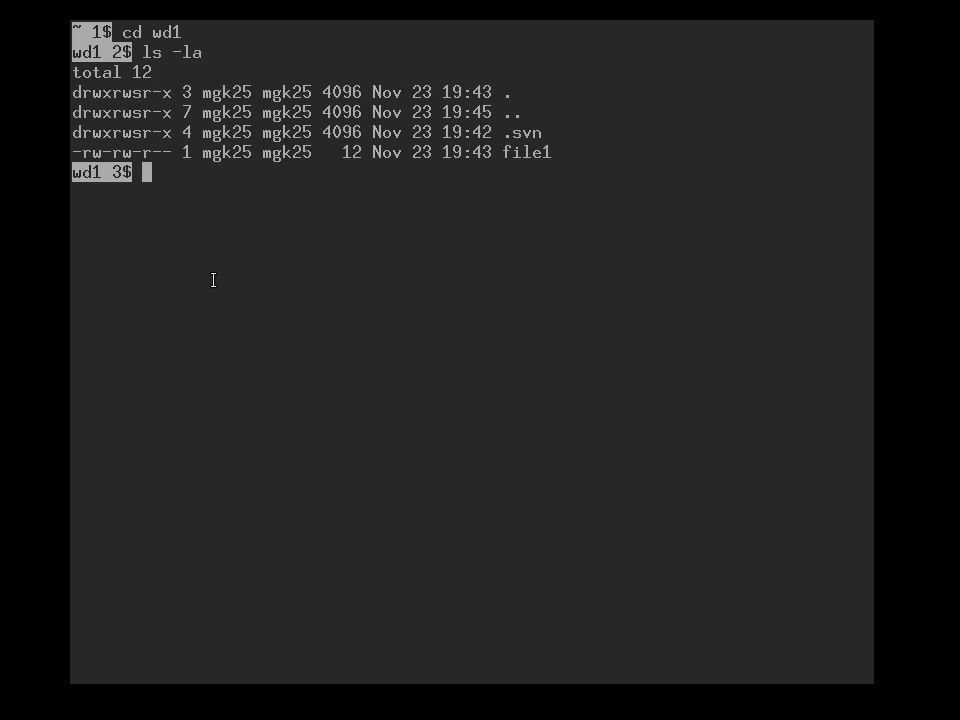
- In wd1 view file1, then overwrite it with 'hello humans'
{"action": "type", "text": "cat file1"}
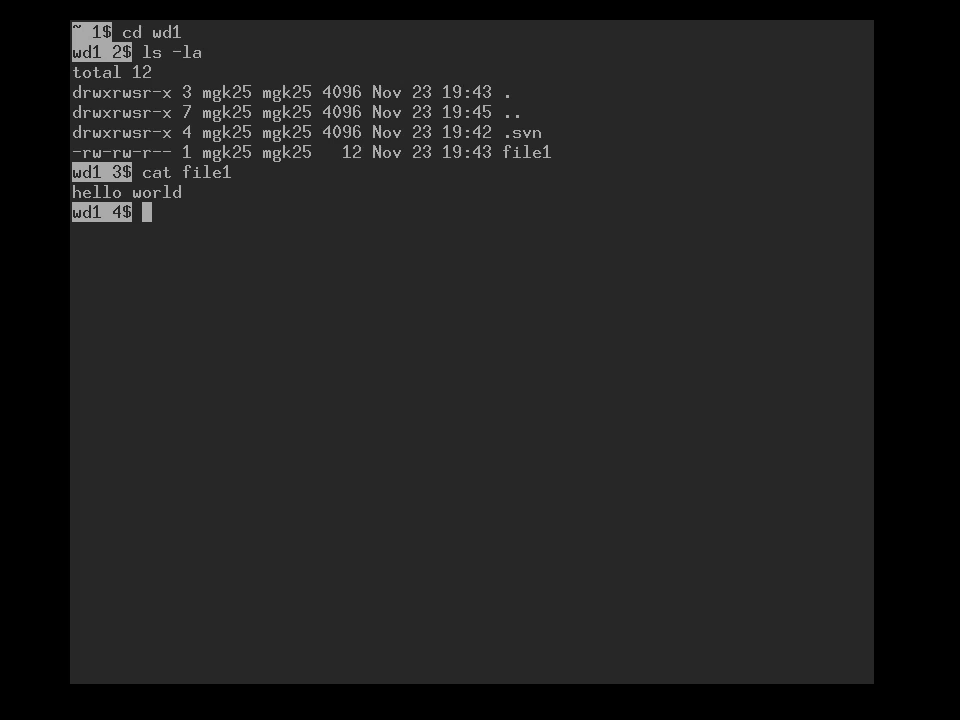
{"action": "type", "text": "echo"}
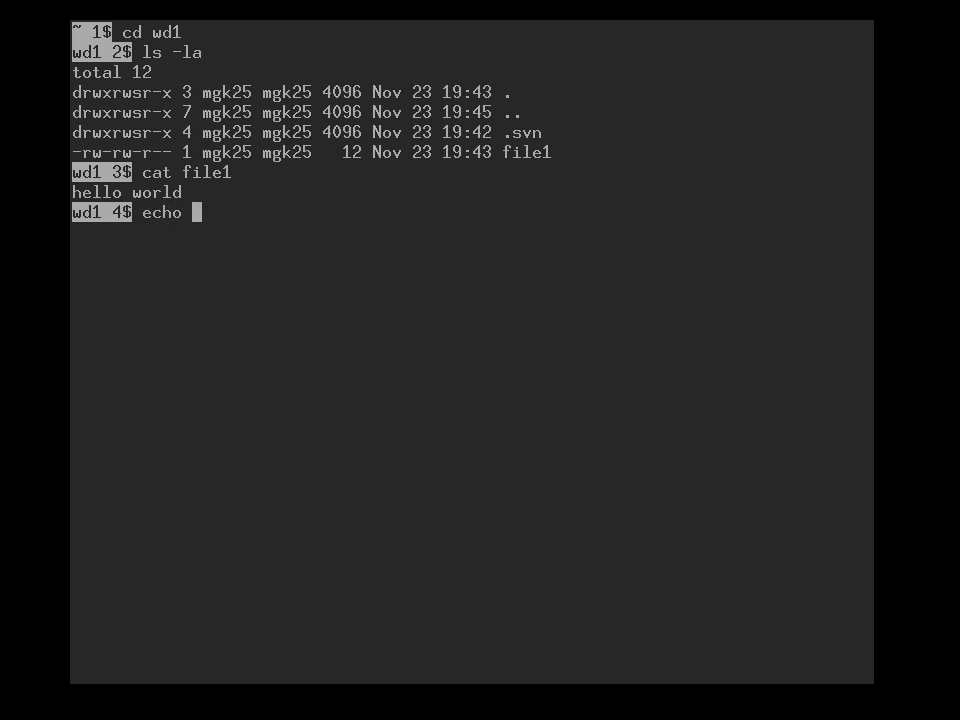
{"action": "type", "text": "'hel"}
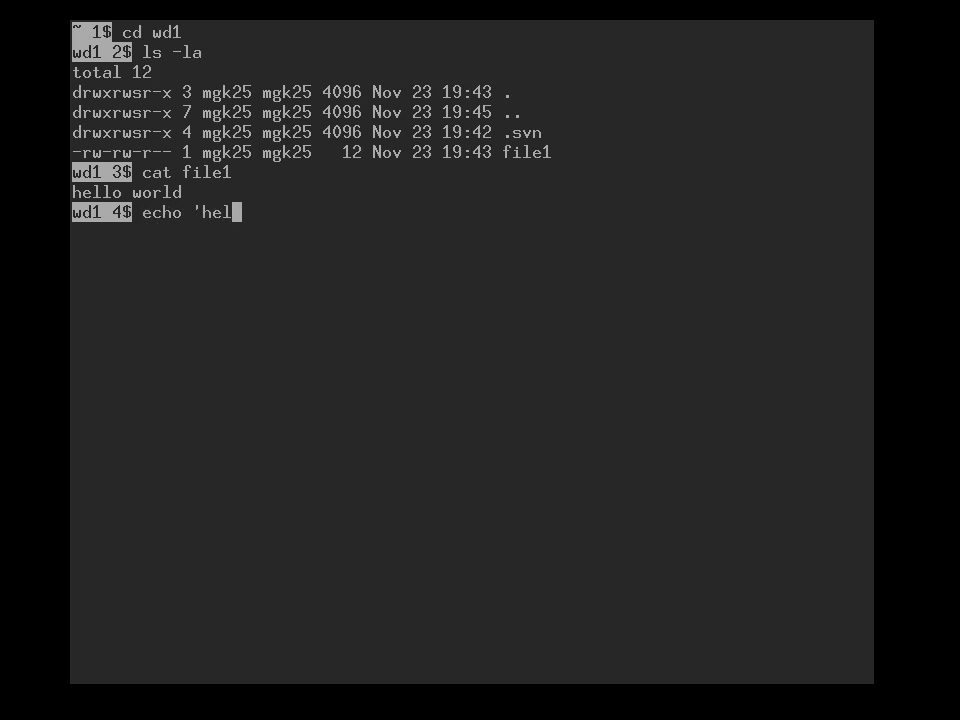
{"action": "type", "text": "lo human"}
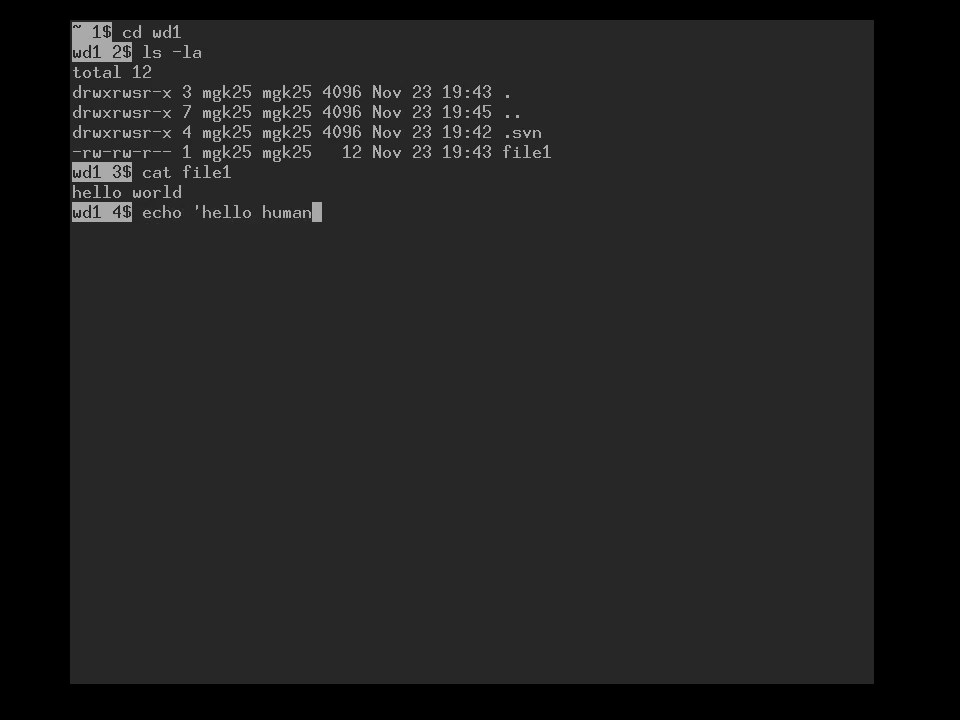
{"action": "type", "text": "s' >"}
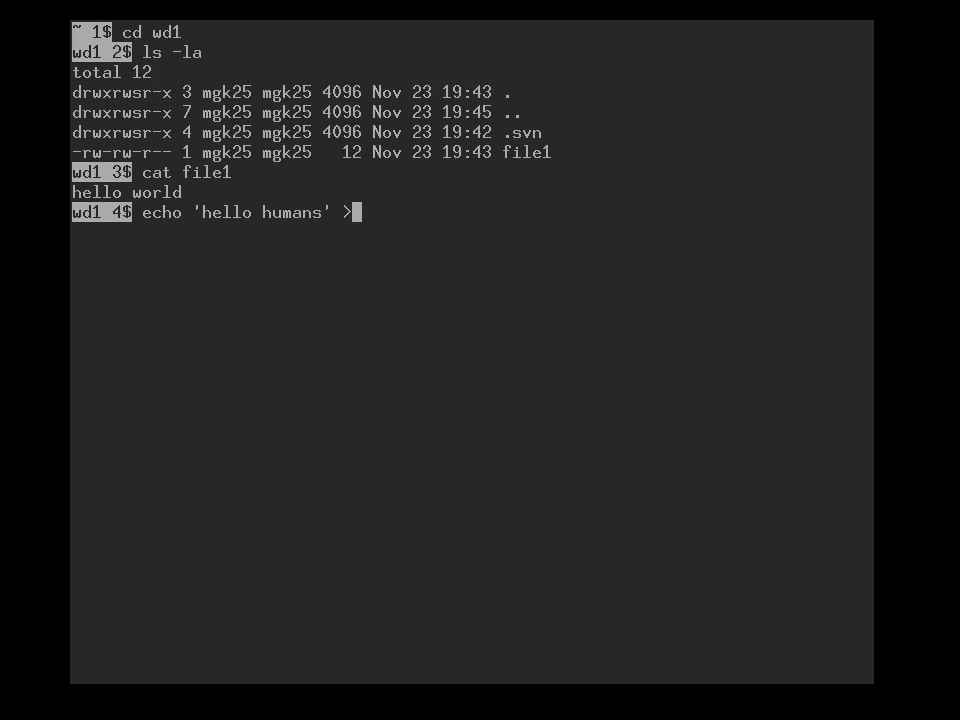
{"action": "type", "text": "faile1"}
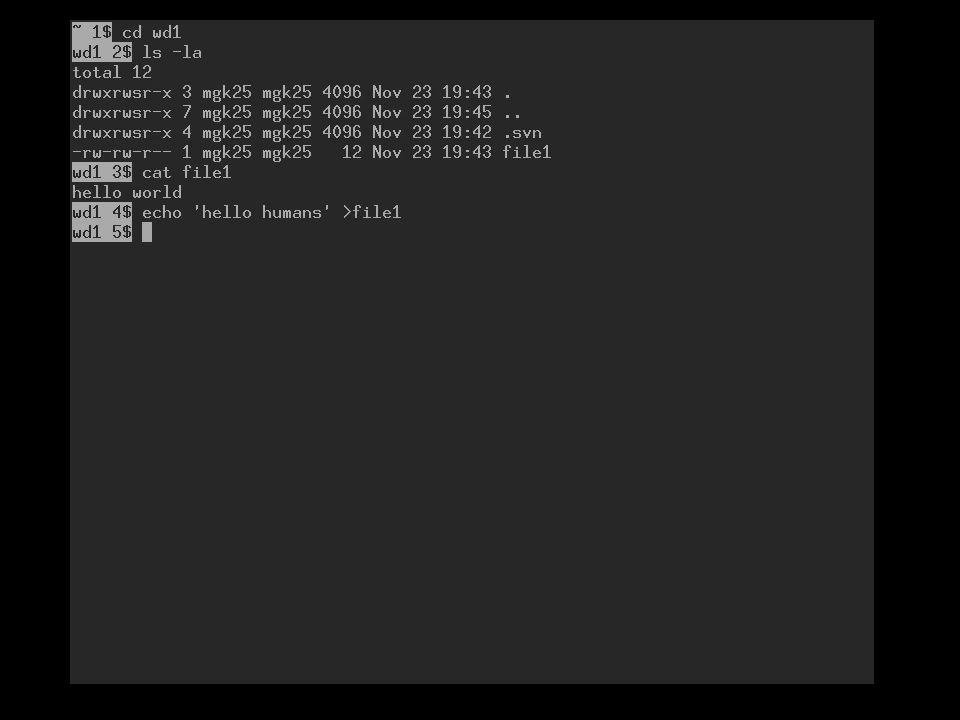
- Create file2 containing 'bla' and check status shows file1 modified, file2 unversioned
{"action": "type", "text": "echo"}
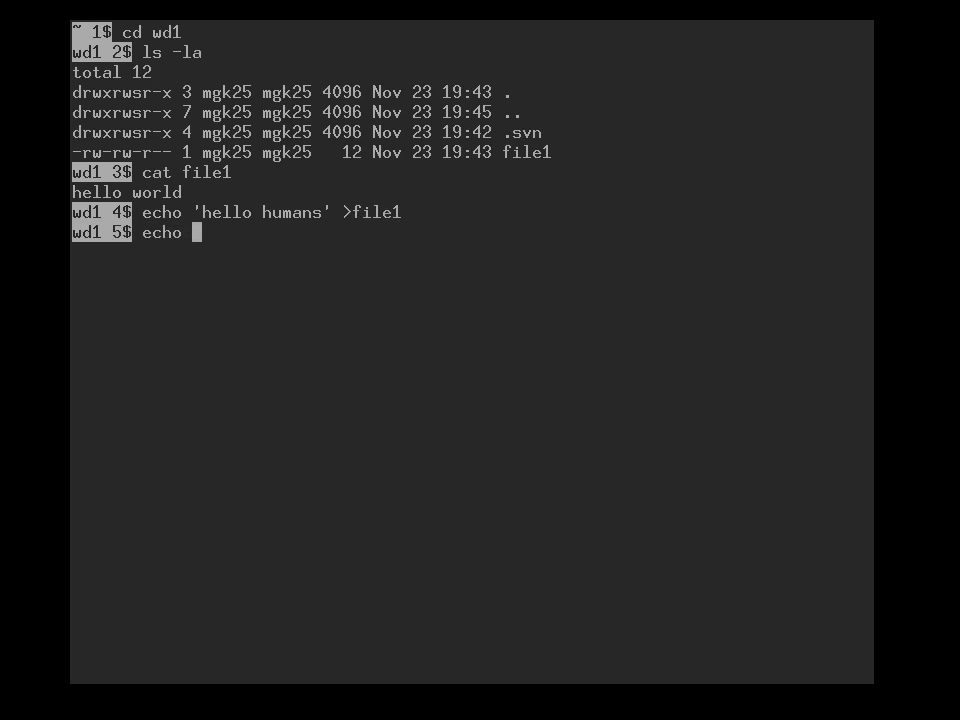
{"action": "type", "text": "'"}
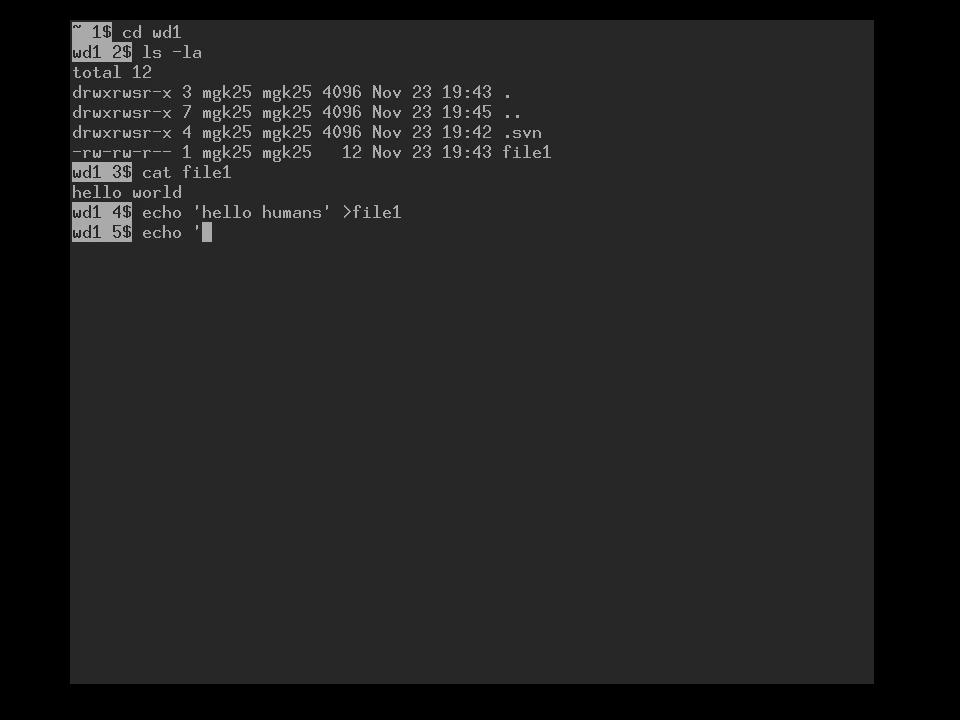
{"action": "type", "text": "bla' >"}
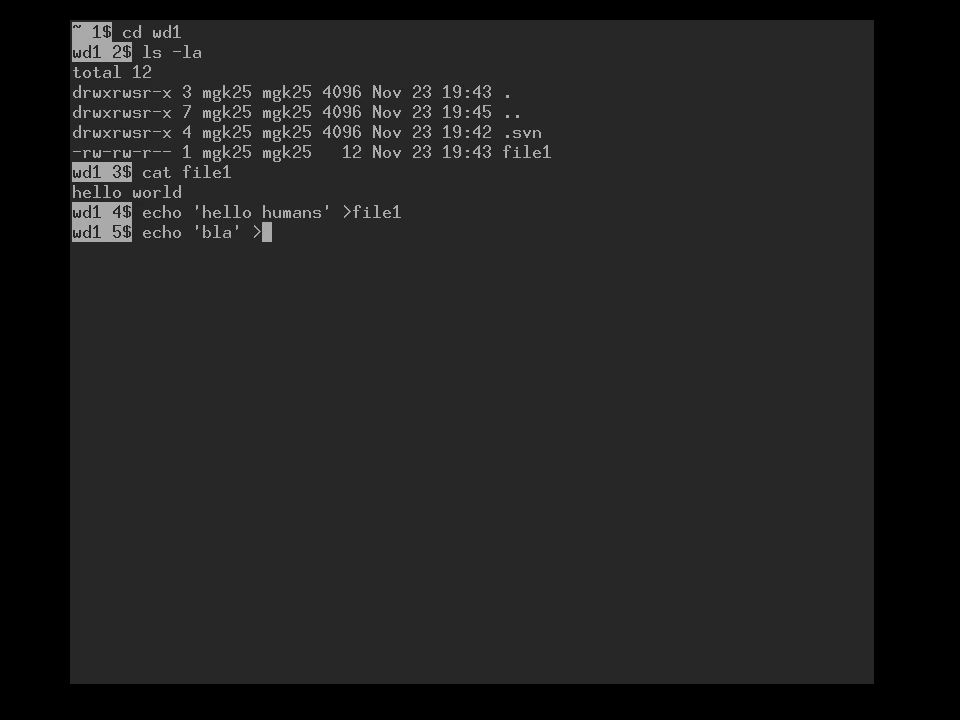
{"action": "type", "text": "file2"}
{"action": "type", "text": "svn statu"}
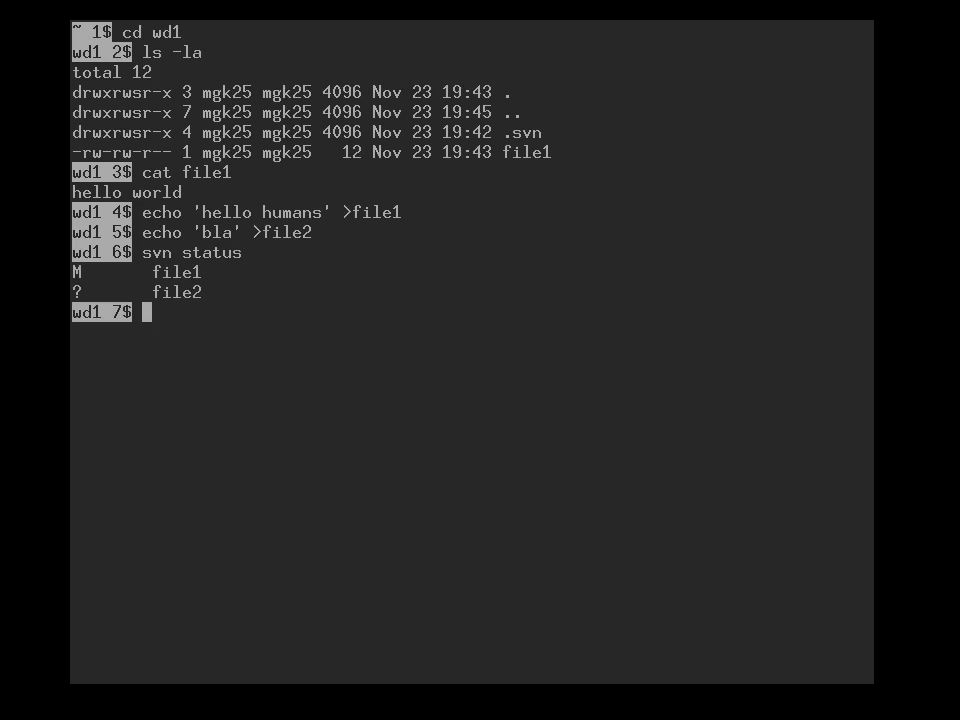
- Schedule file2 for addition with svn add file2 and confirm status M file1, A file2
{"action": "type", "text": "svn"}
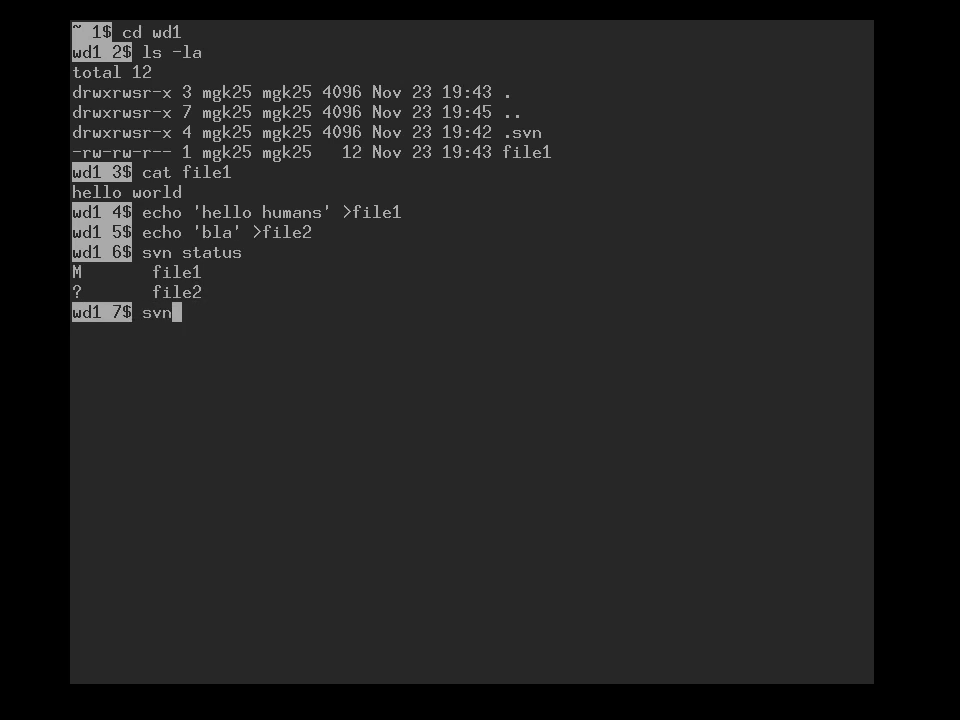
{"action": "type", "text": "add file"}
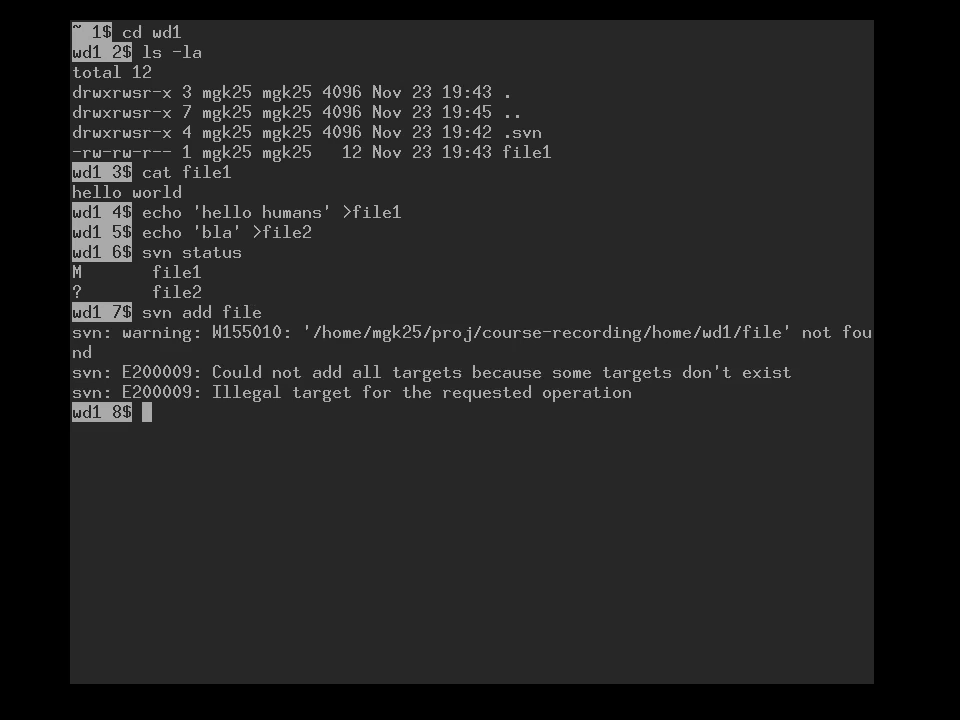
{"action": "type", "text": "svn add file2"}
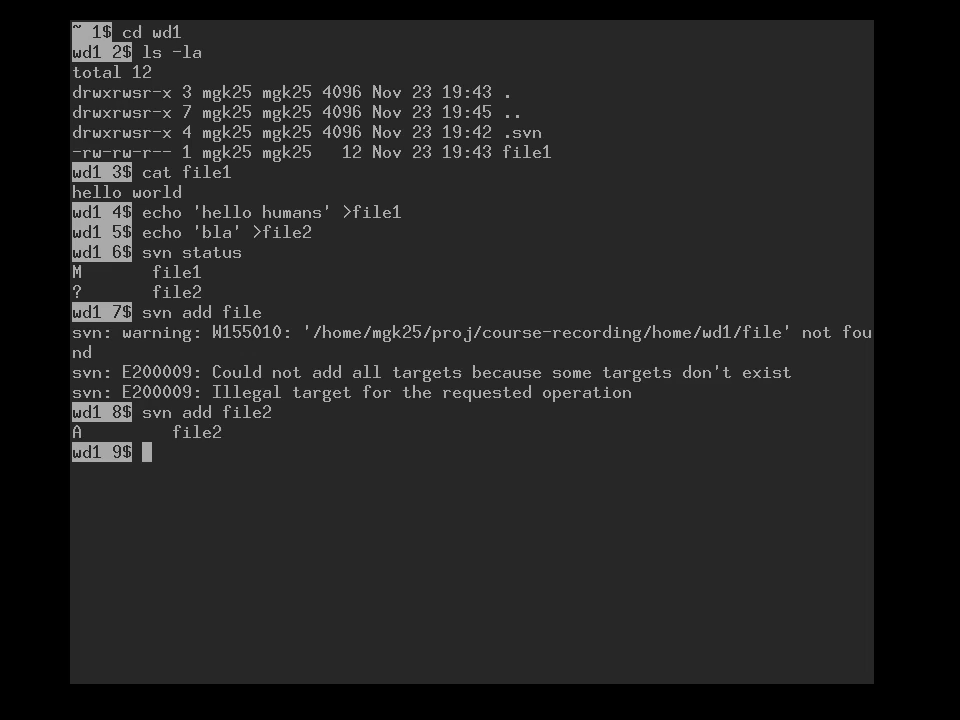
{"action": "type", "text": "svn statu"}
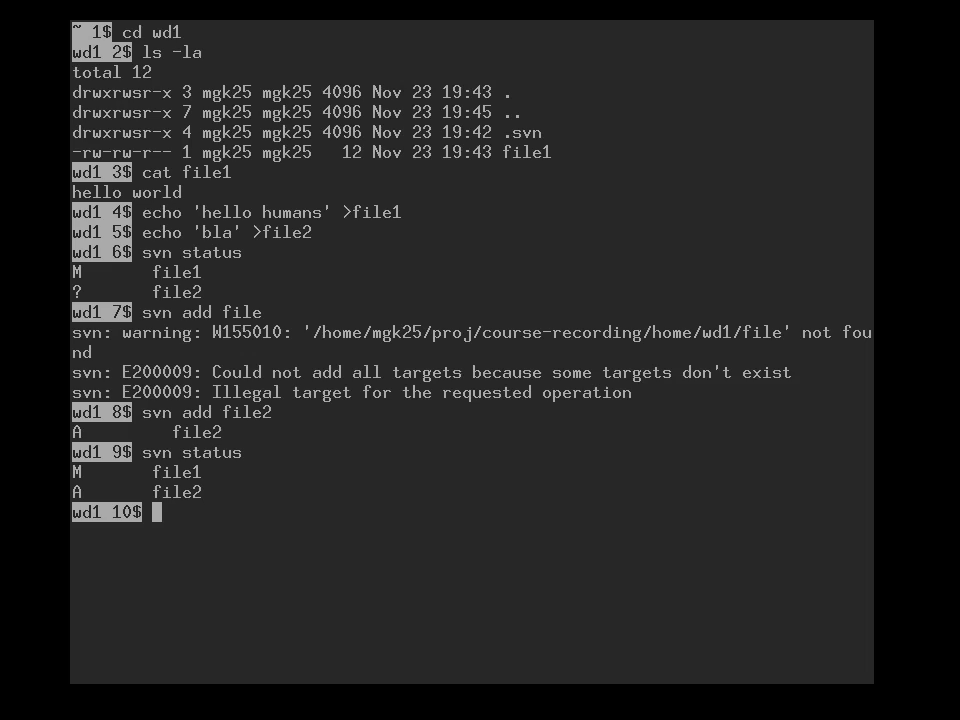
- Commit wd1 as revision 2 with message 'world -> humans' and check svn status
{"action": "type", "text": "svn"}
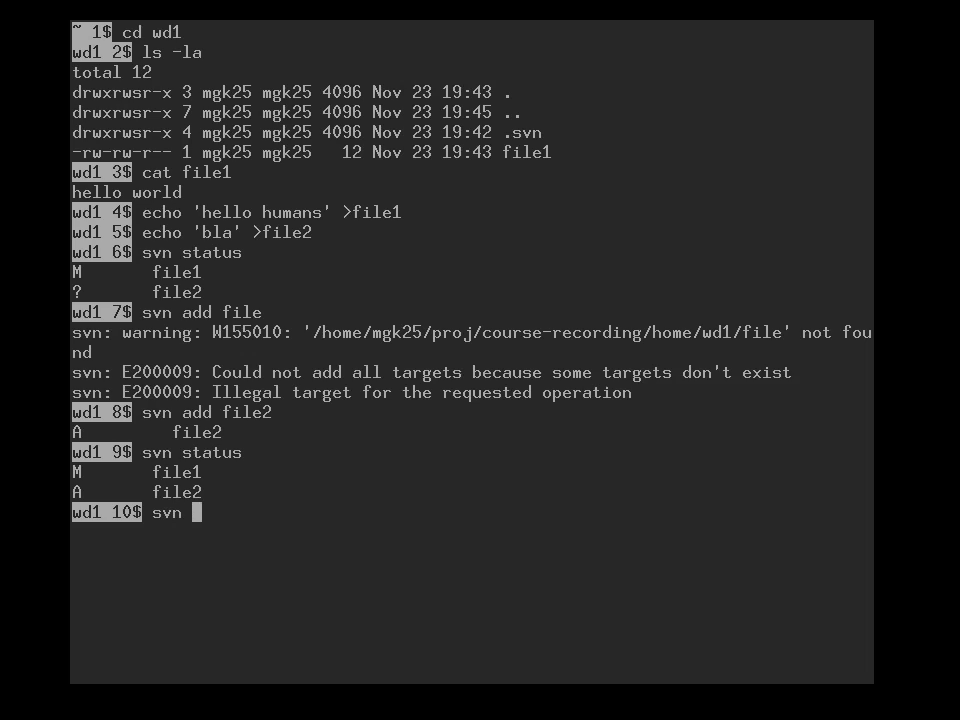
{"action": "type", "text": "commit"}
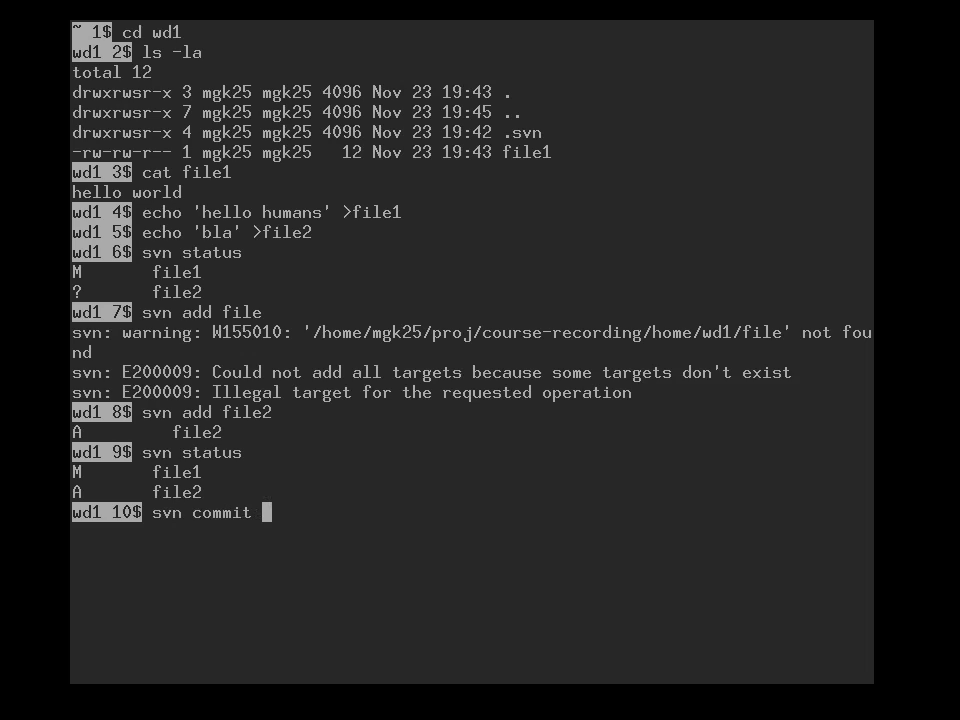
{"action": "type", "text": "-m '"}
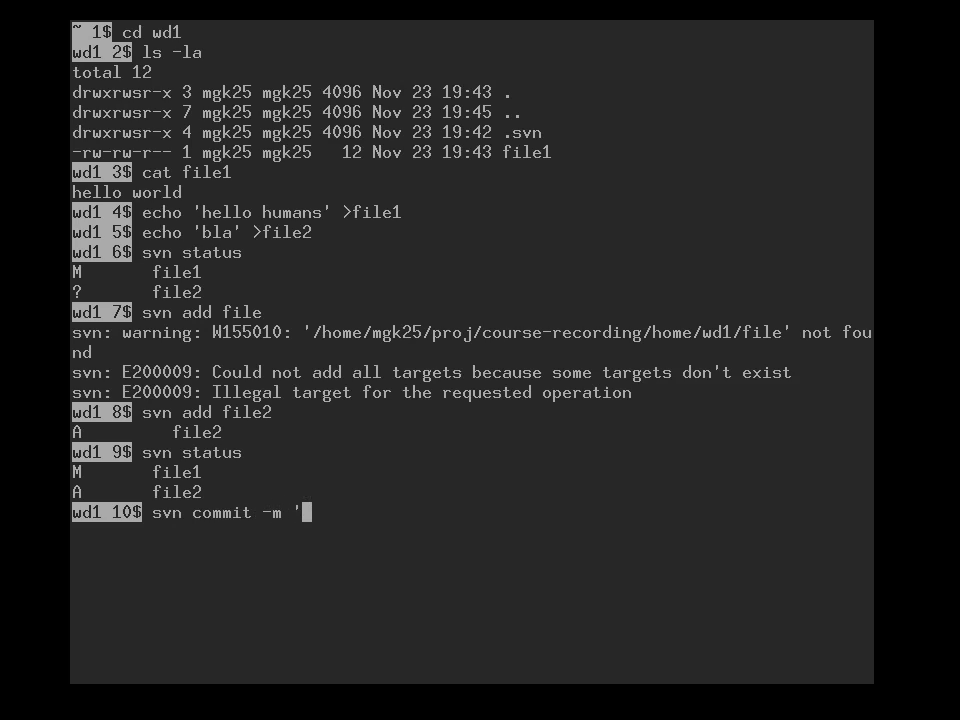
{"action": "type", "text": "wol"}
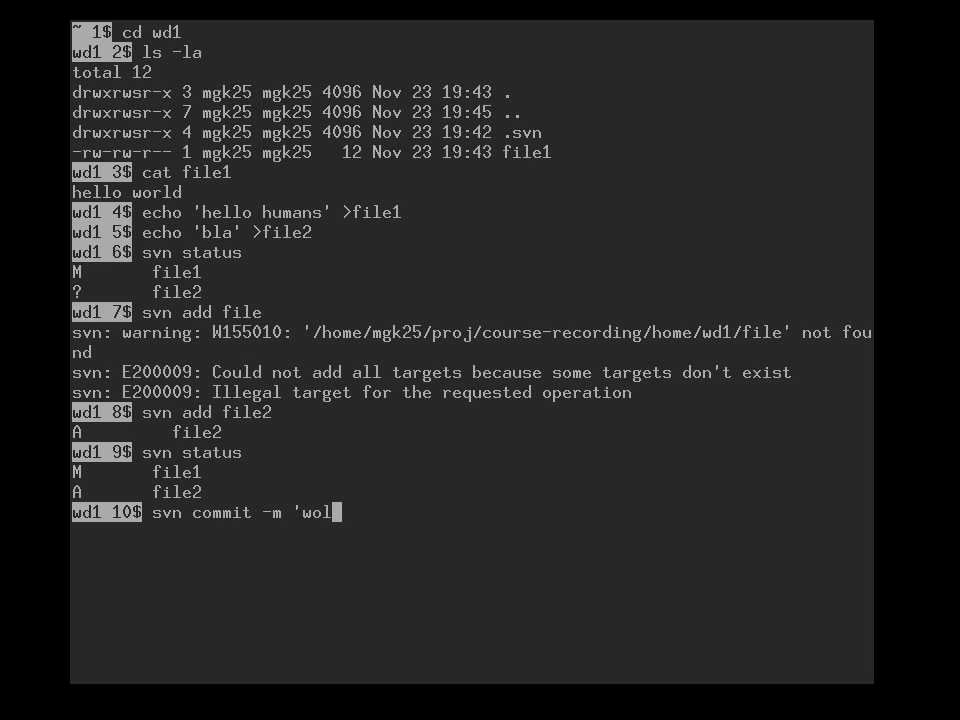
{"action": "type", "text": "rld"}
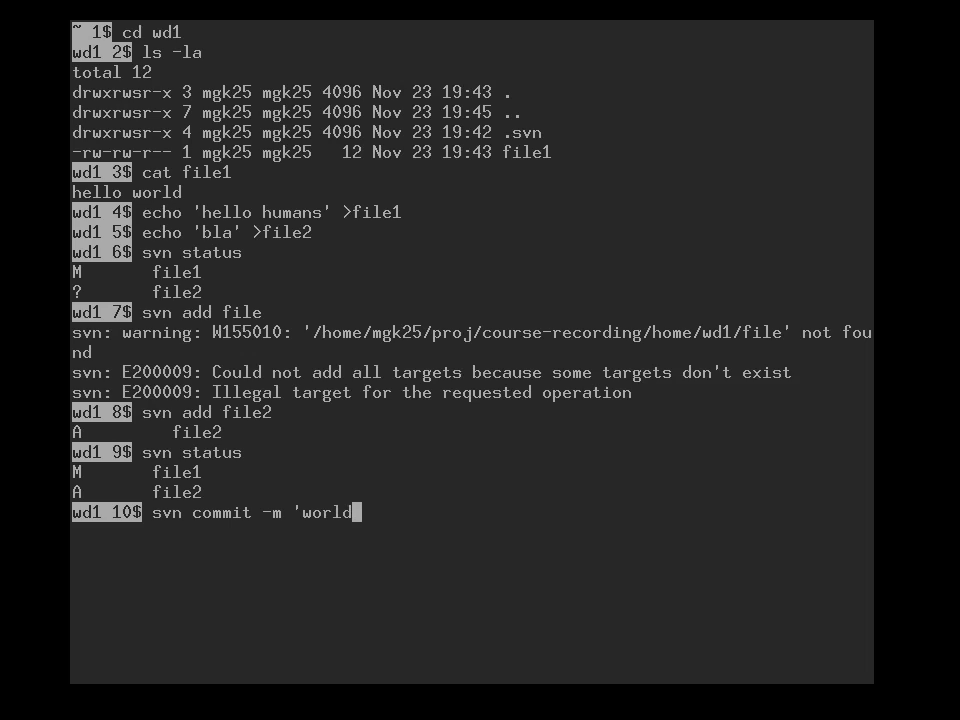
{"action": "type", "text": "-> hum"}
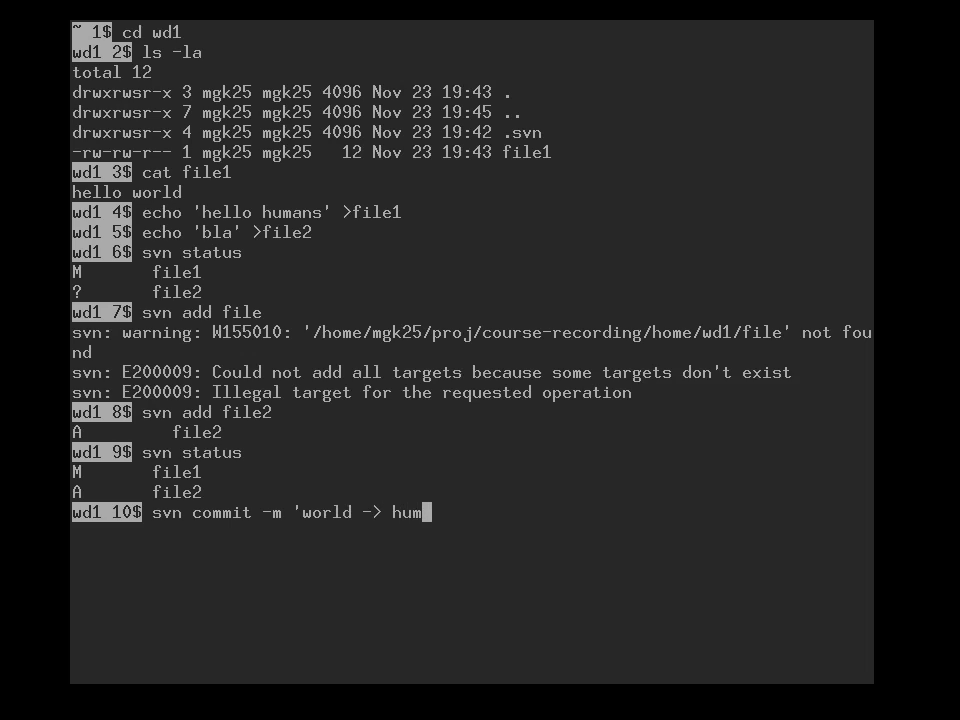
{"action": "type", "text": "ans'"}
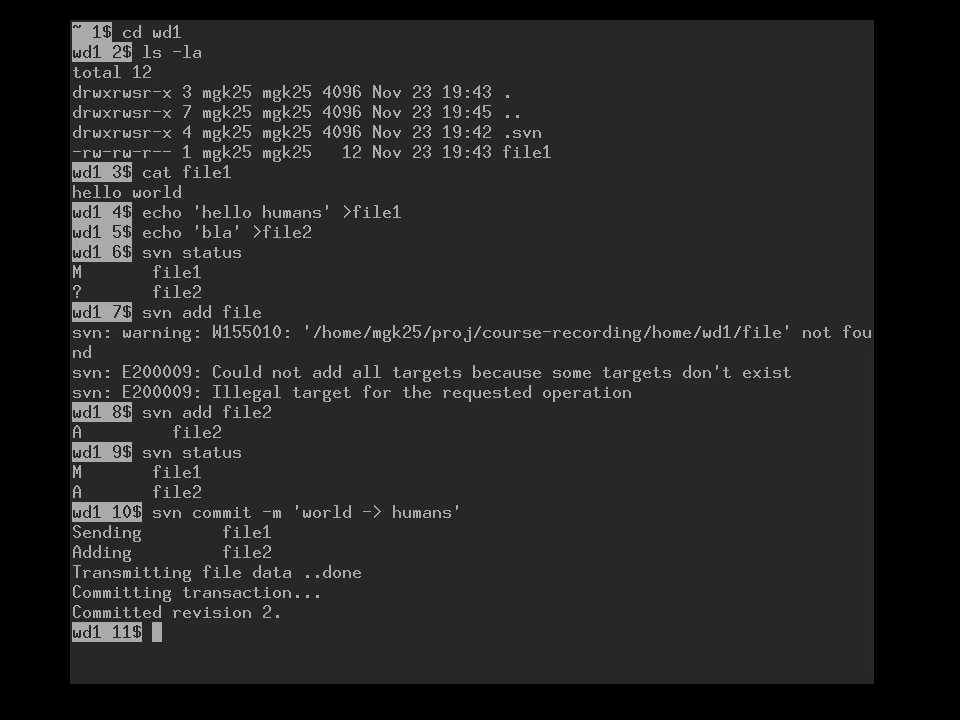
{"action": "type", "text": "svn stat"}
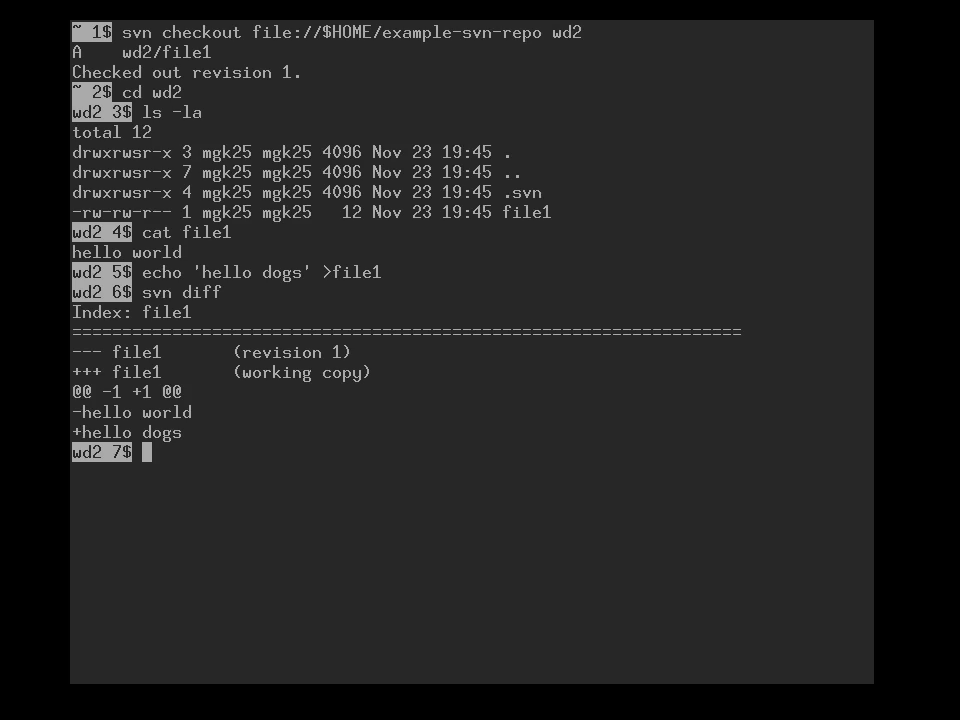
- Attempt to commit wd2 with message 'world -> dogs', getting the out-of-date error
{"action": "type", "text": "svn"}
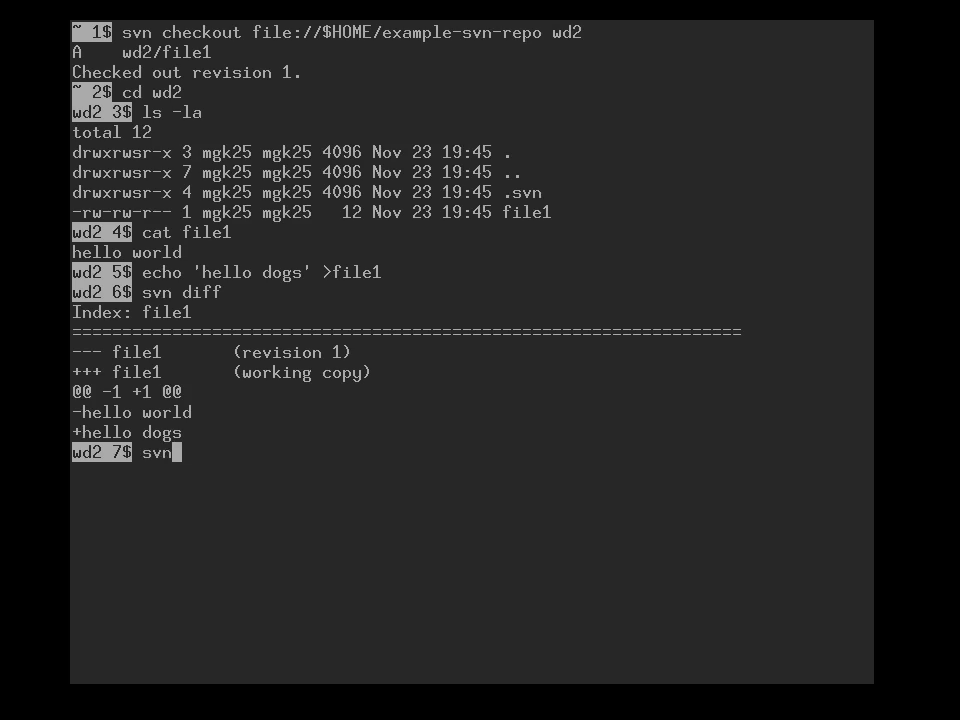
{"action": "type", "text": "commit -"}
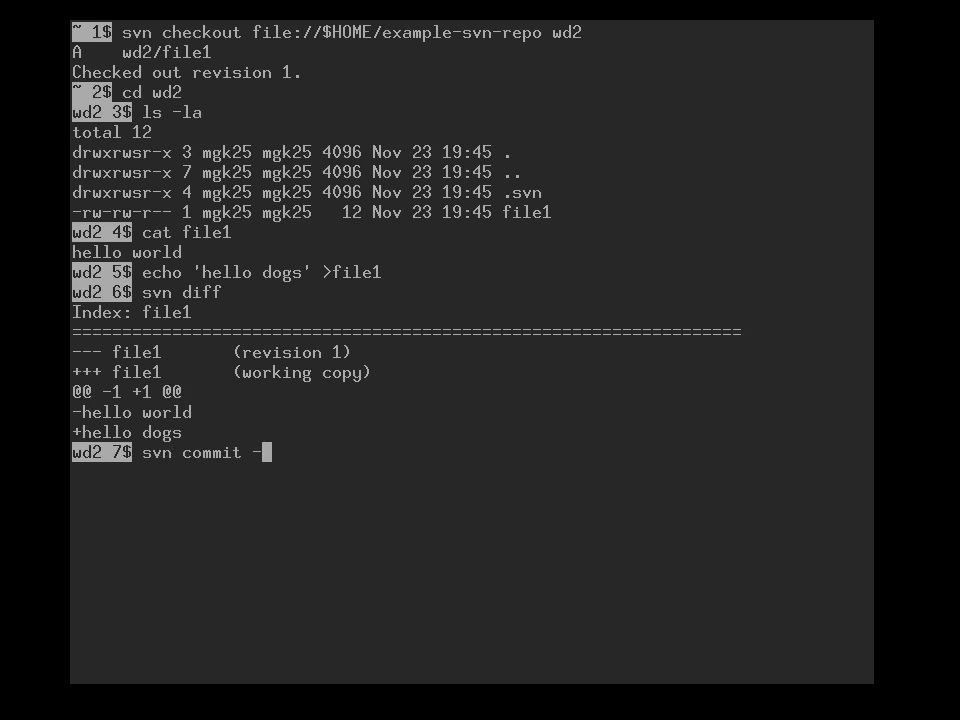
{"action": "type", "text": "m '"}
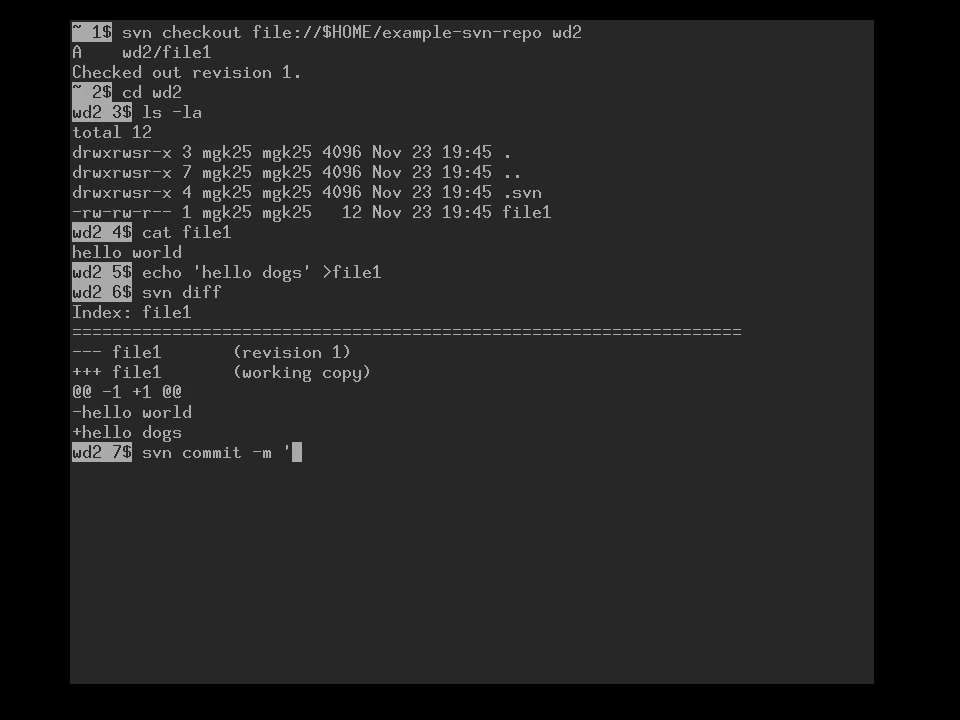
{"action": "type", "text": "world ->"}
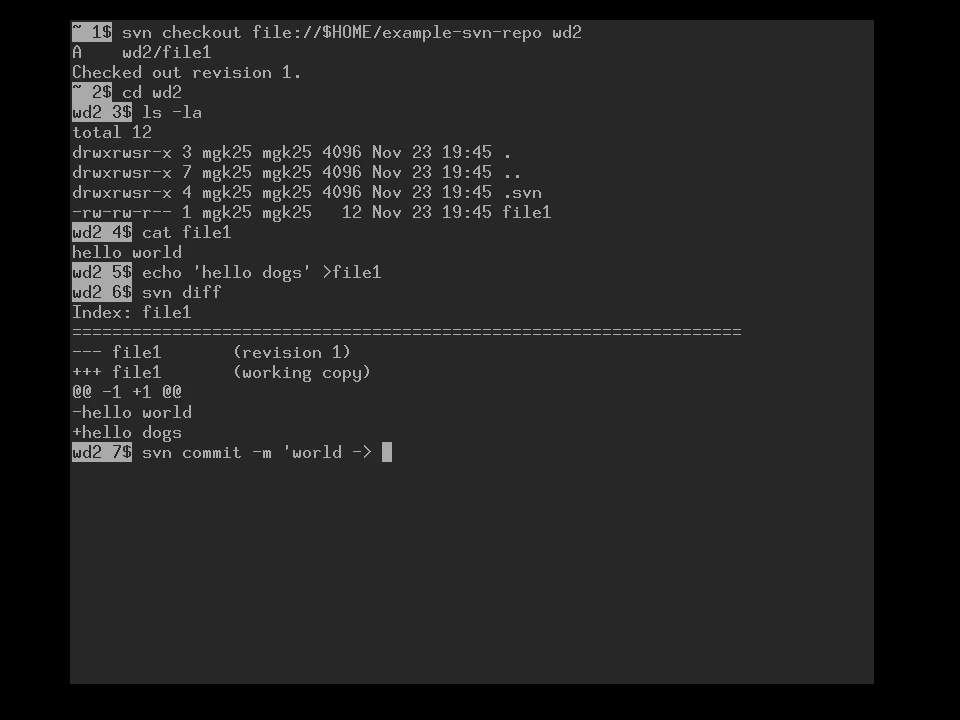
{"action": "type", "text": "dogs"}
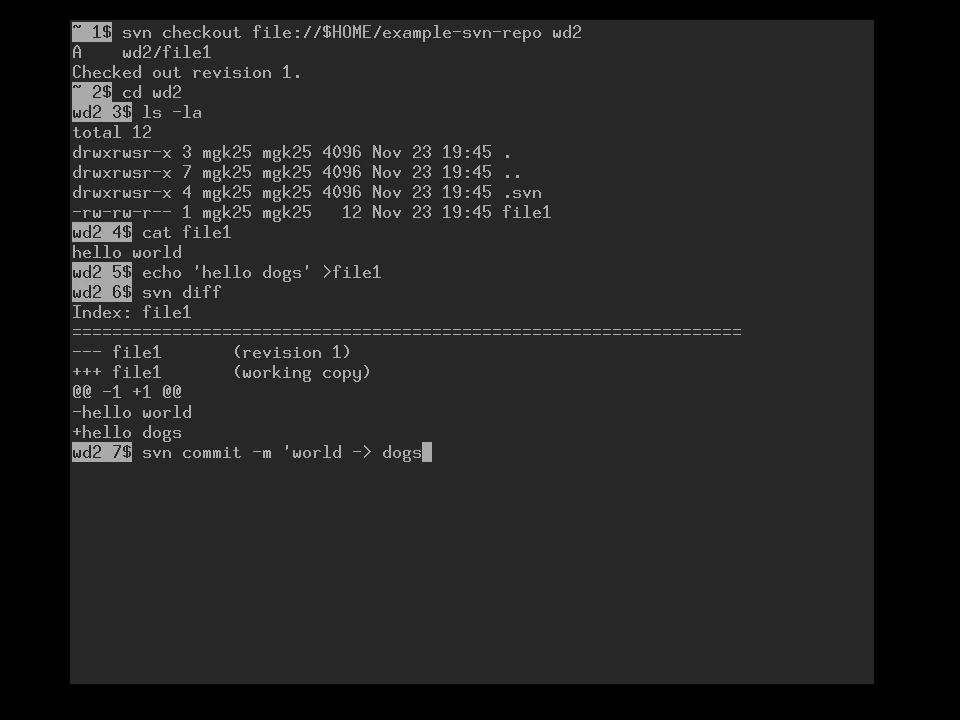
{"action": "type", "text": "'"}
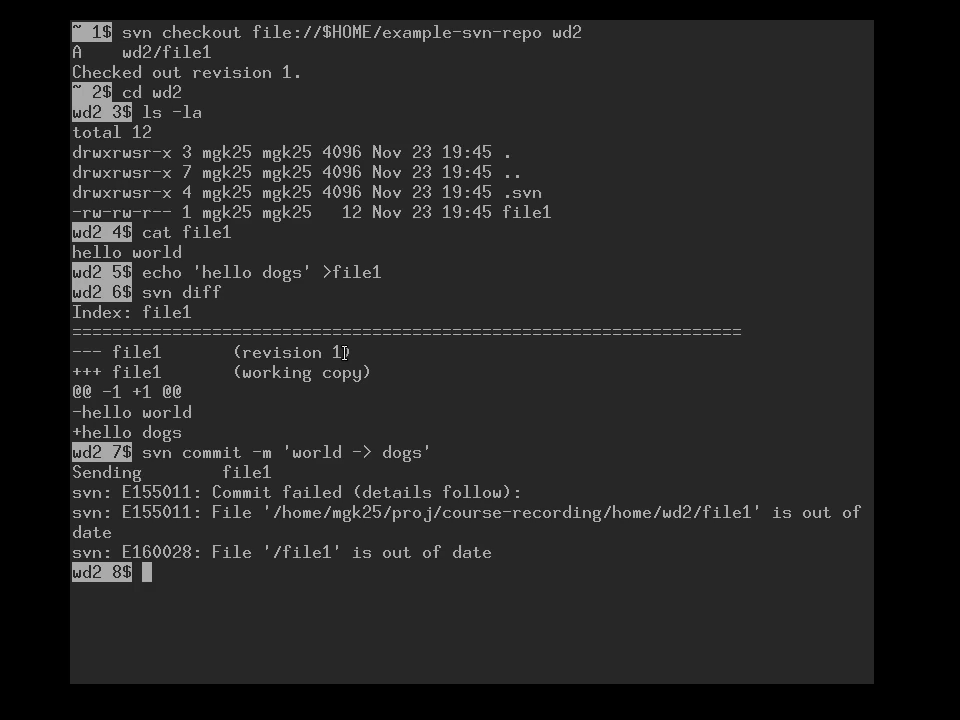
{"action": "mouse_move", "coordinate": [340, 396]}
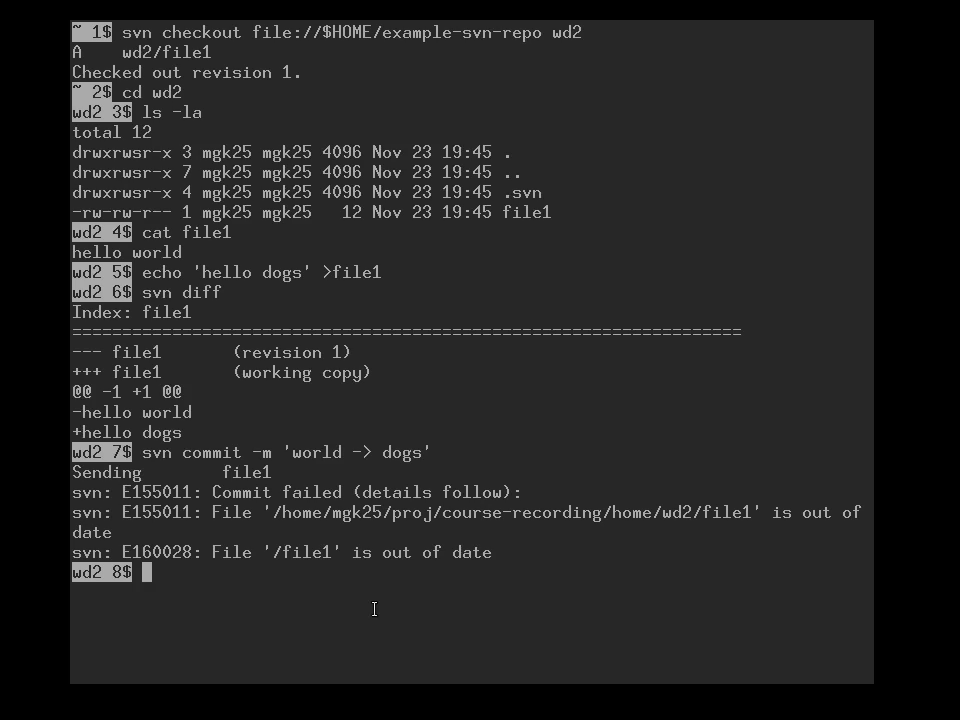
- Update wd2 to revision 2, postponing the text conflict in file1 with 'p'
{"action": "type", "text": "svn"}
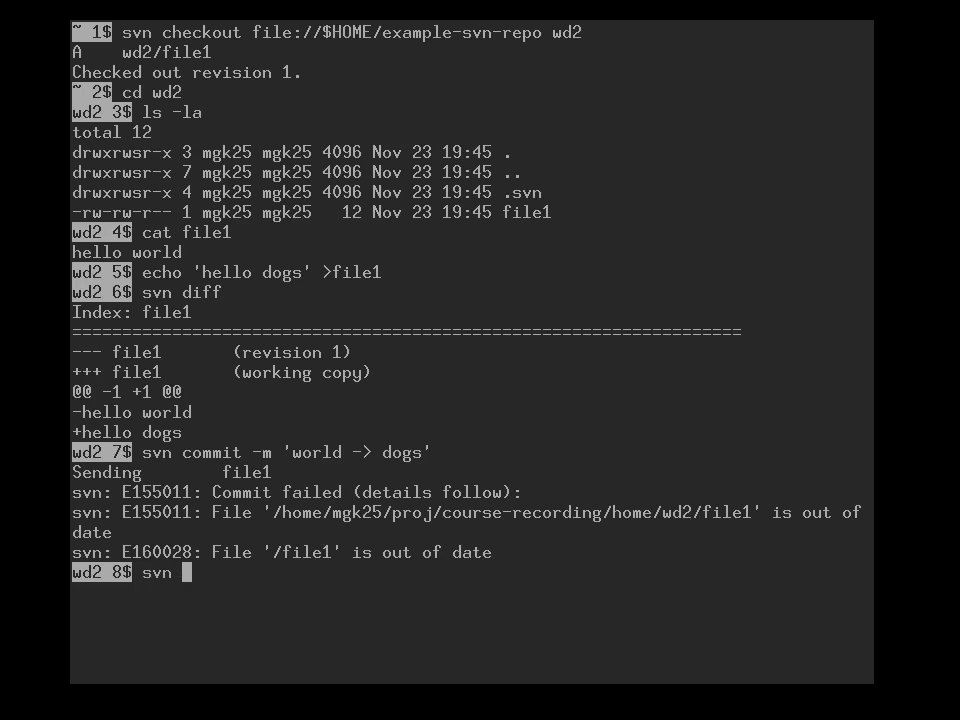
{"action": "type", "text": "u"}
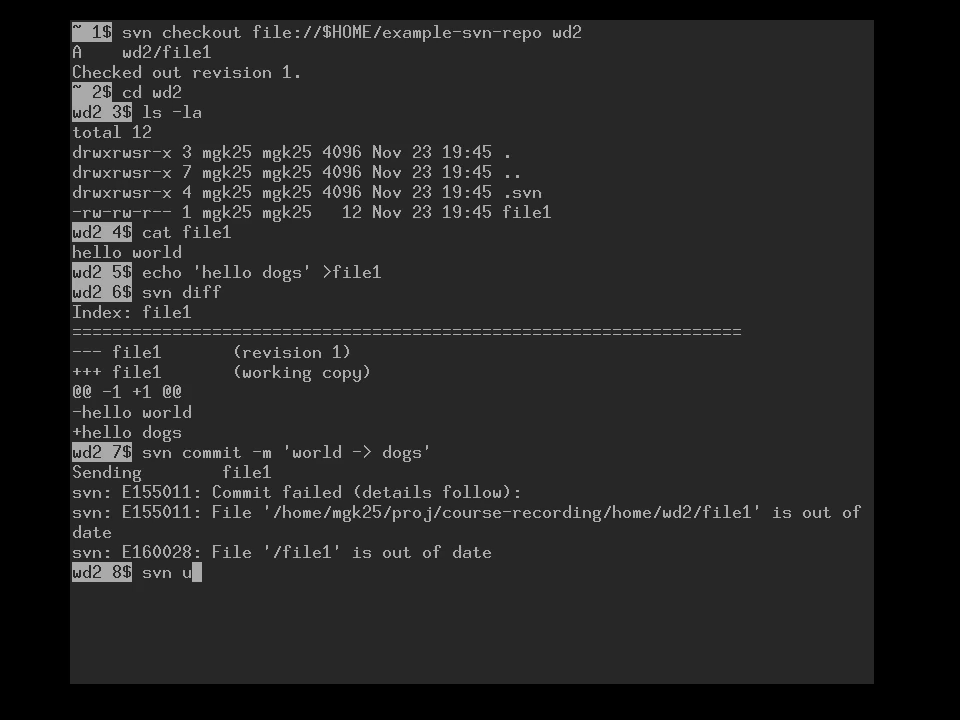
{"action": "type", "text": "pdate"}
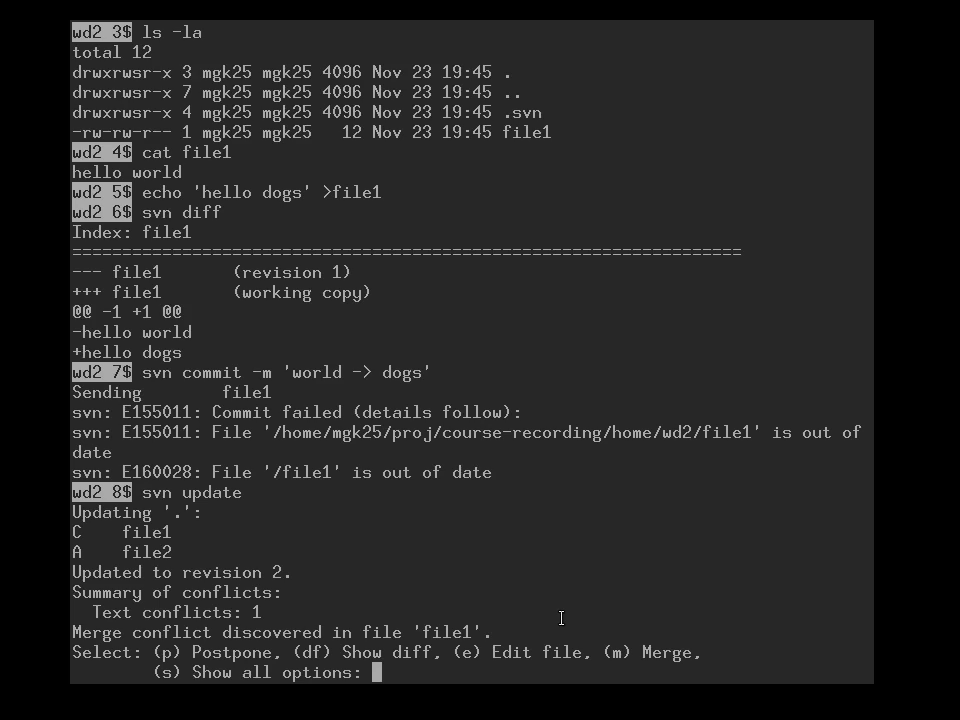
{"action": "mouse_move", "coordinate": [590, 586]}
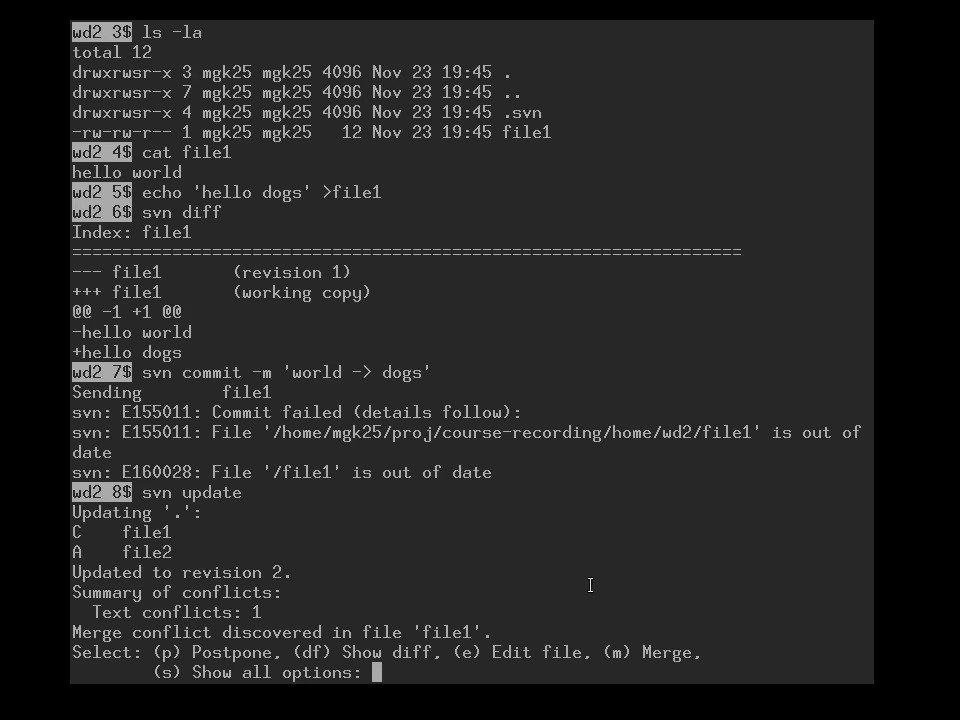
{"action": "mouse_move", "coordinate": [300, 646]}
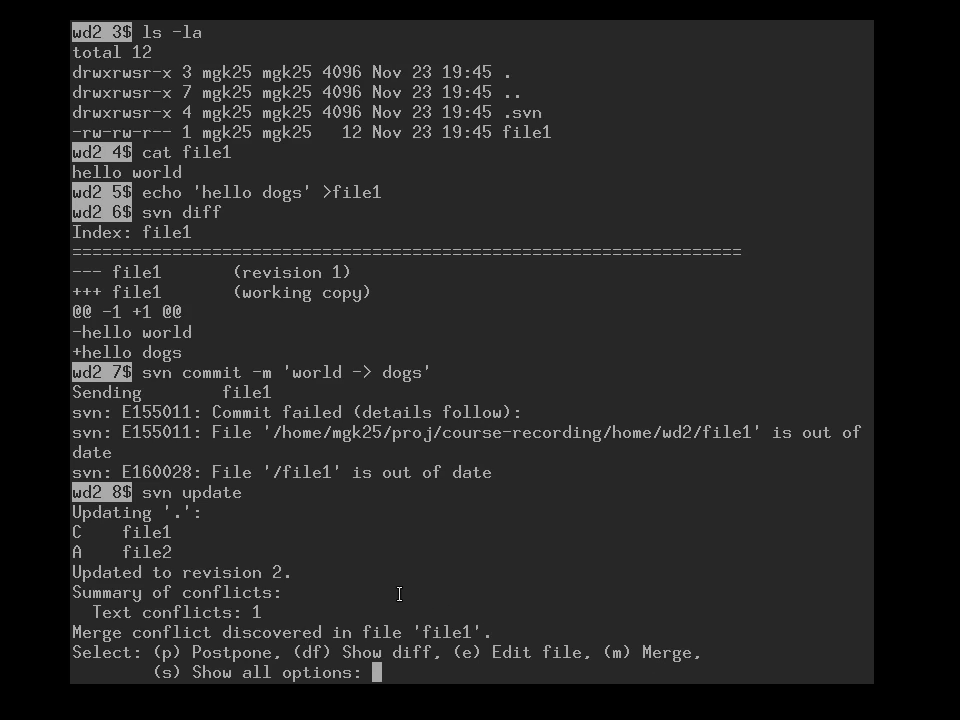
{"action": "type", "text": "p"}
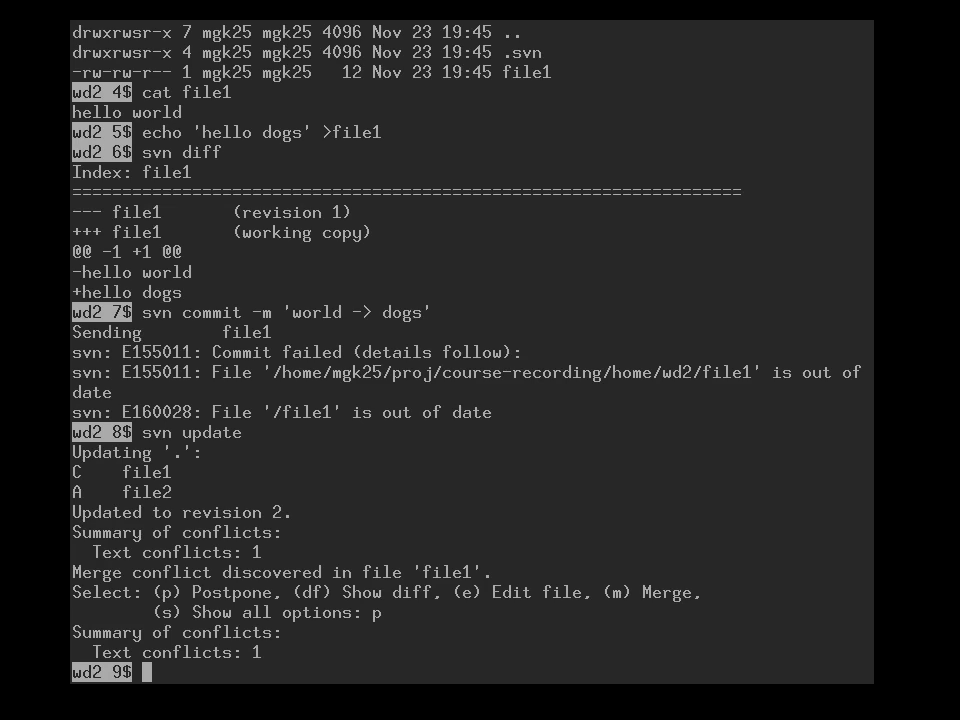
- List file1.mine, file1.r1, file1.r2 with ls -la and open file1 in vim
{"action": "type", "text": "ls -la"}
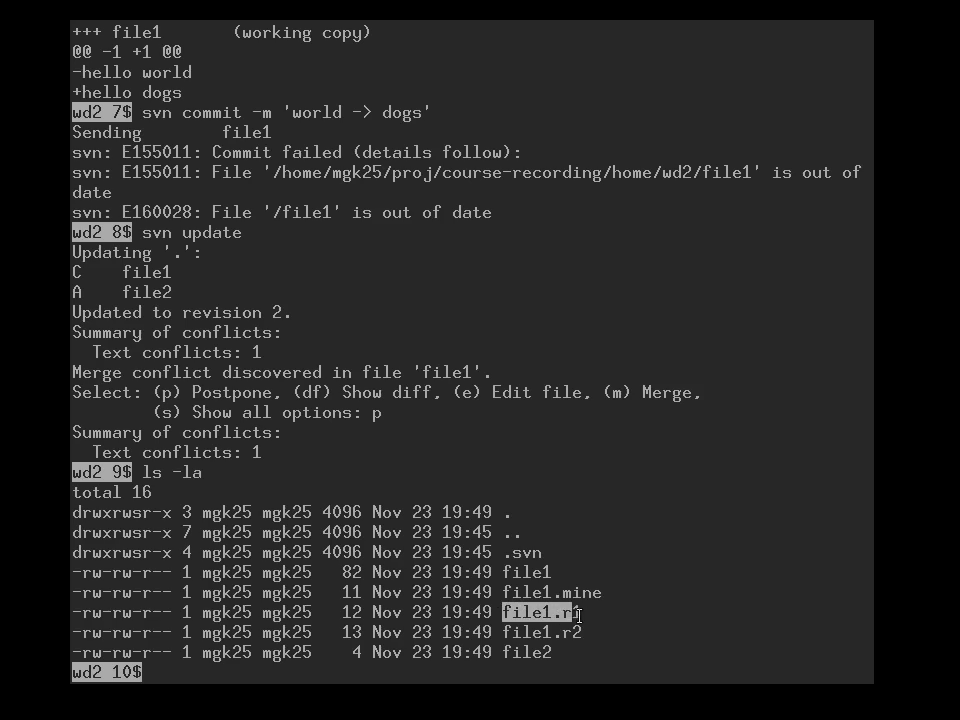
{"action": "mouse_move", "coordinate": [156, 672]}
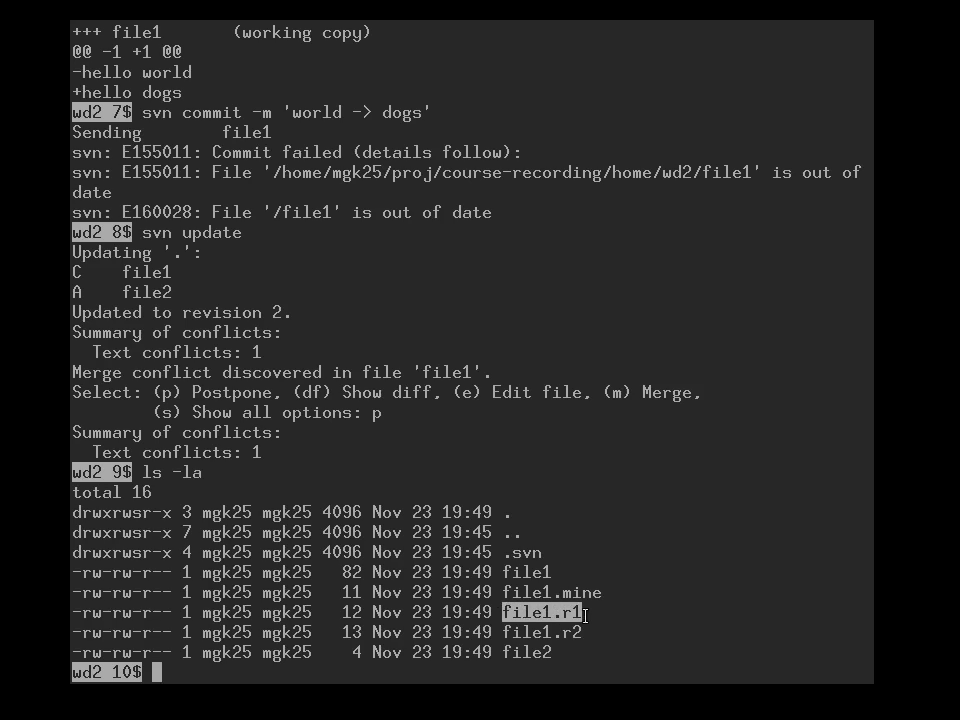
{"action": "mouse_move", "coordinate": [510, 632]}
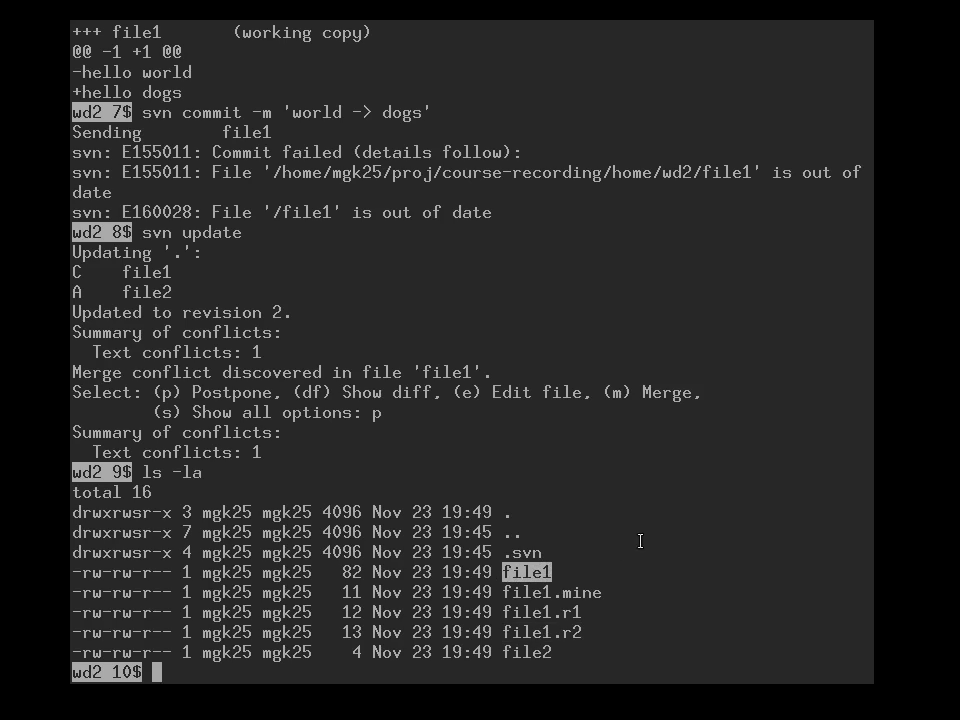
{"action": "type", "text": "v"}
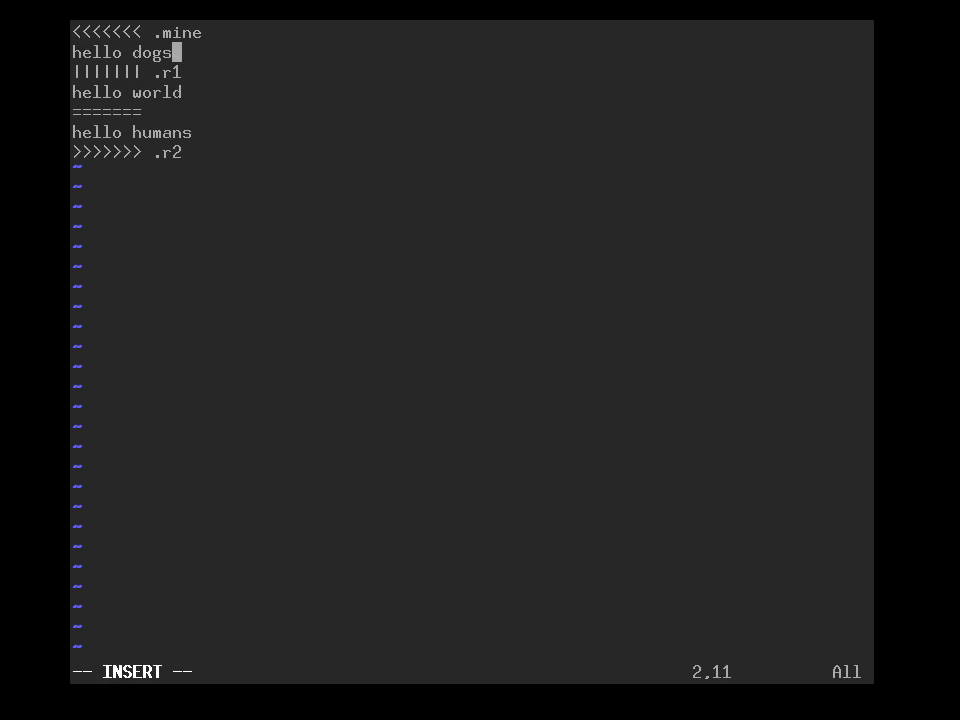
- Edit file1 to the single line 'hello dogs and humans', removing conflict markers, and save
{"action": "type", "text": "and humans"}
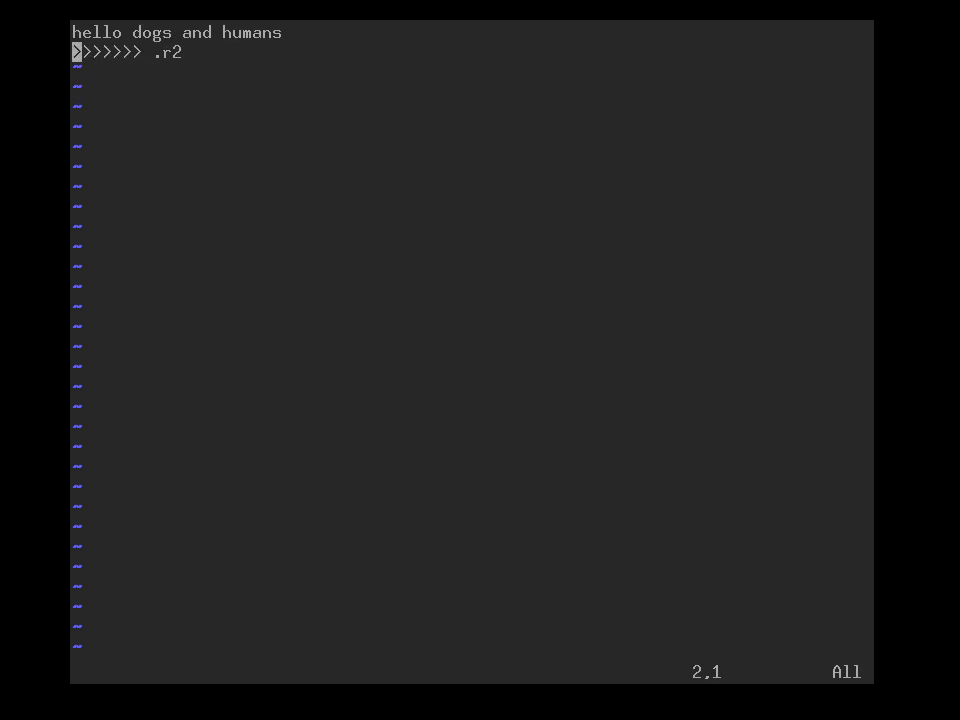
{"action": "key", "text": "dd"}
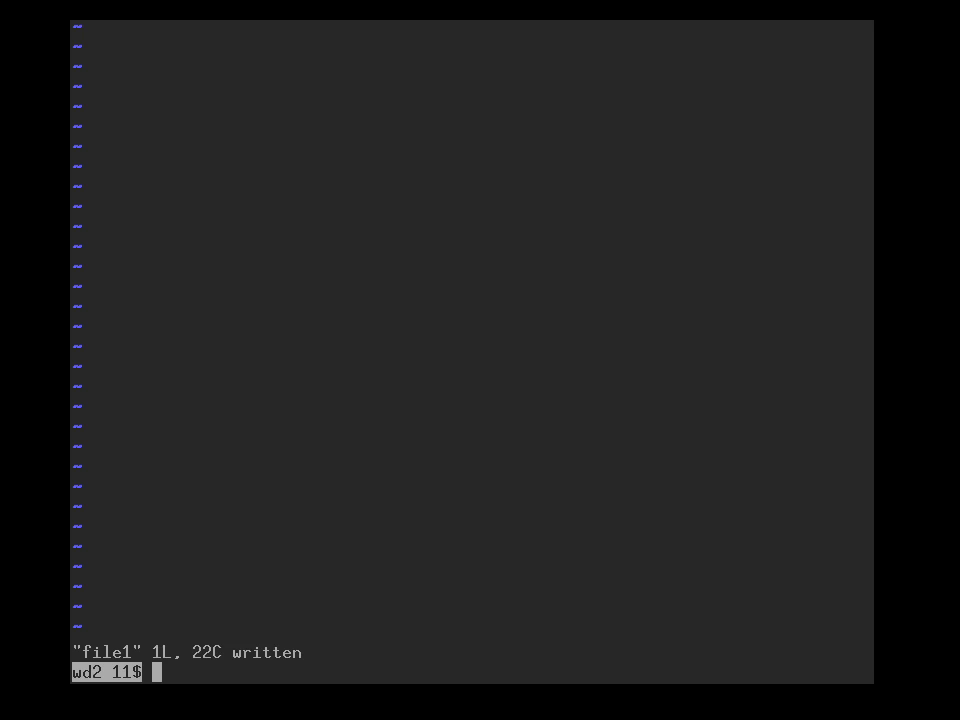
- Run svn resolved file1 so svn status reports file1 as modified (M)
{"action": "type", "text": "svn statu"}
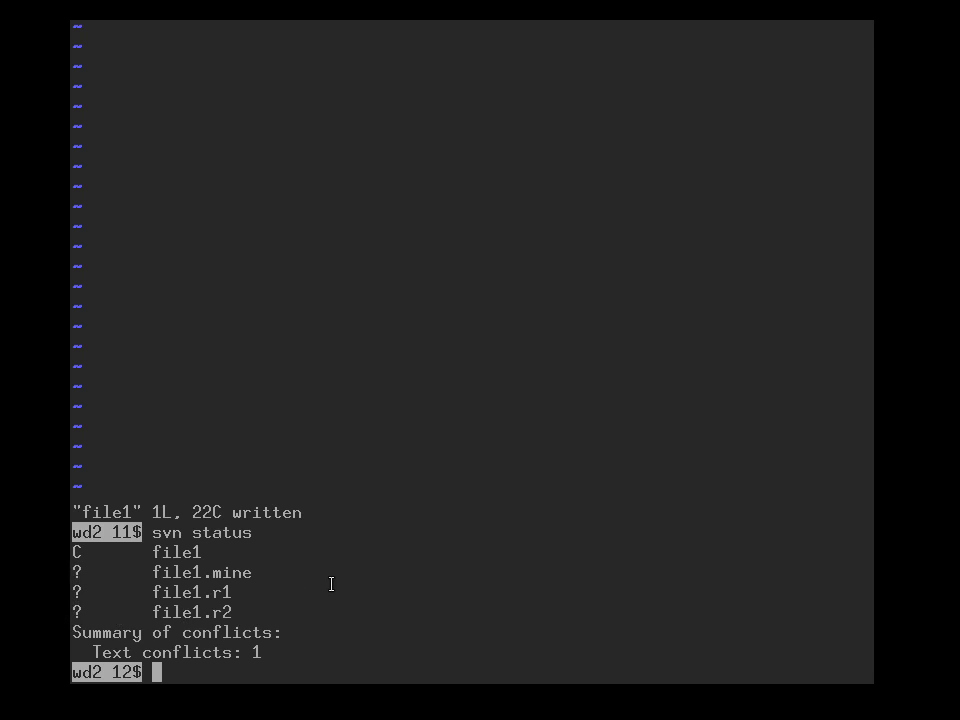
{"action": "type", "text": "svn"}
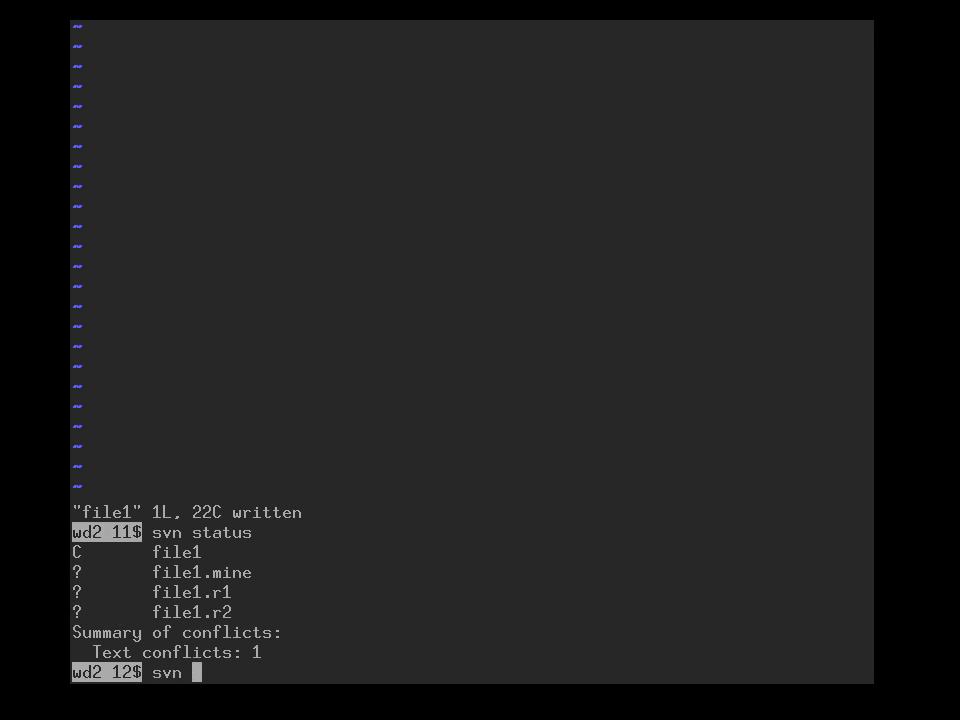
{"action": "type", "text": "resolved"}
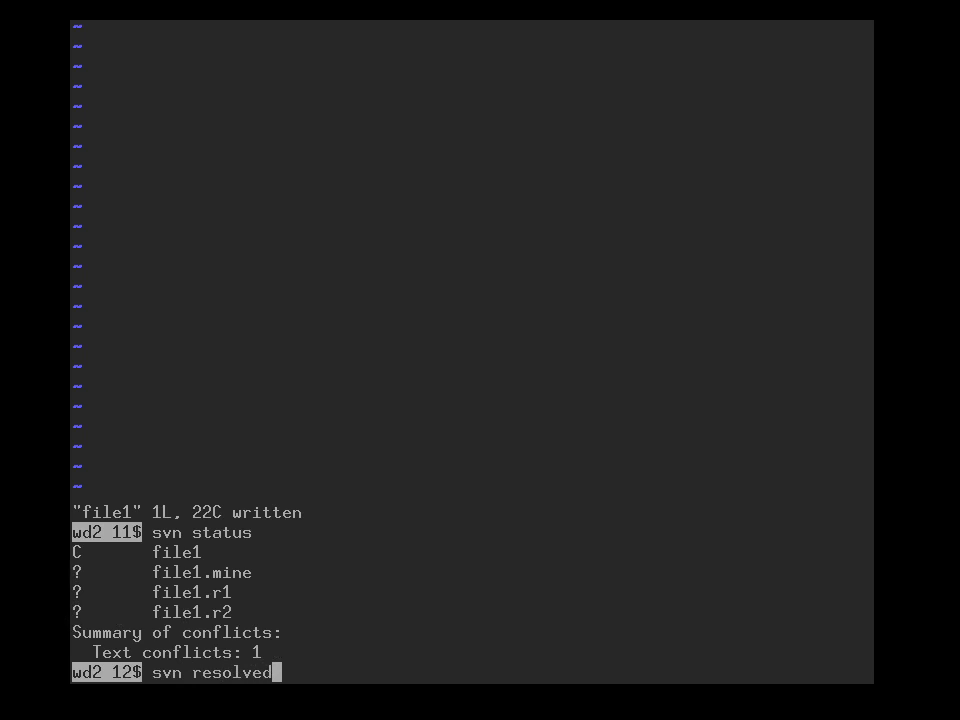
{"action": "type", "text": "file1"}
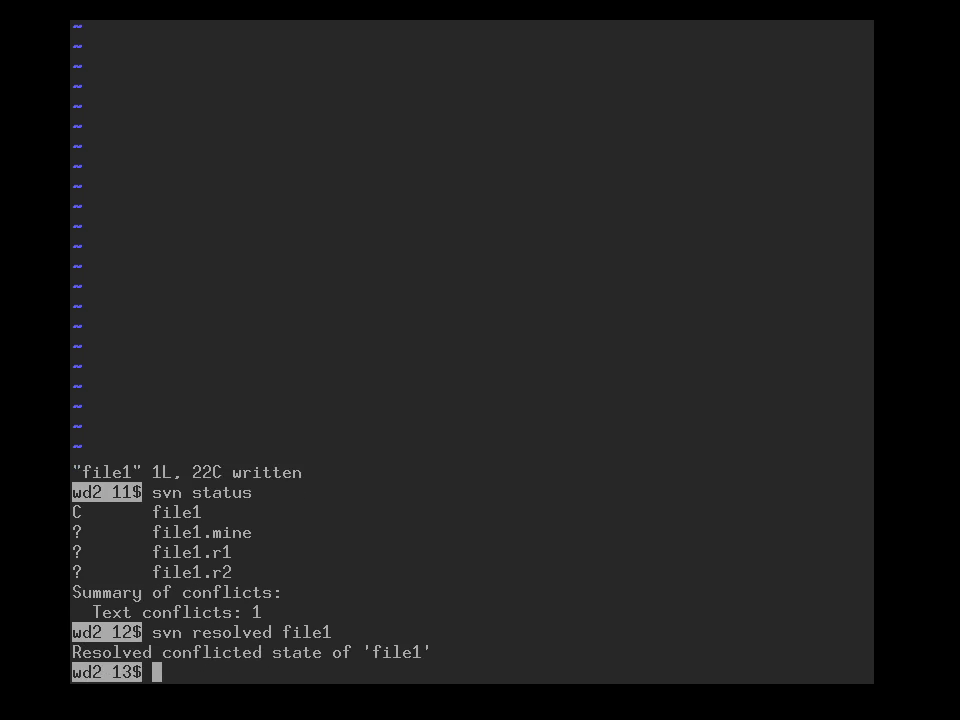
{"action": "type", "text": "svn status"}
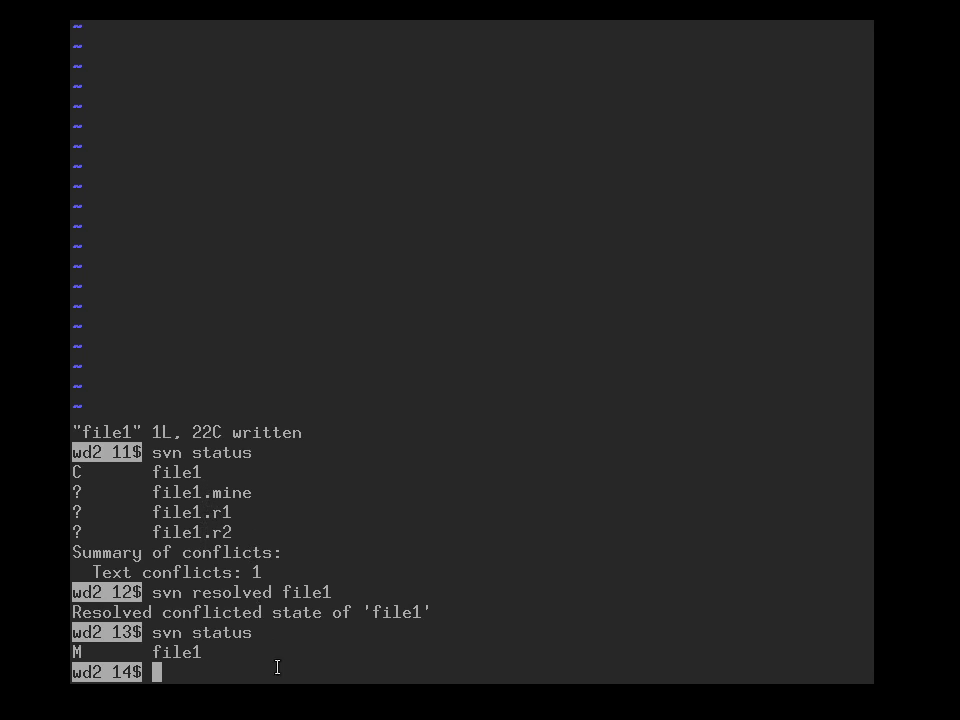
- Diff file1 showing 'hello dogs and humans', then commit it with message 'k9 extension'
{"action": "type", "text": "svn"}
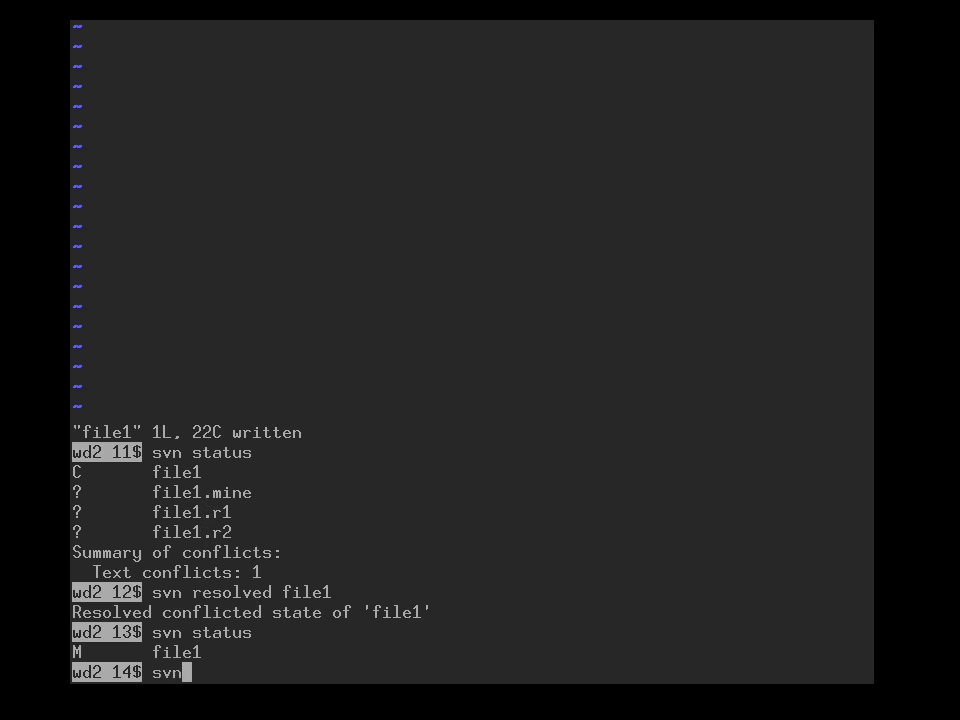
{"action": "type", "text": "diff | colordiff"}
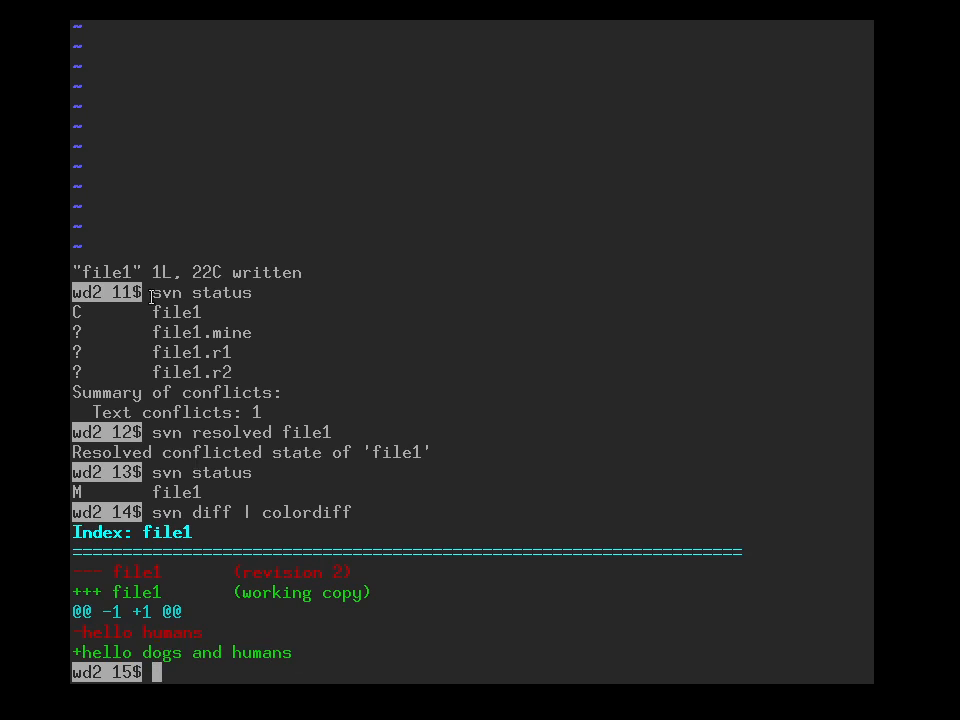
{"action": "type", "text": "svn commit -"}
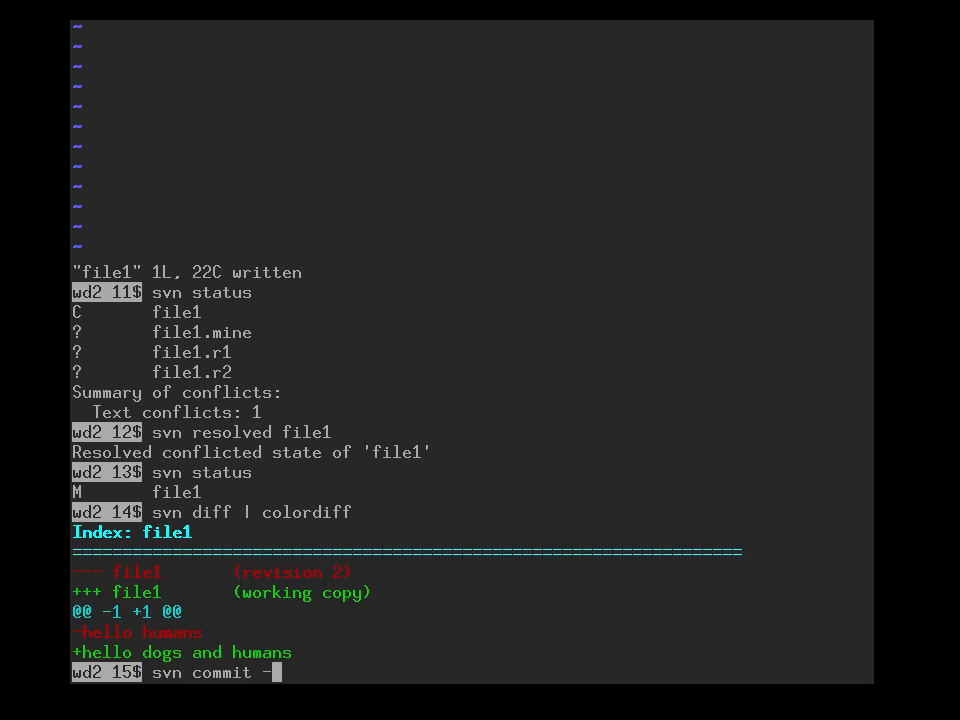
{"action": "type", "text": "m 'k9 e"}
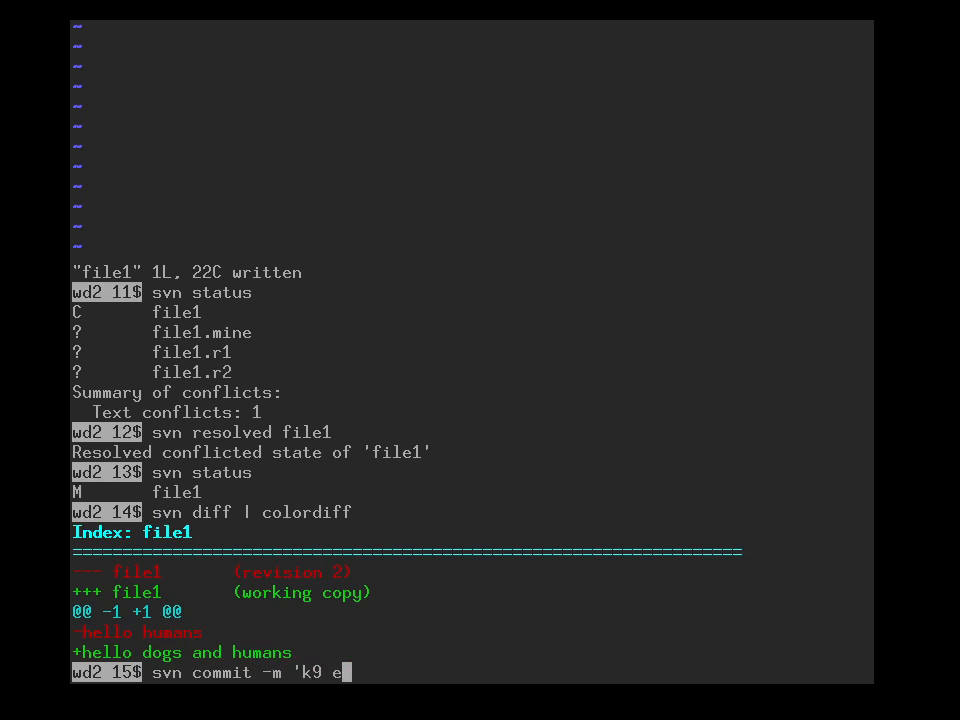
{"action": "type", "text": "xtension"}
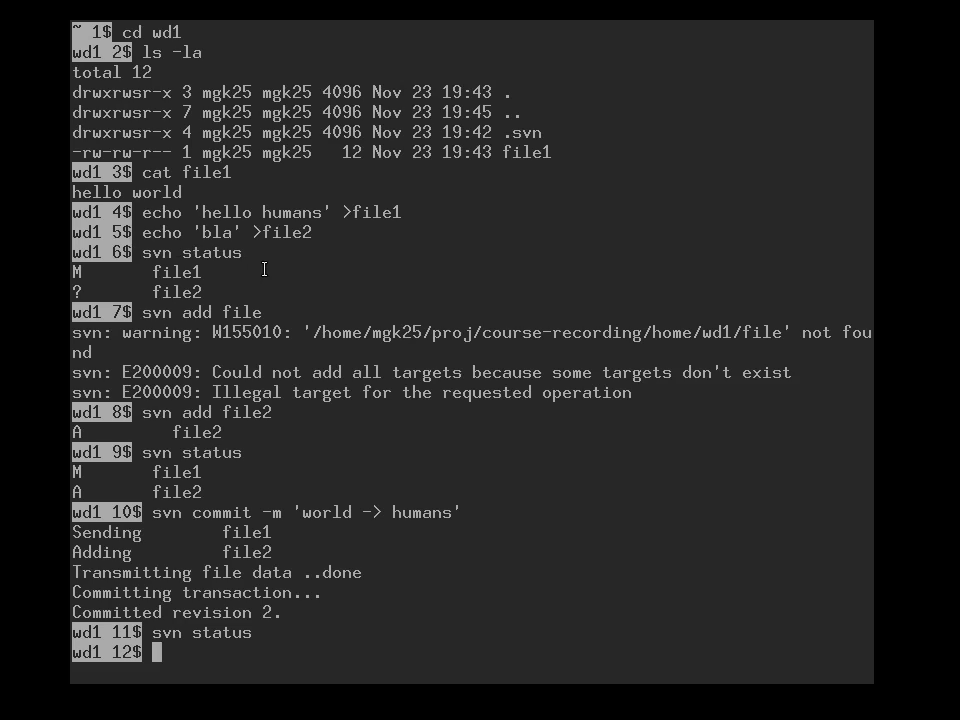
- Update wd1 to revision 3 and cat file1 to confirm 'hello dogs and humans'
{"action": "type", "text": "svn update"}
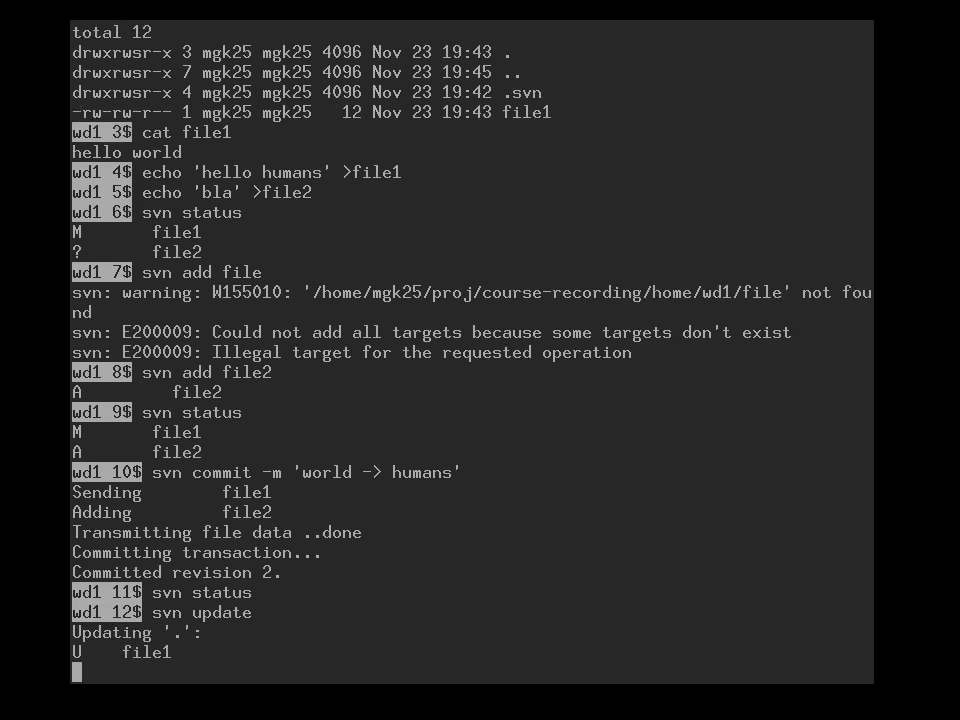
{"action": "key", "text": "Return"}
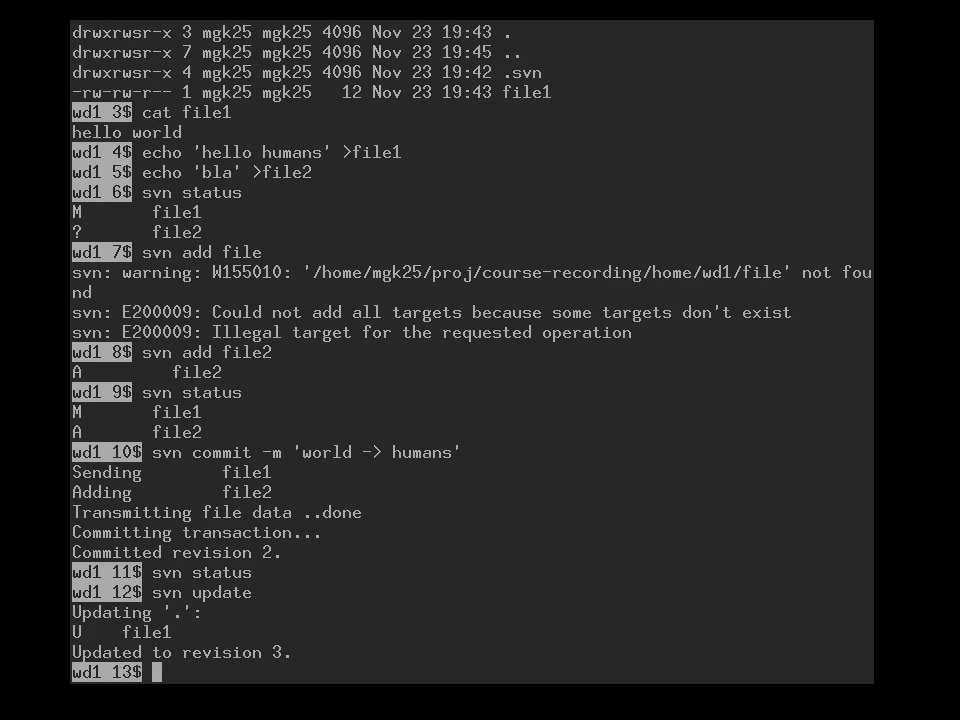
{"action": "type", "text": "ca"}
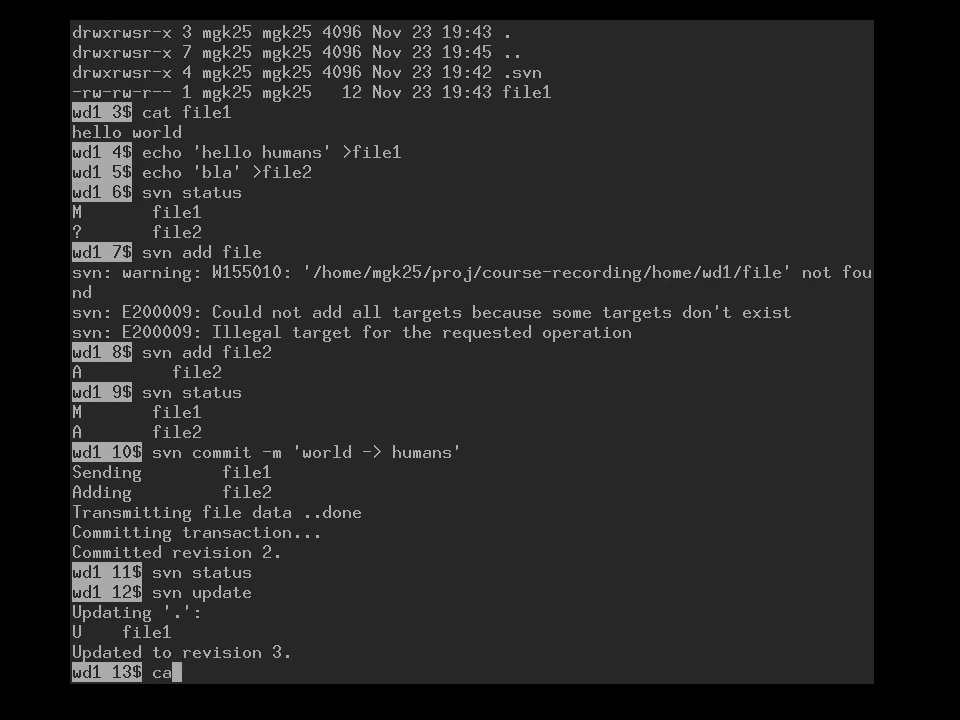
{"action": "type", "text": "t"}
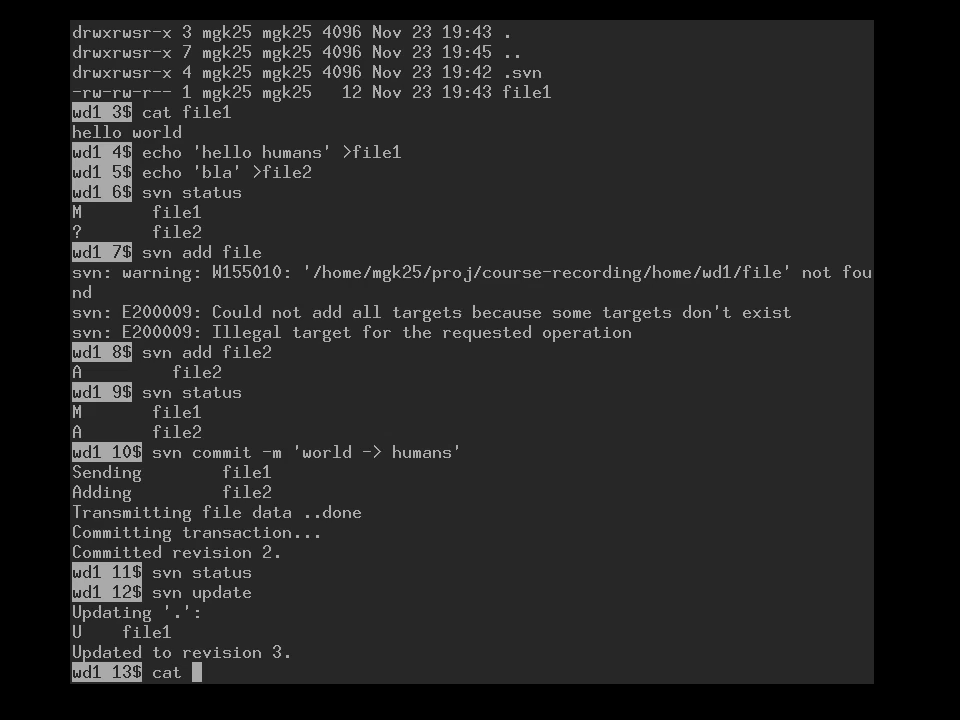
{"action": "type", "text": "file1"}
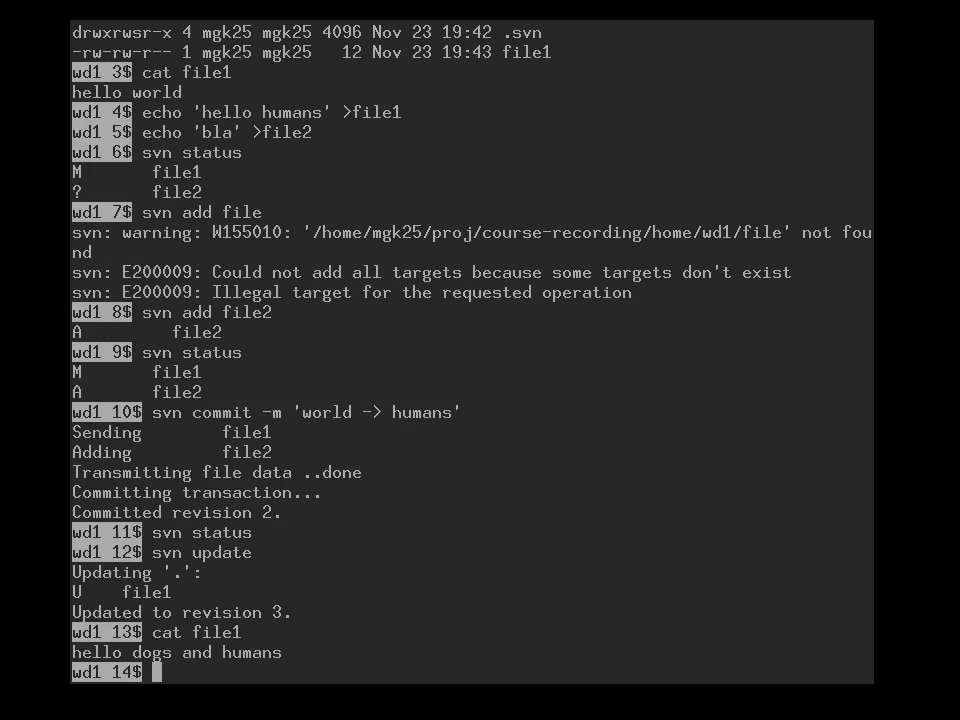
- Run svn log in wd1 listing revisions r3, r2 and r1
{"action": "type", "text": "svn"}
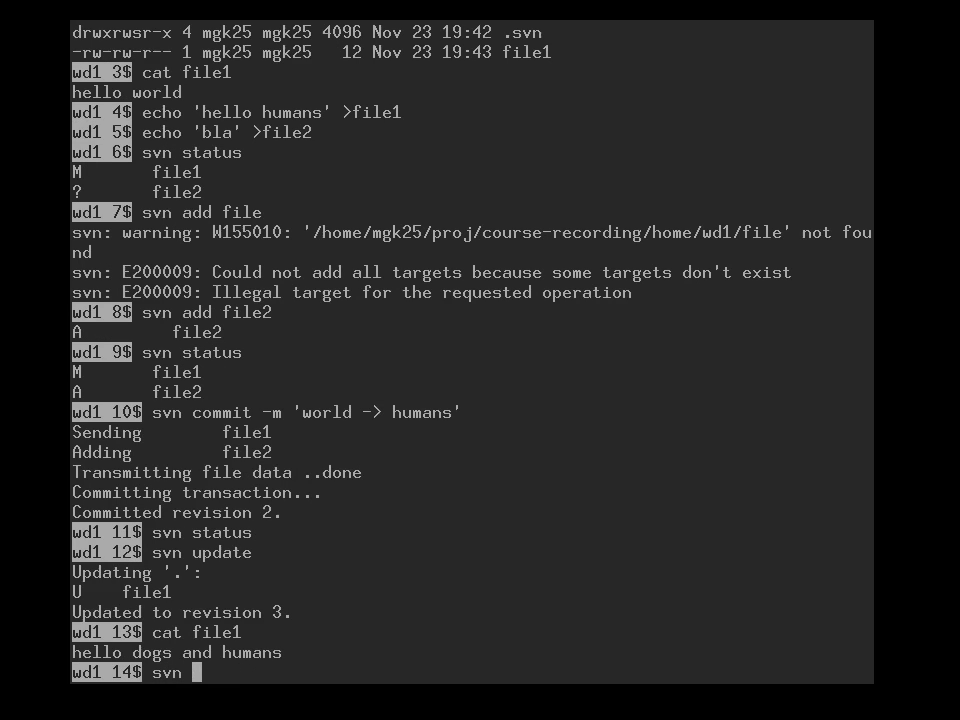
{"action": "type", "text": "log"}
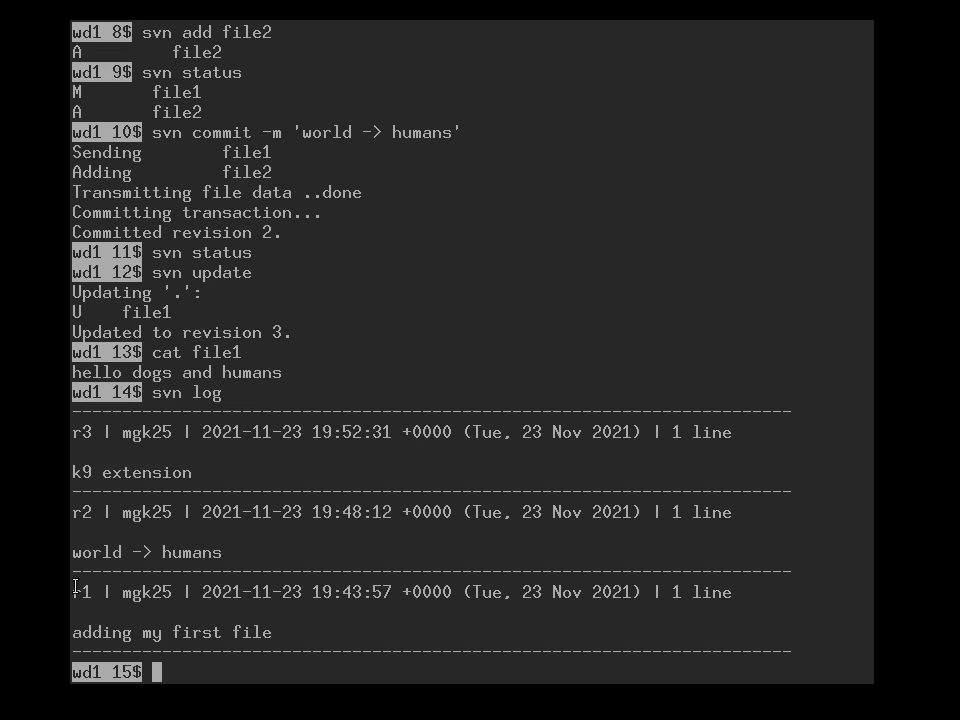
{"action": "mouse_move", "coordinate": [110, 612]}
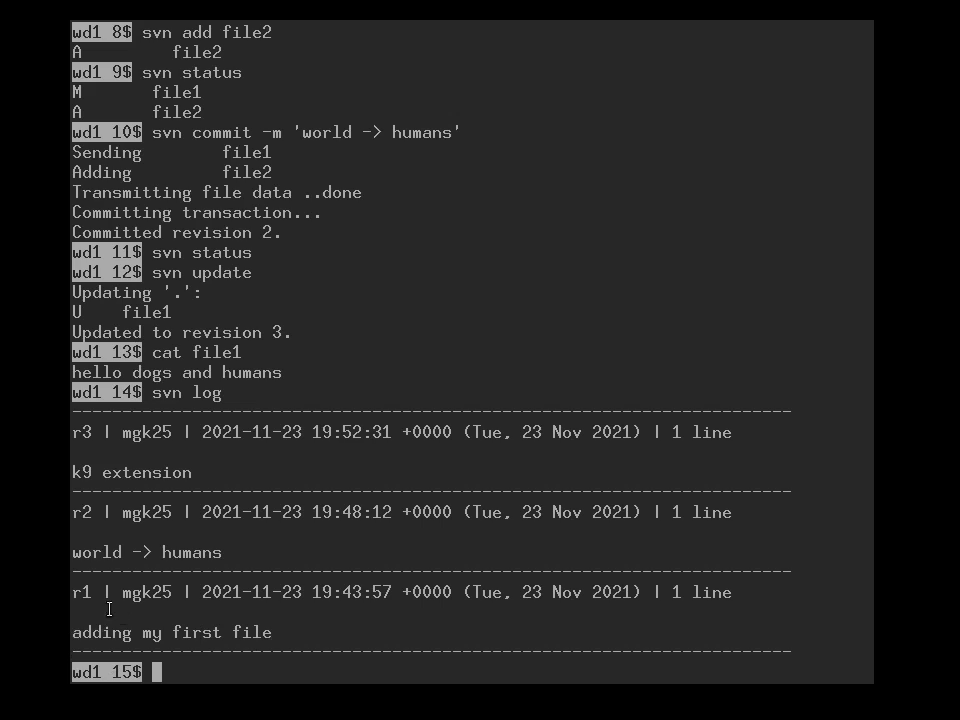
{"action": "mouse_move", "coordinate": [140, 490]}
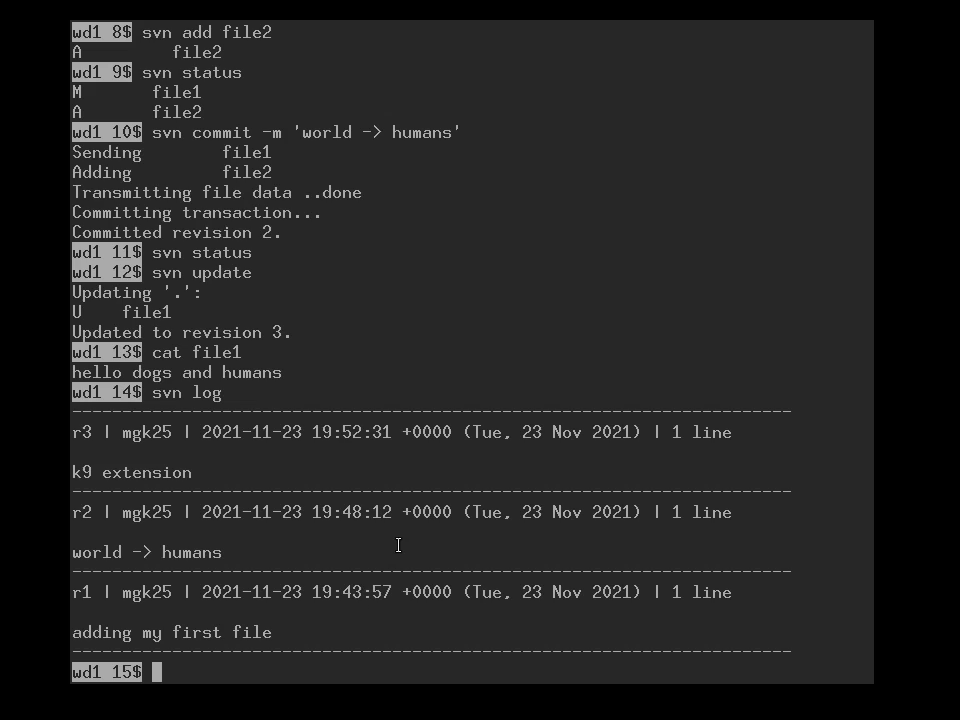
- Show revision 3's change with svn diff -c3: 'hello humans' to 'hello dogs and humans'
{"action": "type", "text": "svn"}
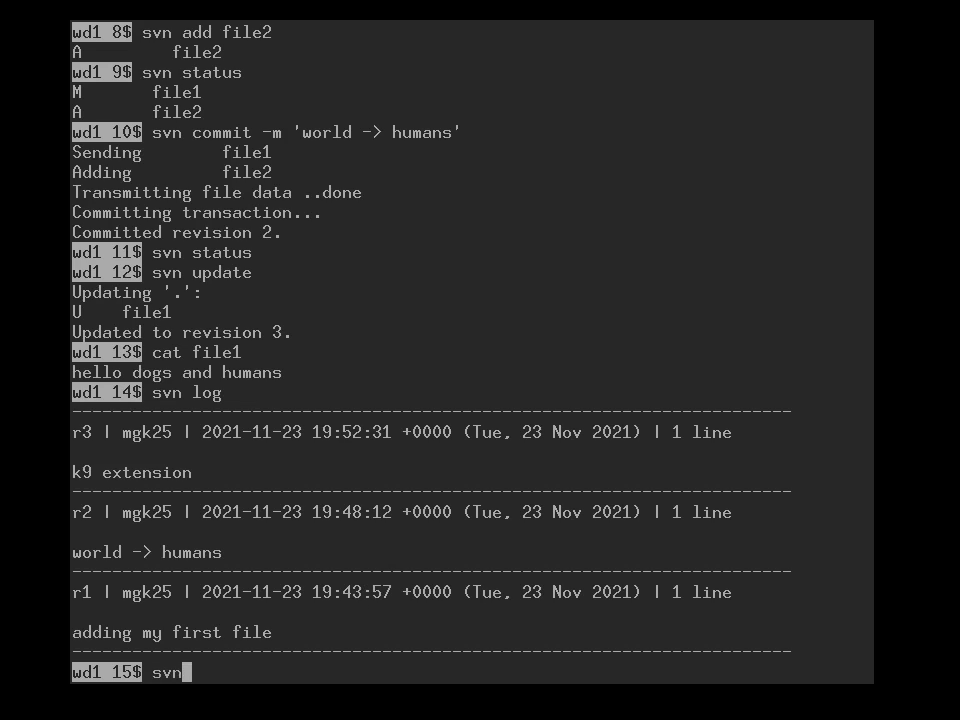
{"action": "type", "text": "diff"}
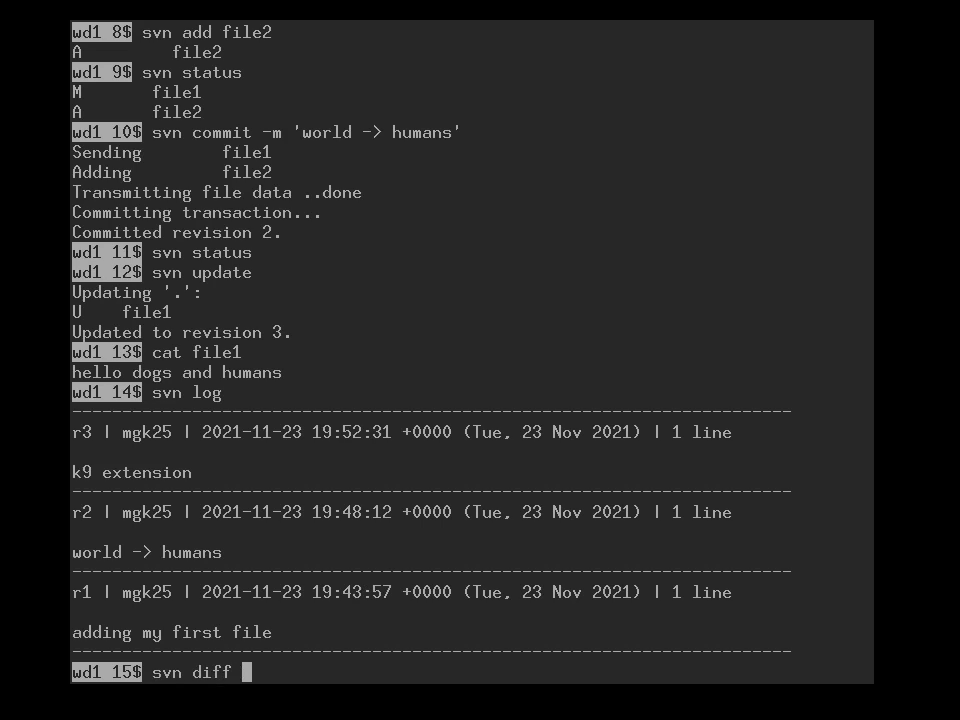
{"action": "type", "text": "-c3"}
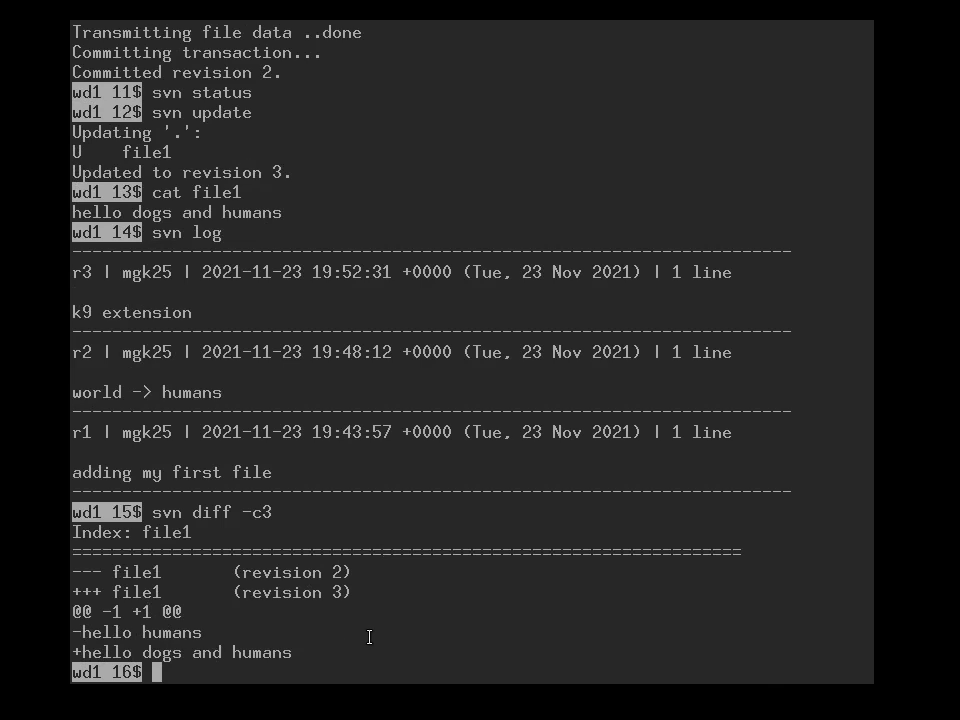
- Show the full history with per-revision changes via svn log --diff piped to colordiff
{"action": "type", "text": "svn"}
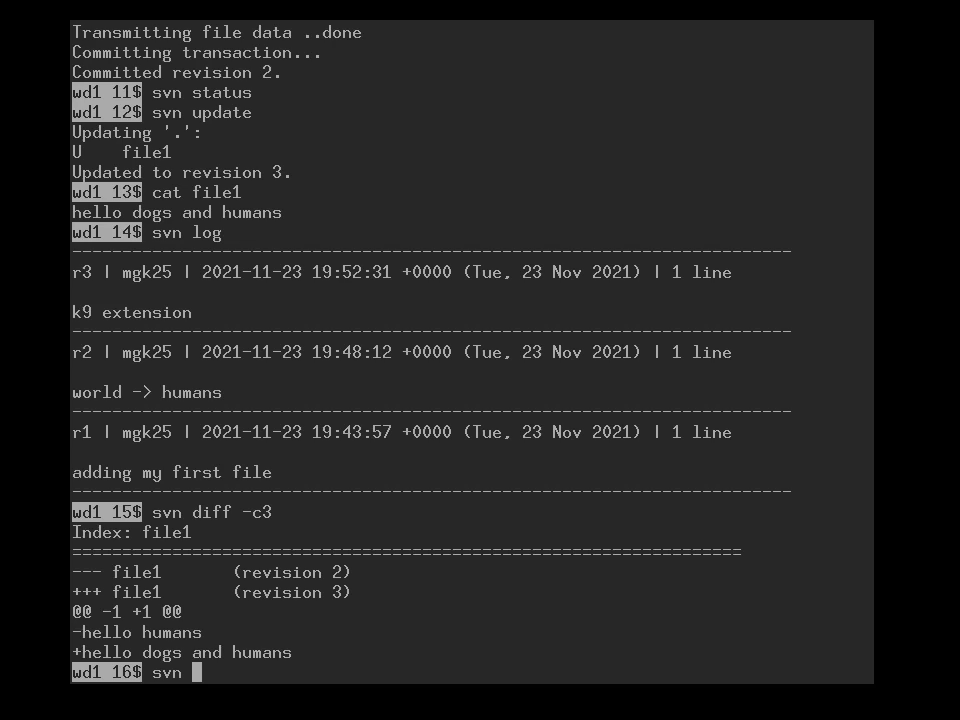
{"action": "type", "text": "log --"}
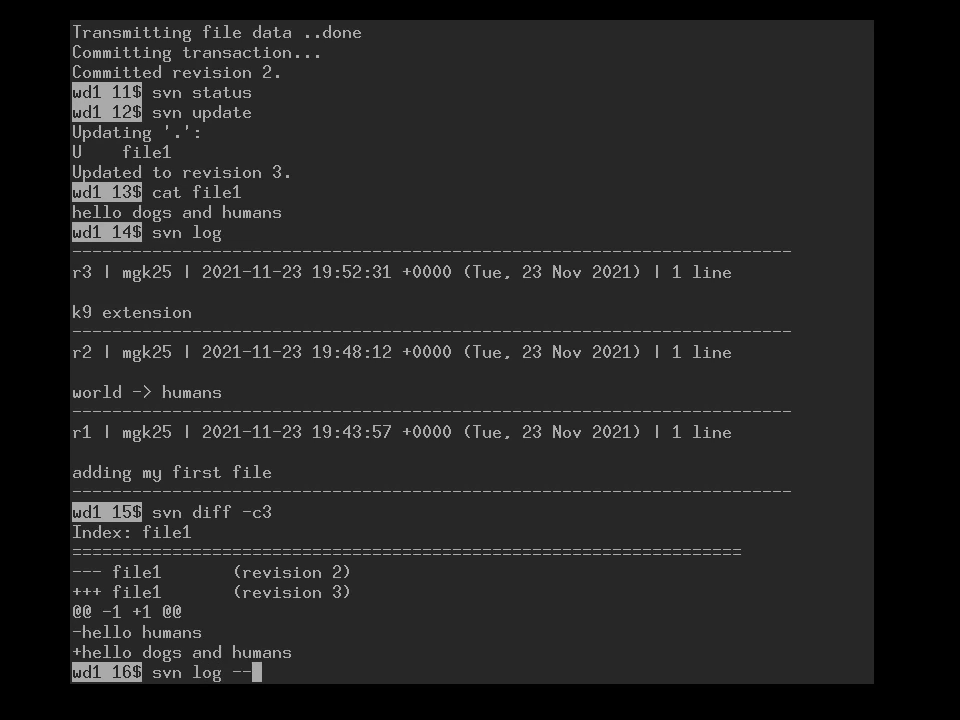
{"action": "type", "text": "dif"}
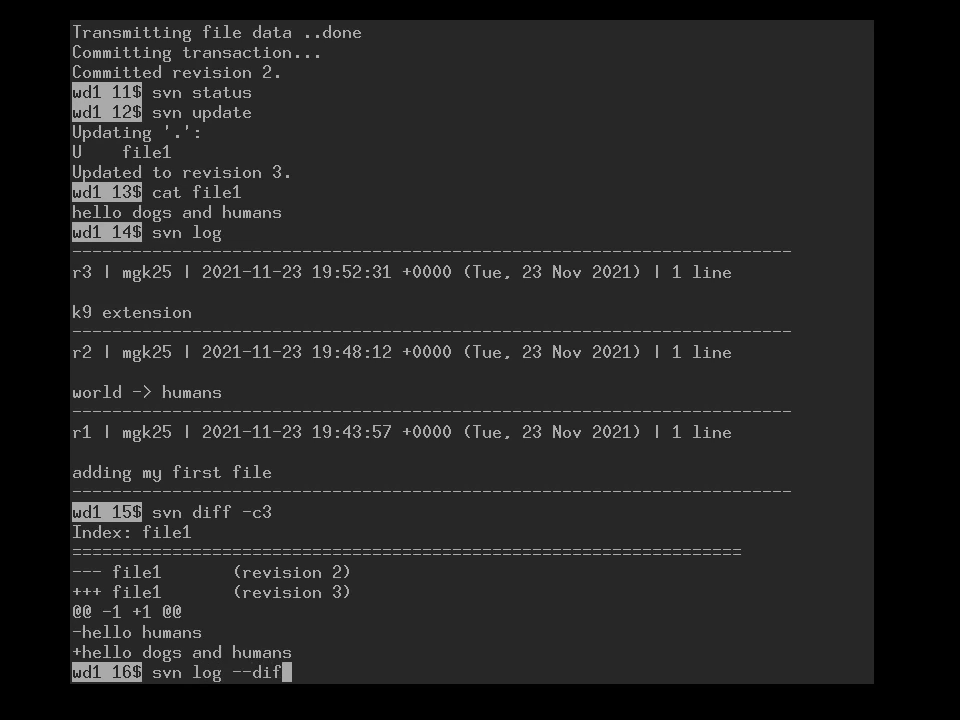
{"action": "type", "text": "f"}
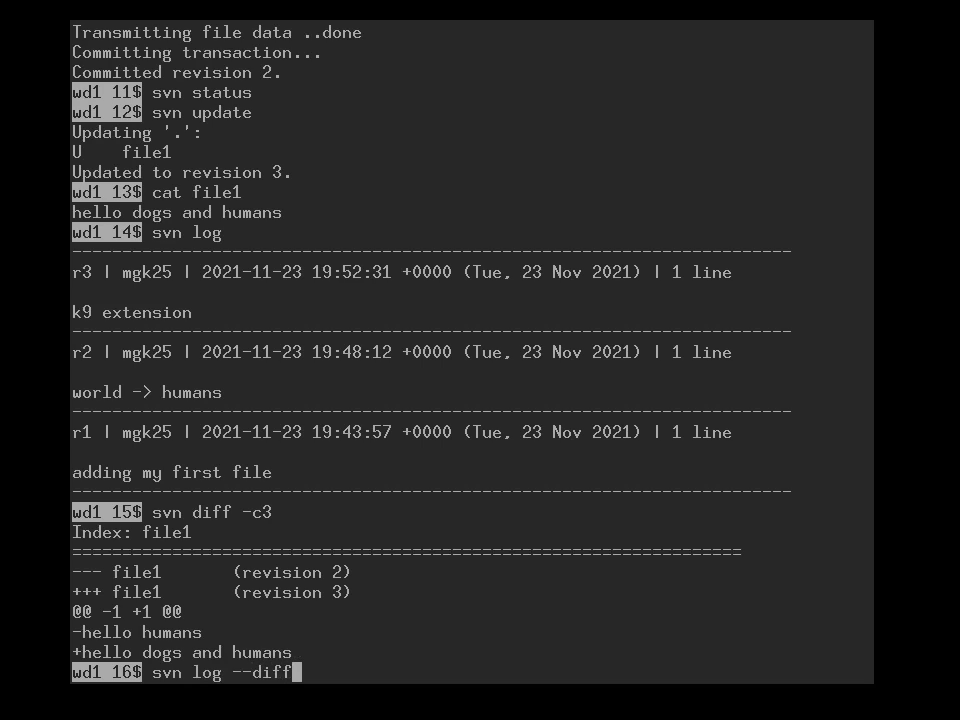
{"action": "type", "text": "|"}
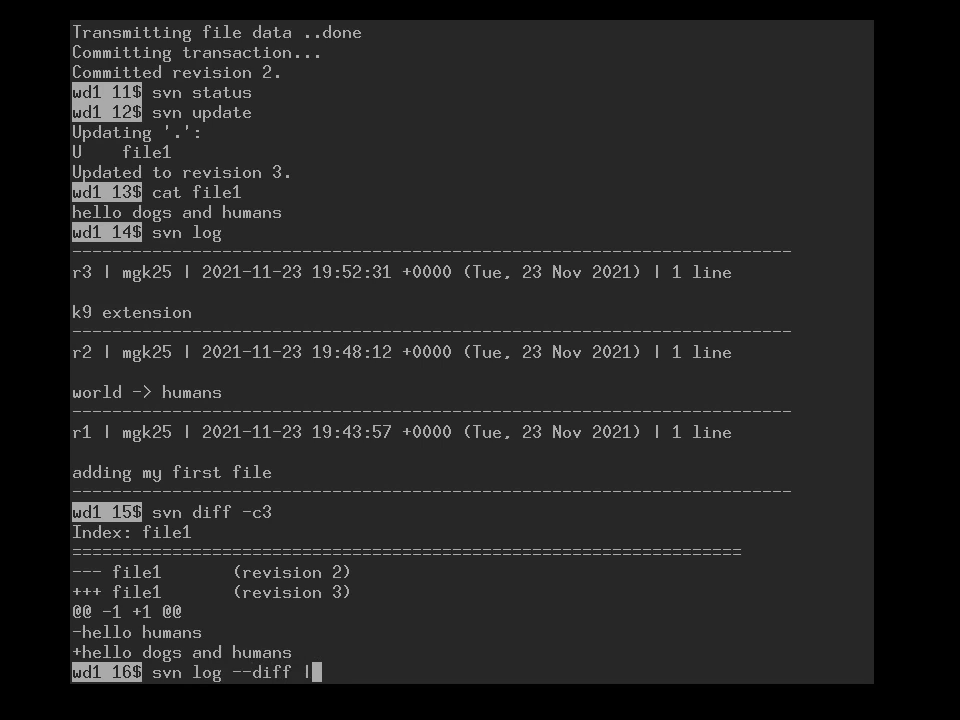
{"action": "type", "text": "colordi"}
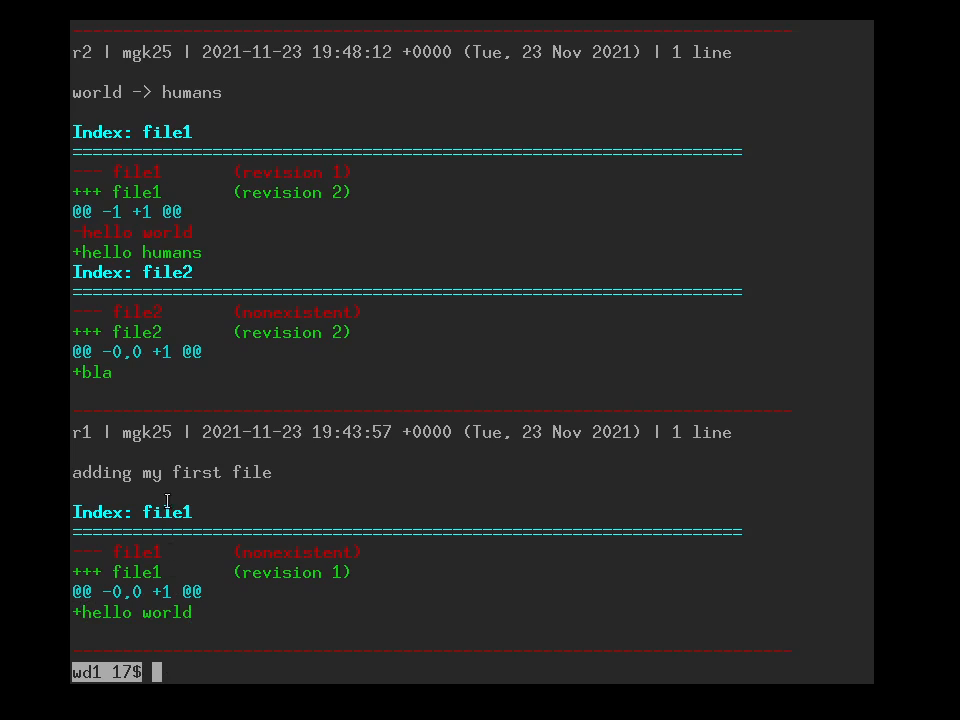
{"action": "mouse_move", "coordinate": [156, 232]}
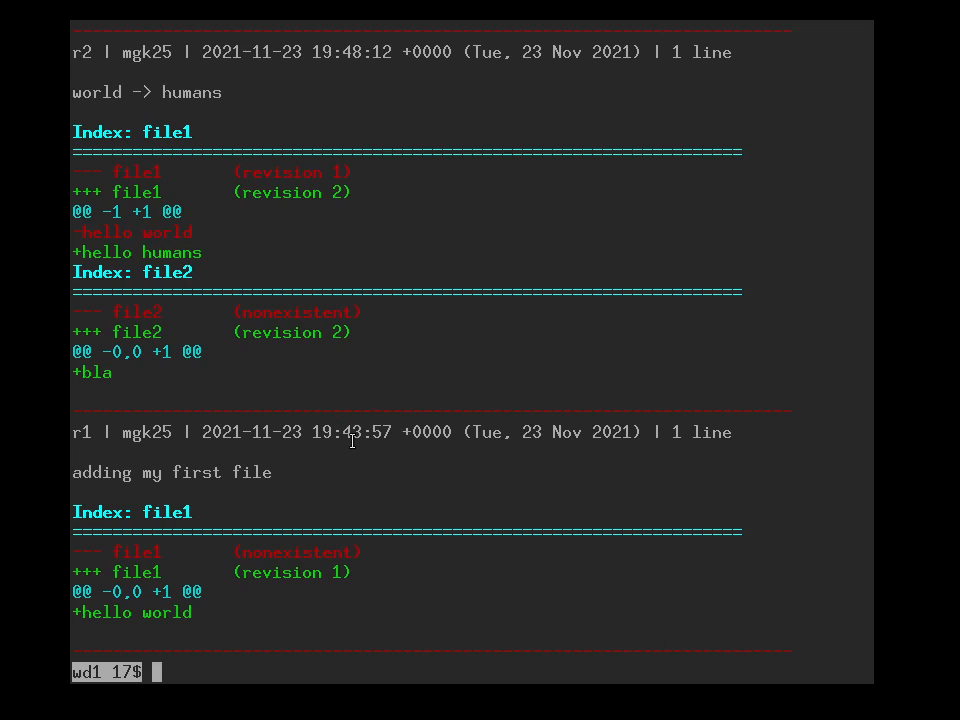
{"action": "mouse_move", "coordinate": [152, 264]}
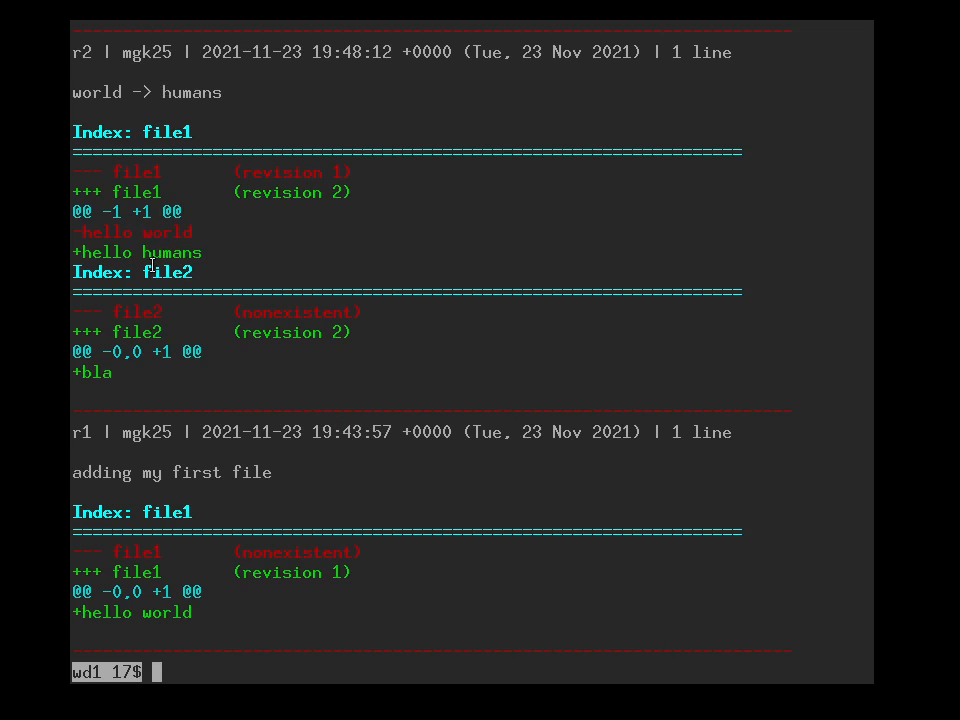